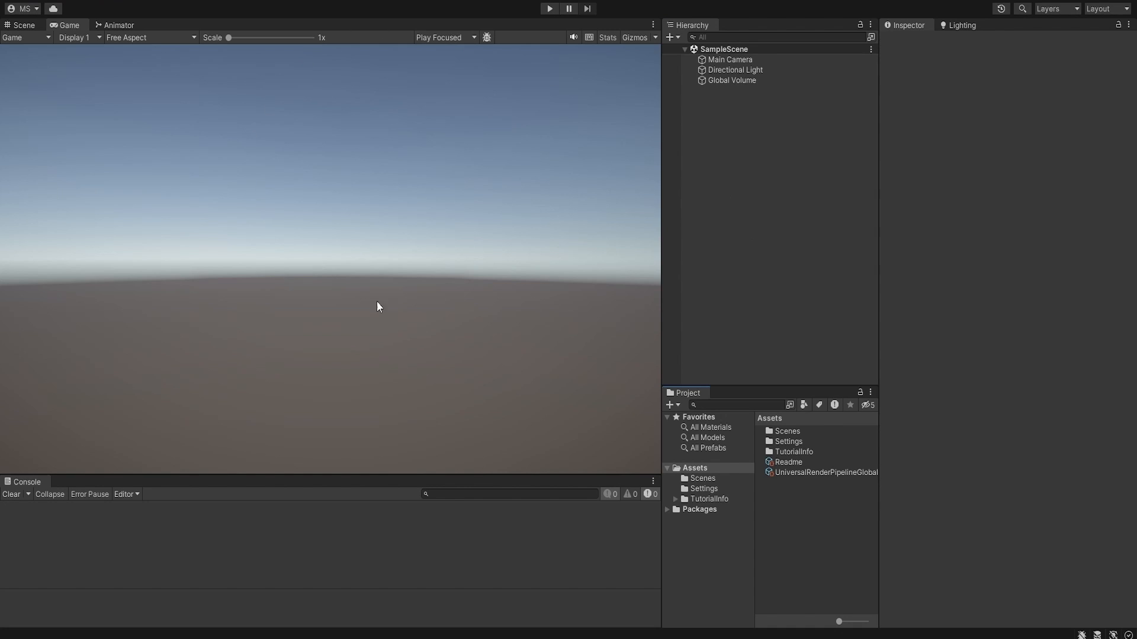
mouse_move(675, 200)
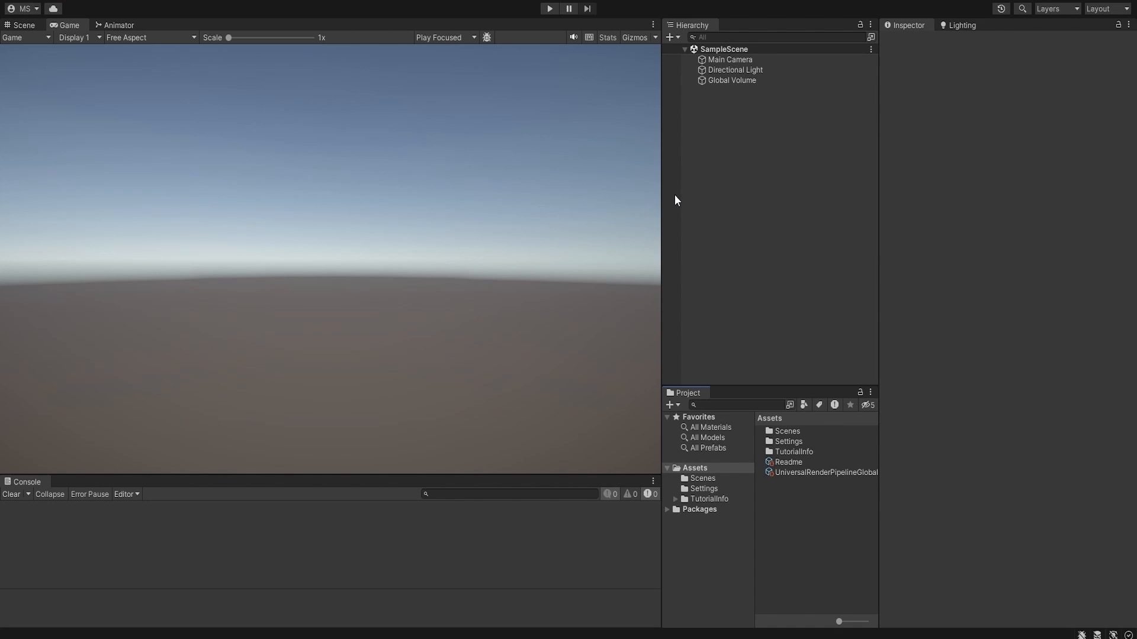
mouse_move(836, 342)
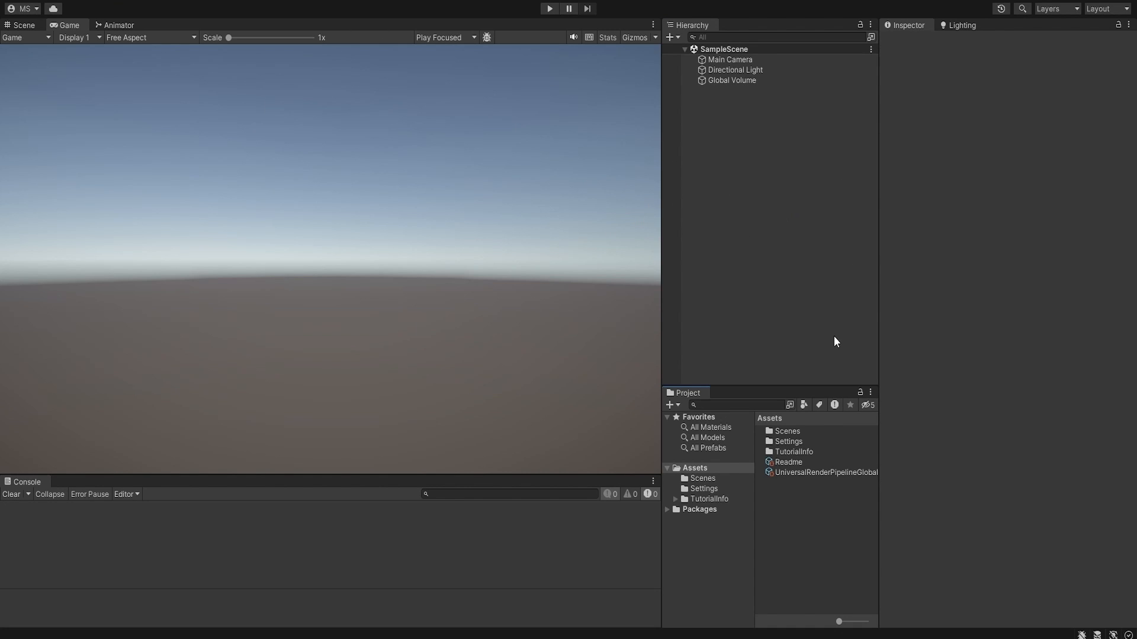
mouse_move(679, 331)
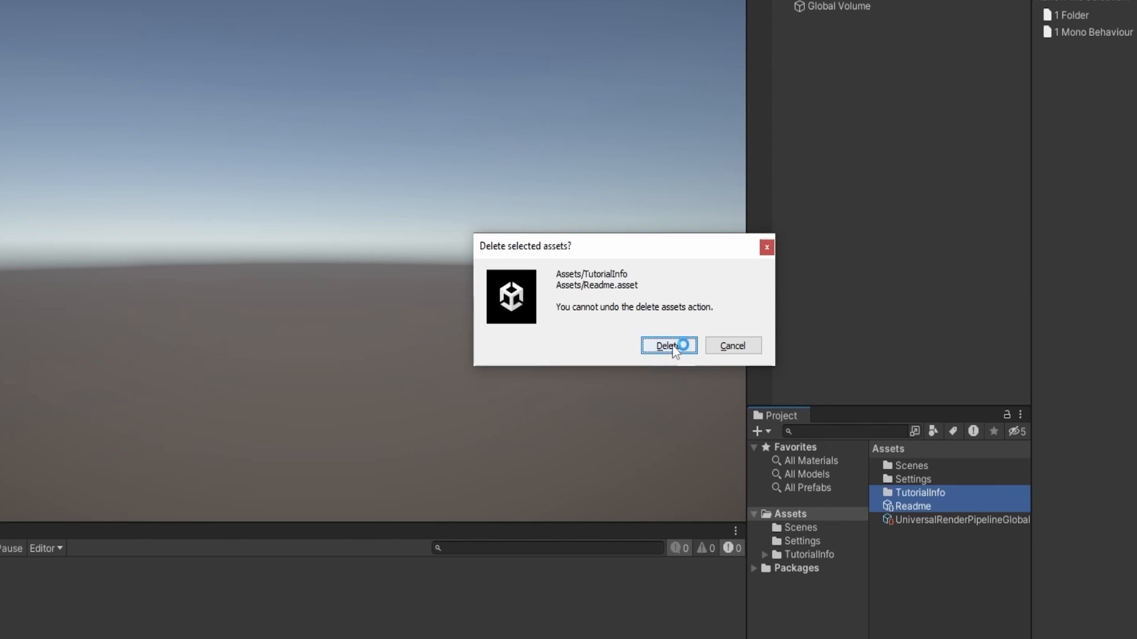
Delete TutorialInfo and Readme, then create _Prefabs, _Scripts and Materials folders in Assets
left_click(668, 346)
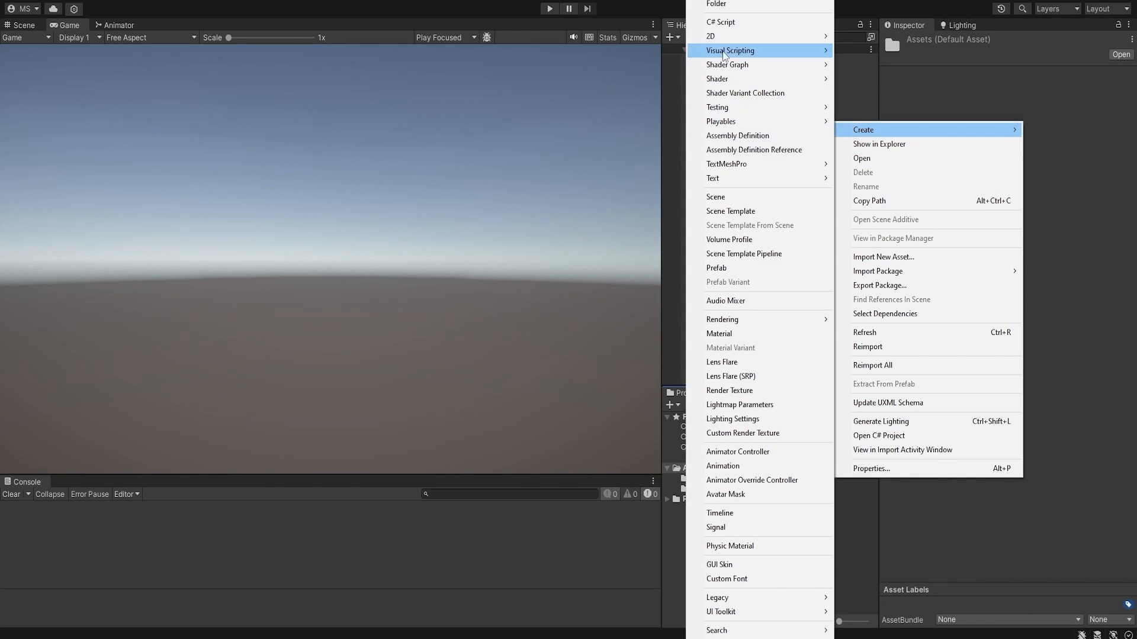
left_click(716, 4)
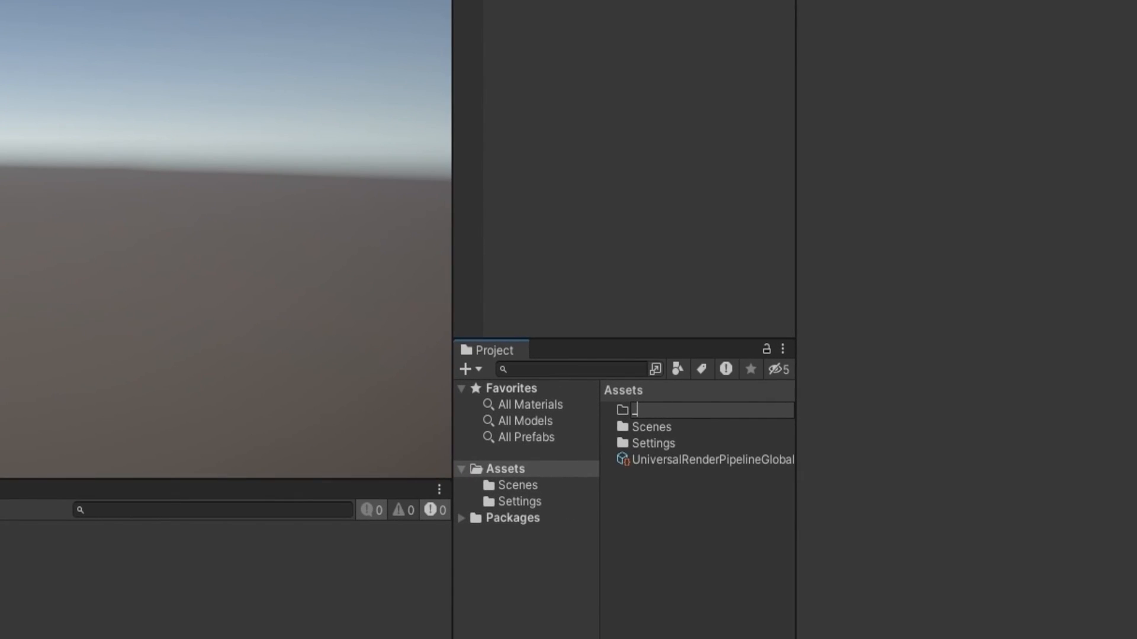
type("_Scripts")
type("Materials")
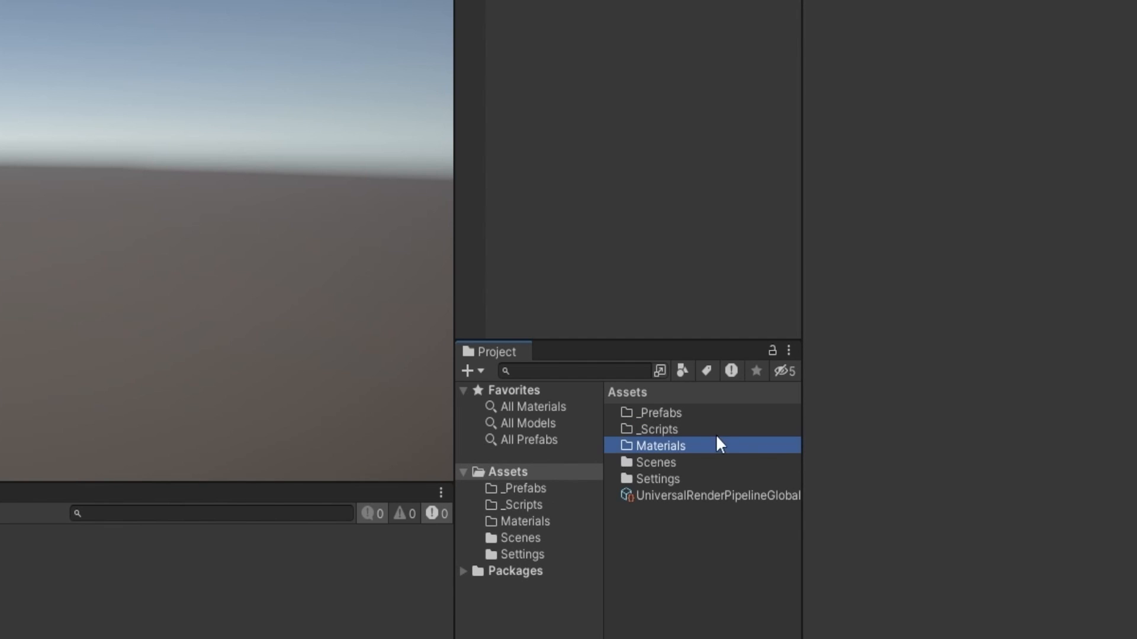
left_click(685, 507)
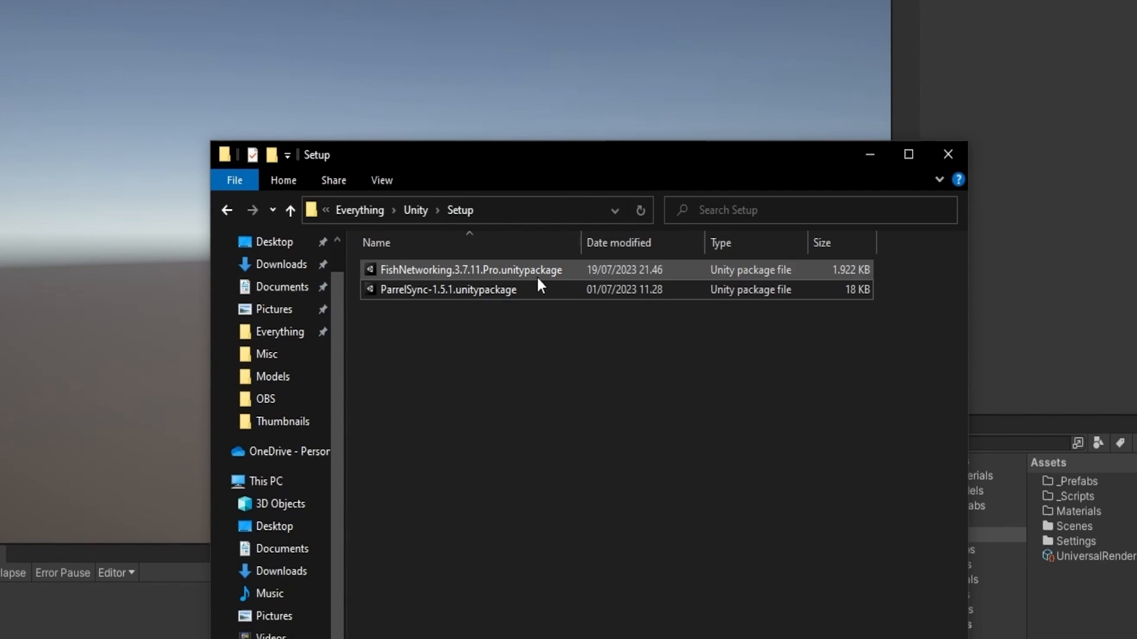
Import the FishNetworking 3.7.11 Pro package and clear the console messages
double_click(470, 270)
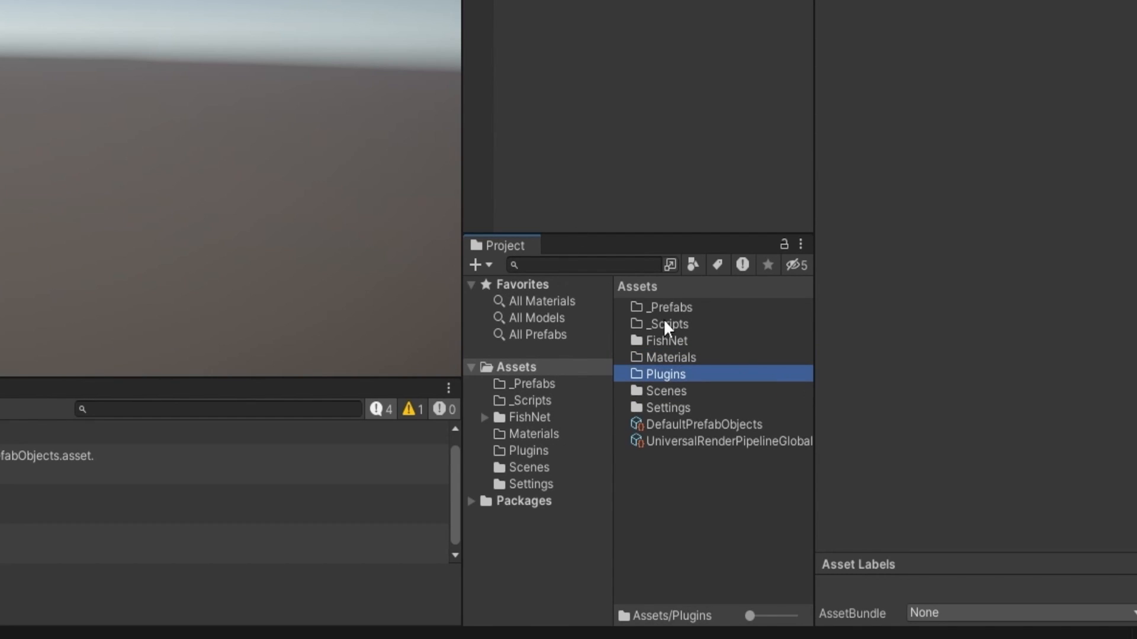
mouse_move(687, 383)
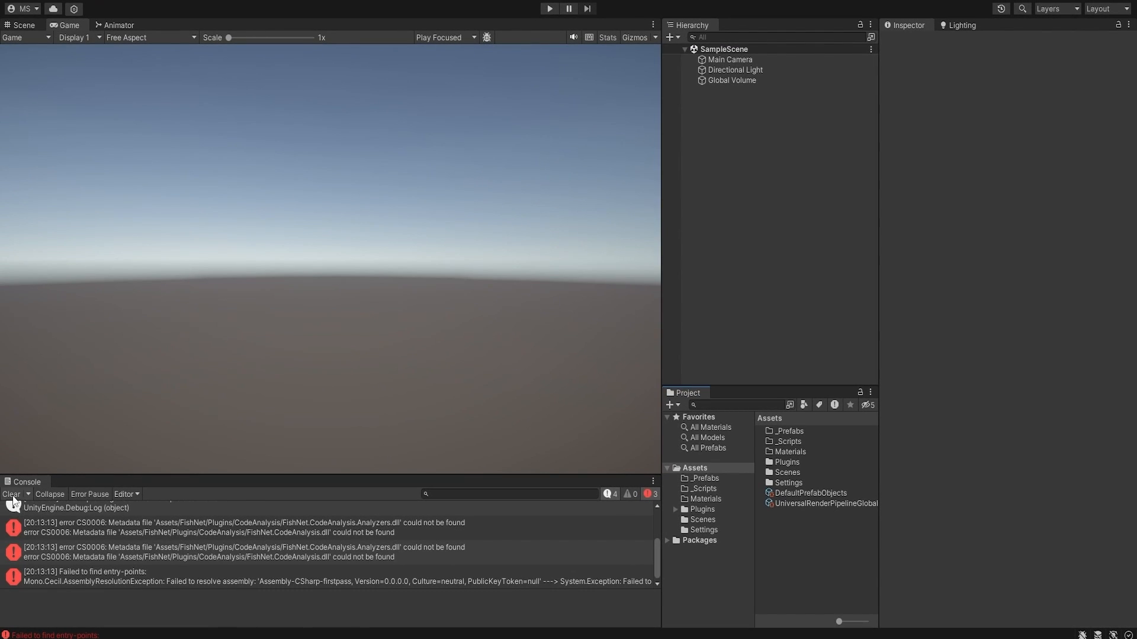
left_click(239, 513)
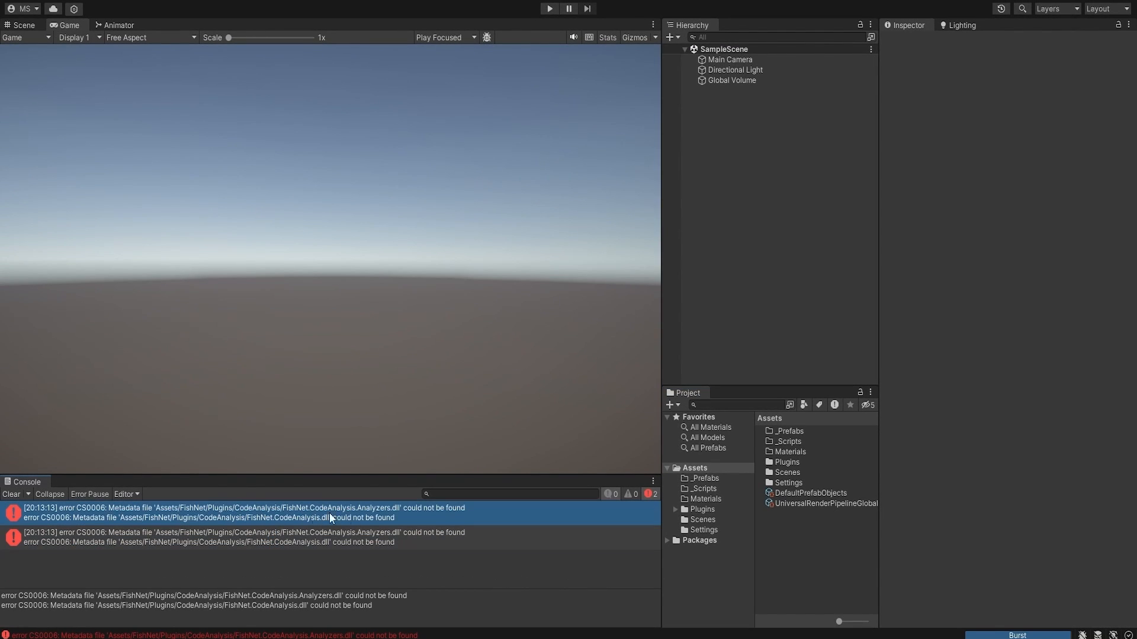
mouse_move(348, 441)
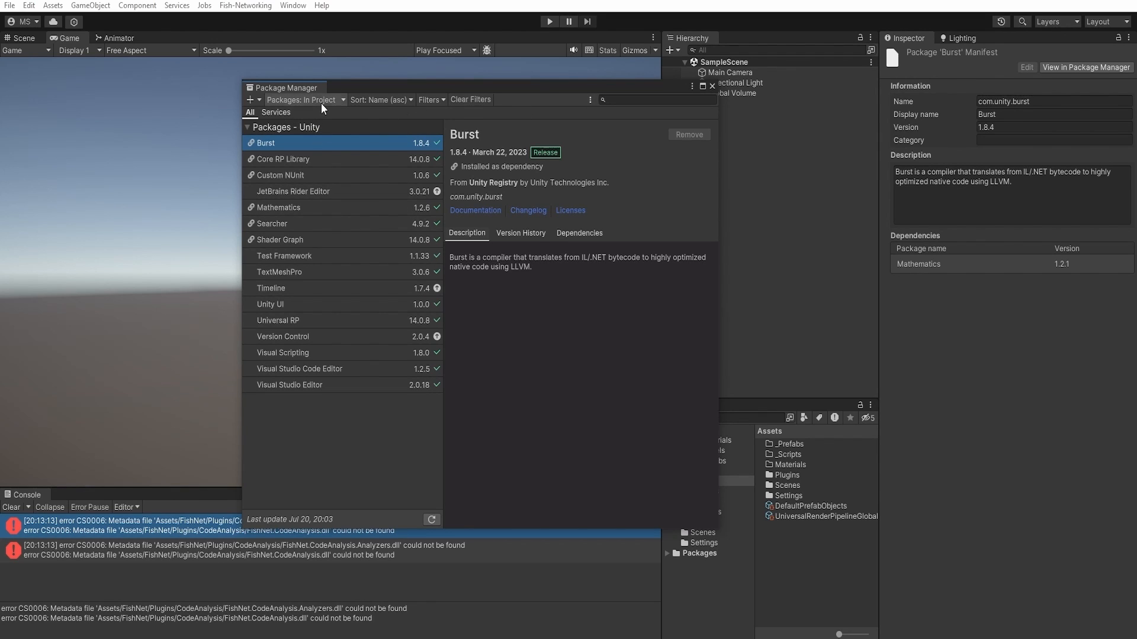
Switch the Package Manager source to My Assets
left_click(304, 99)
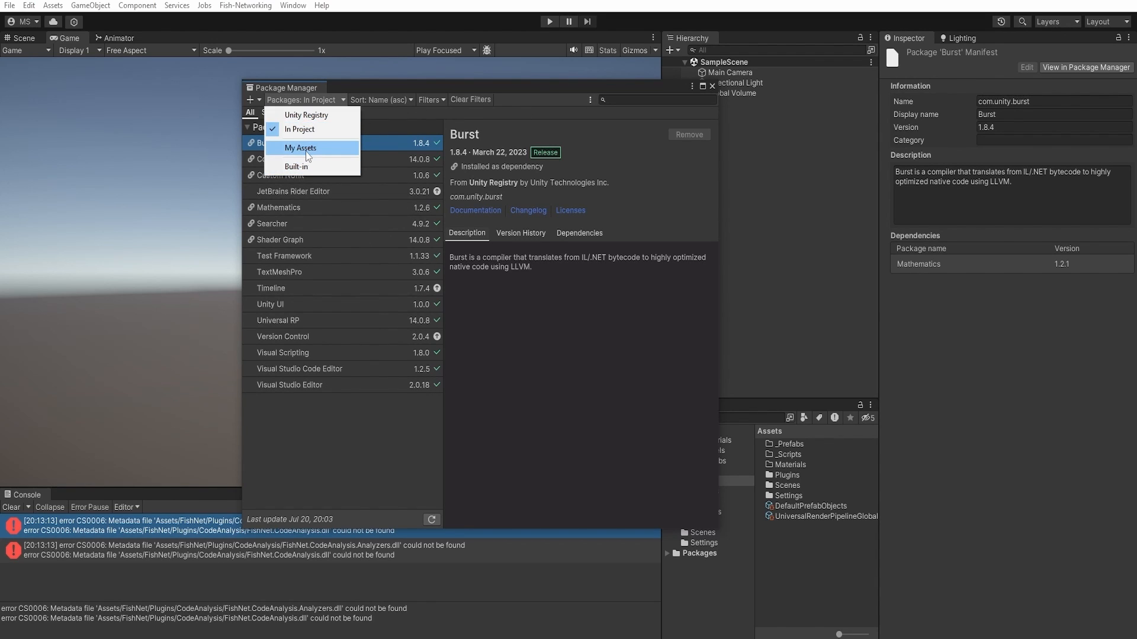
left_click(301, 148)
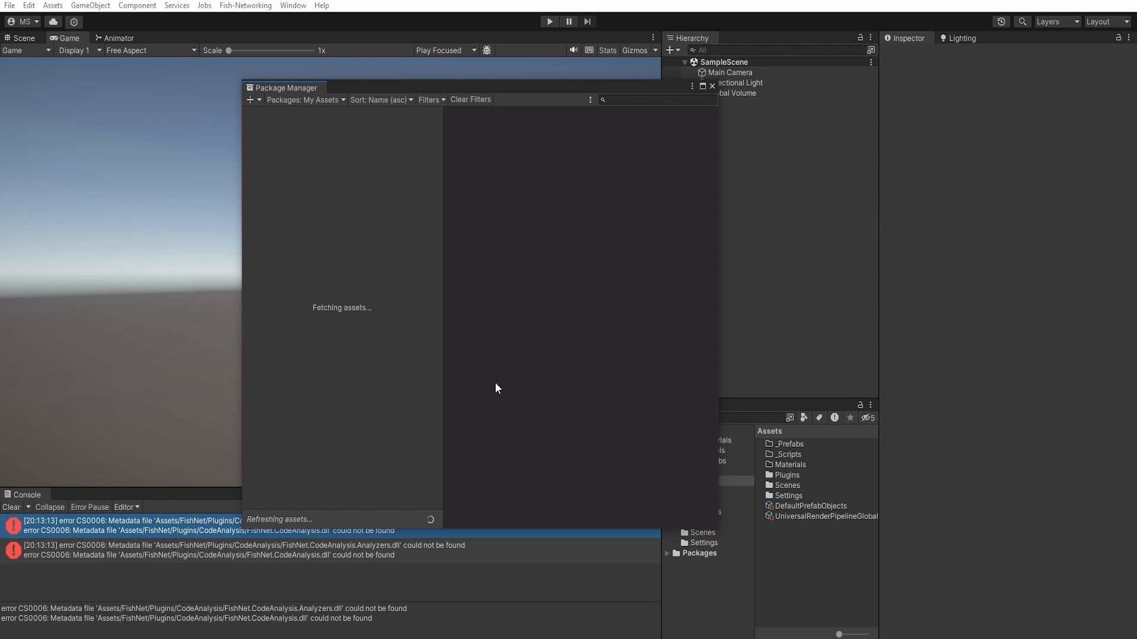
left_click(788, 475)
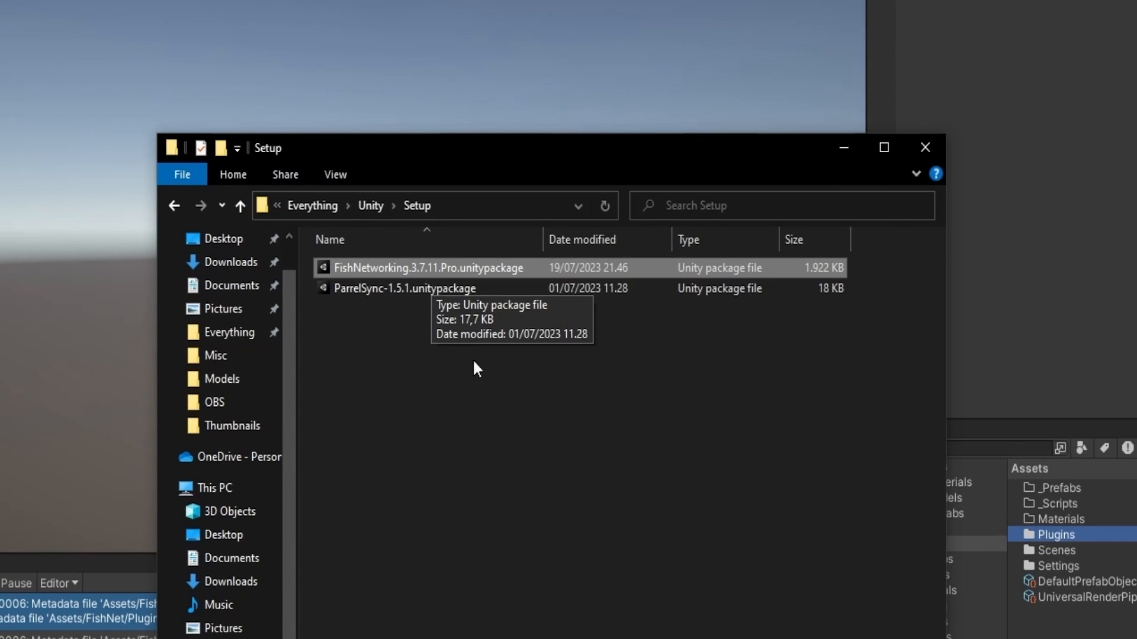
Import all files from ParrelSync-1.5.1.unitypackage into the project
left_click(407, 288)
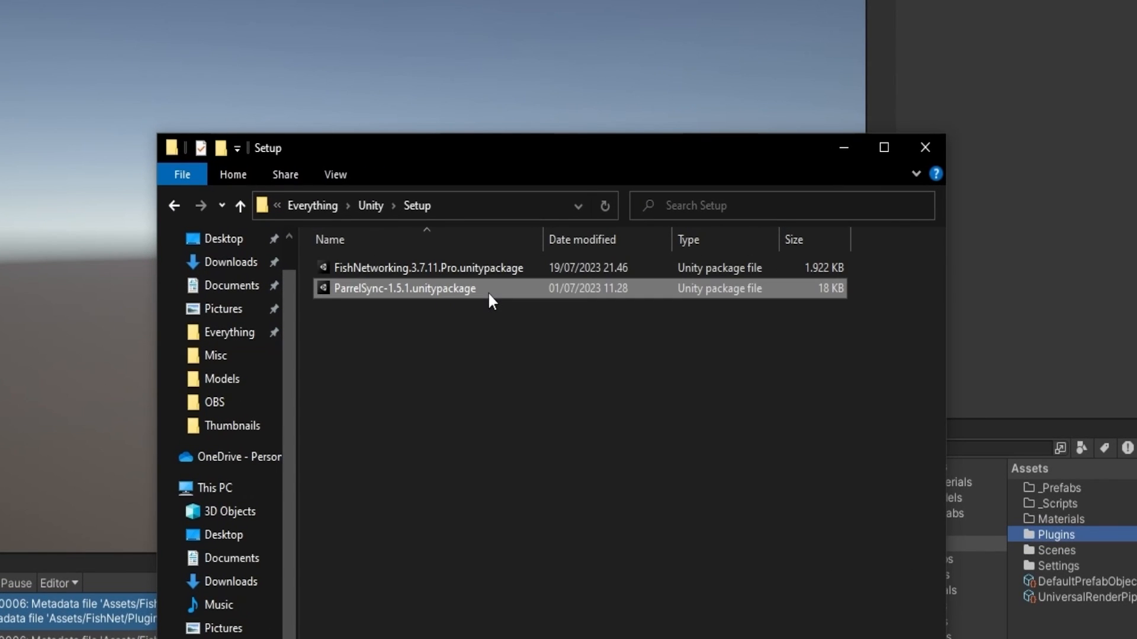
double_click(404, 288)
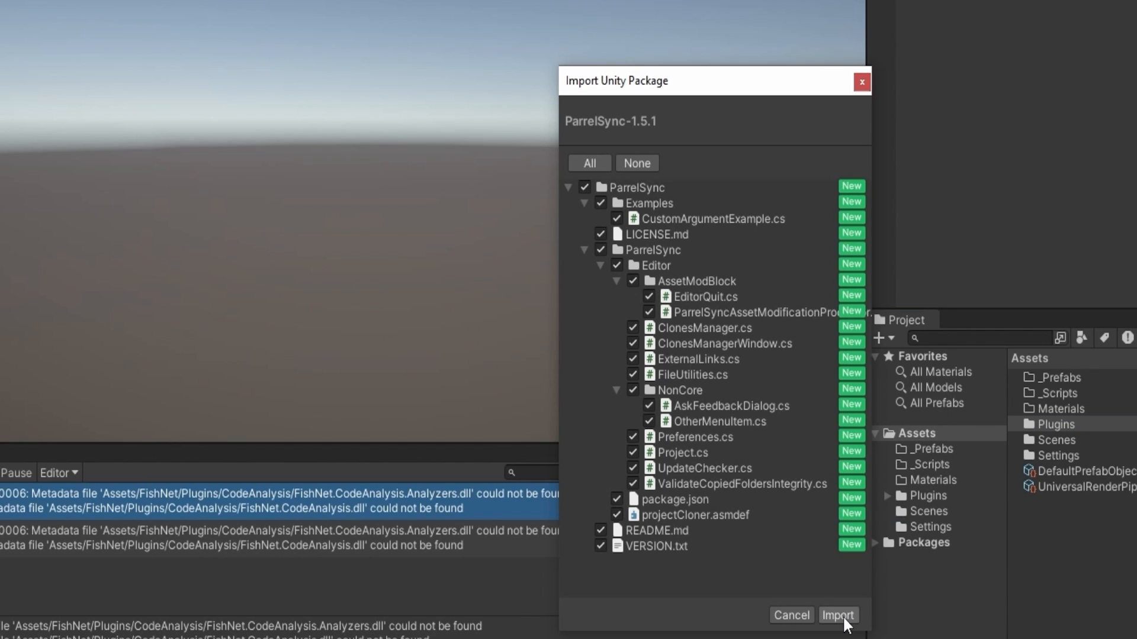
left_click(838, 614)
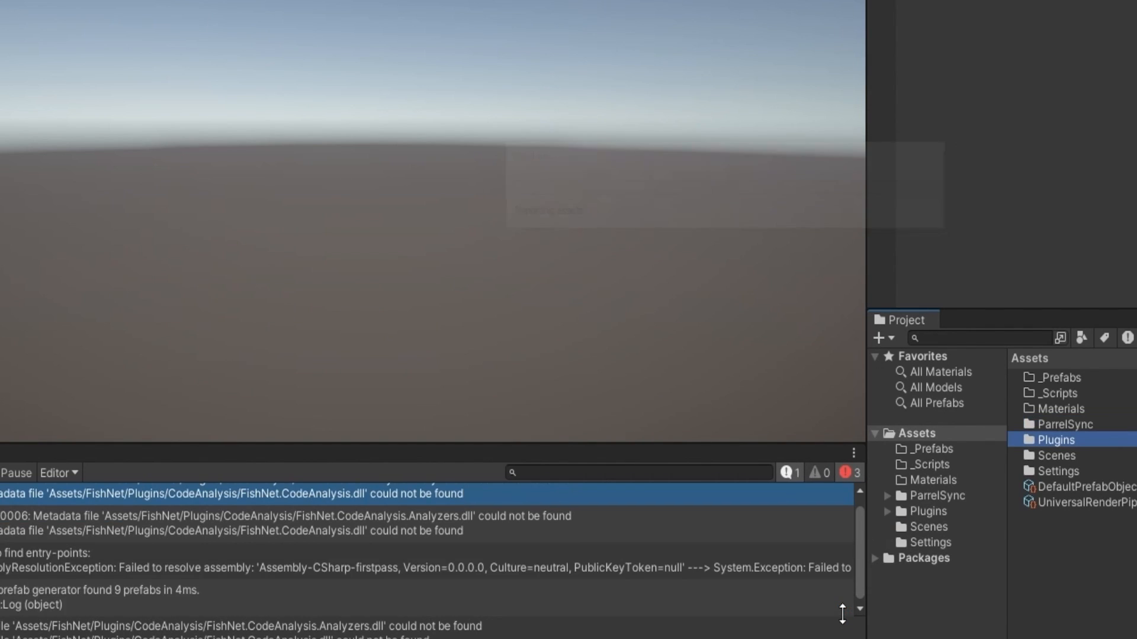
left_click(1058, 418)
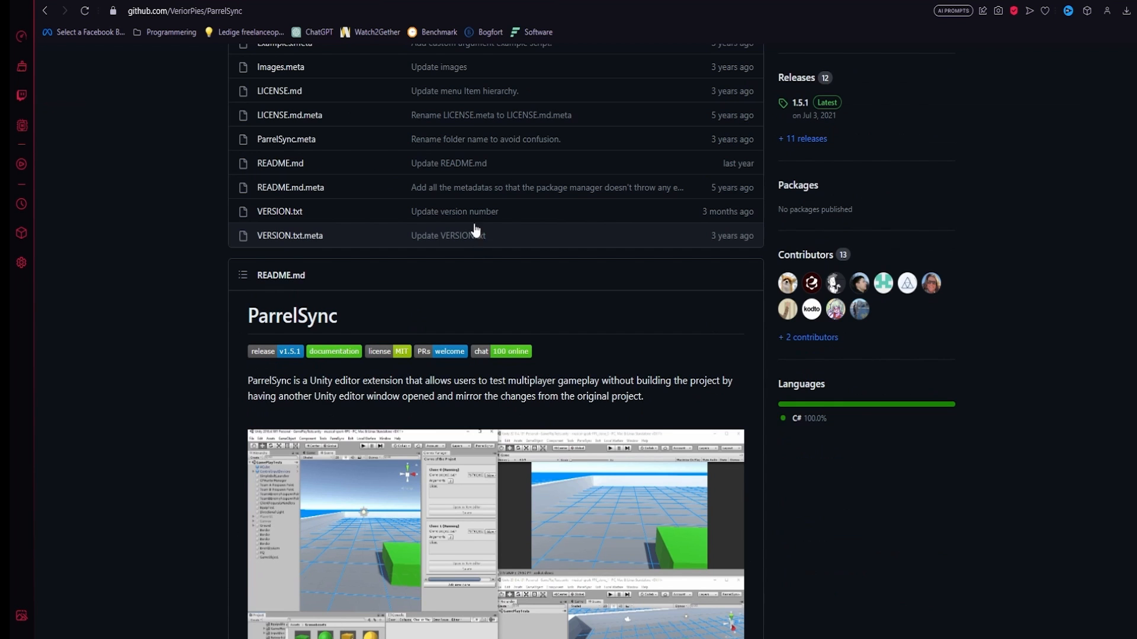
Scroll the ParrelSync repository page and open its 1.5.1 release
scroll("up", 3)
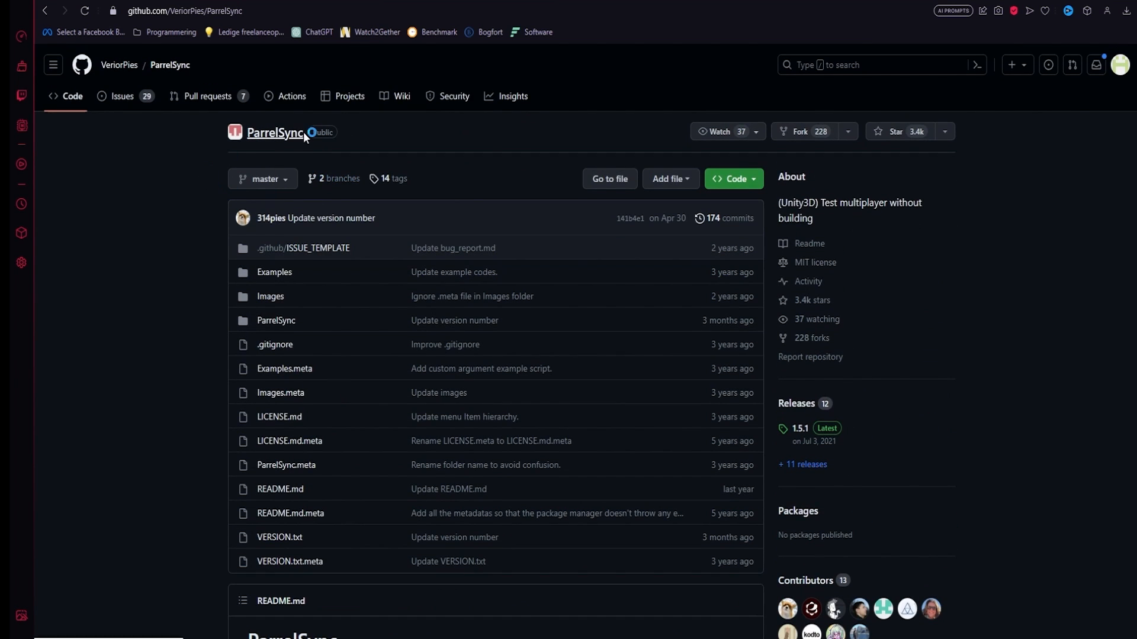
mouse_move(374, 180)
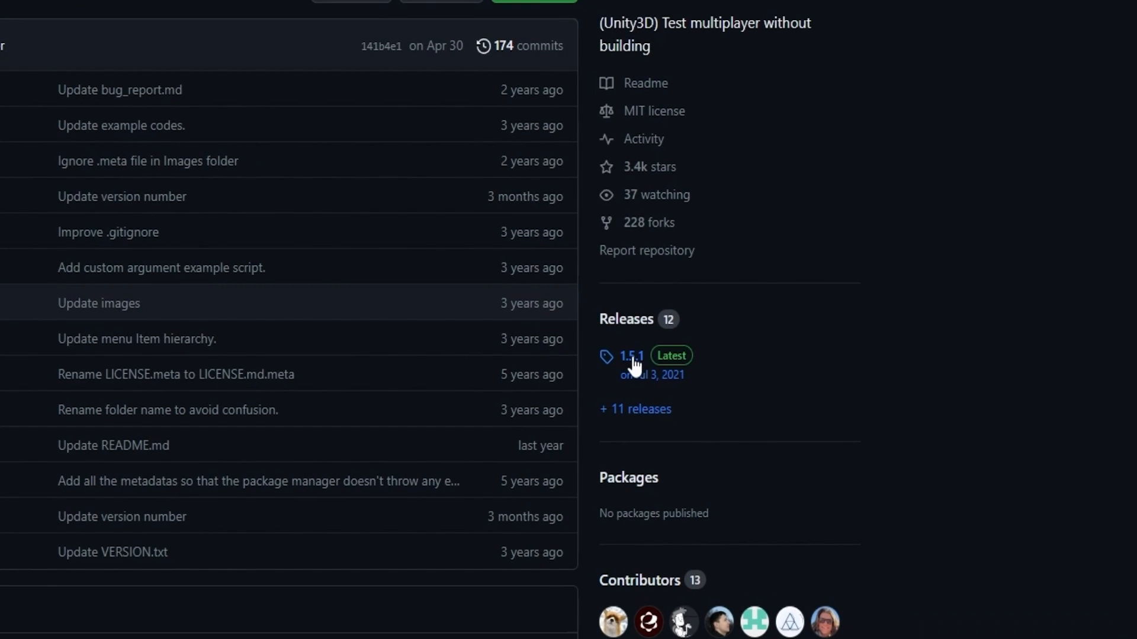
mouse_move(649, 366)
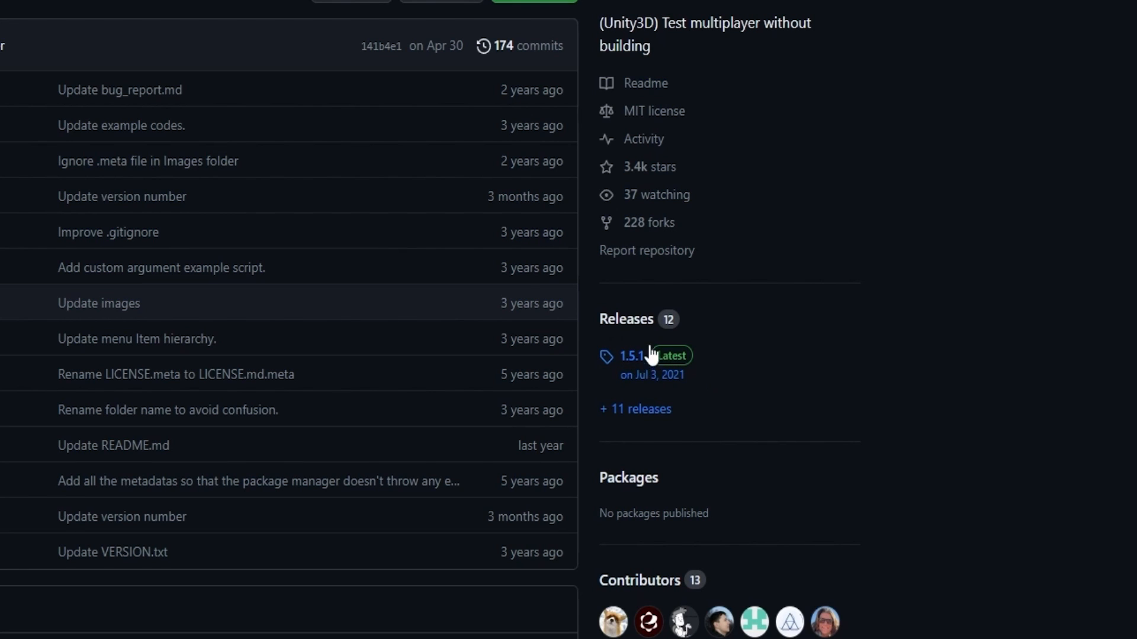
left_click(633, 355)
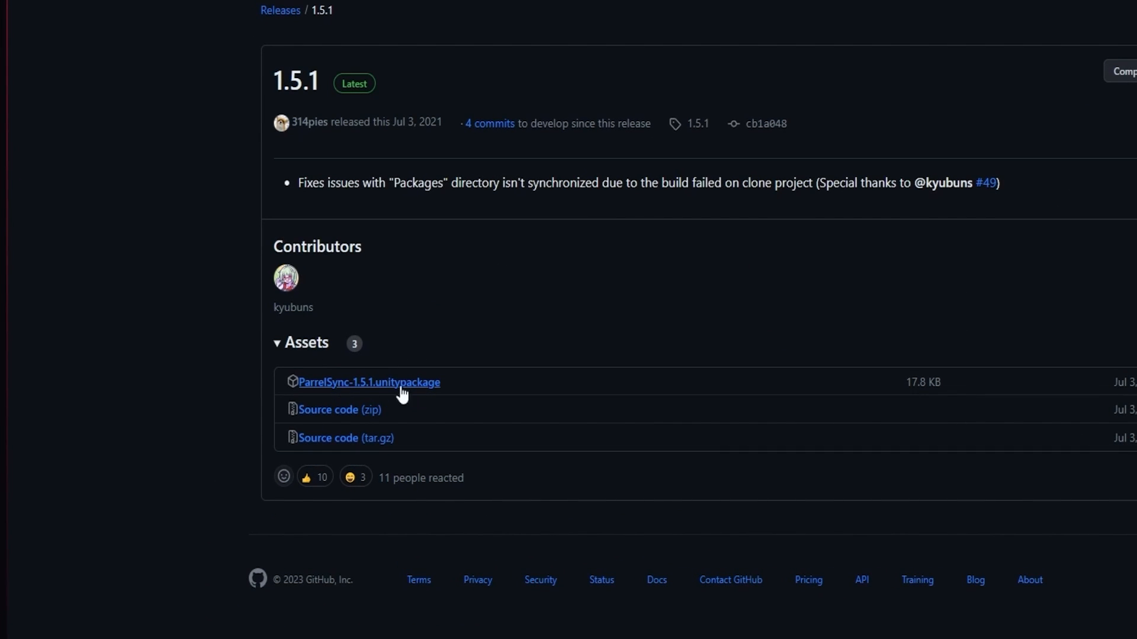
mouse_move(607, 235)
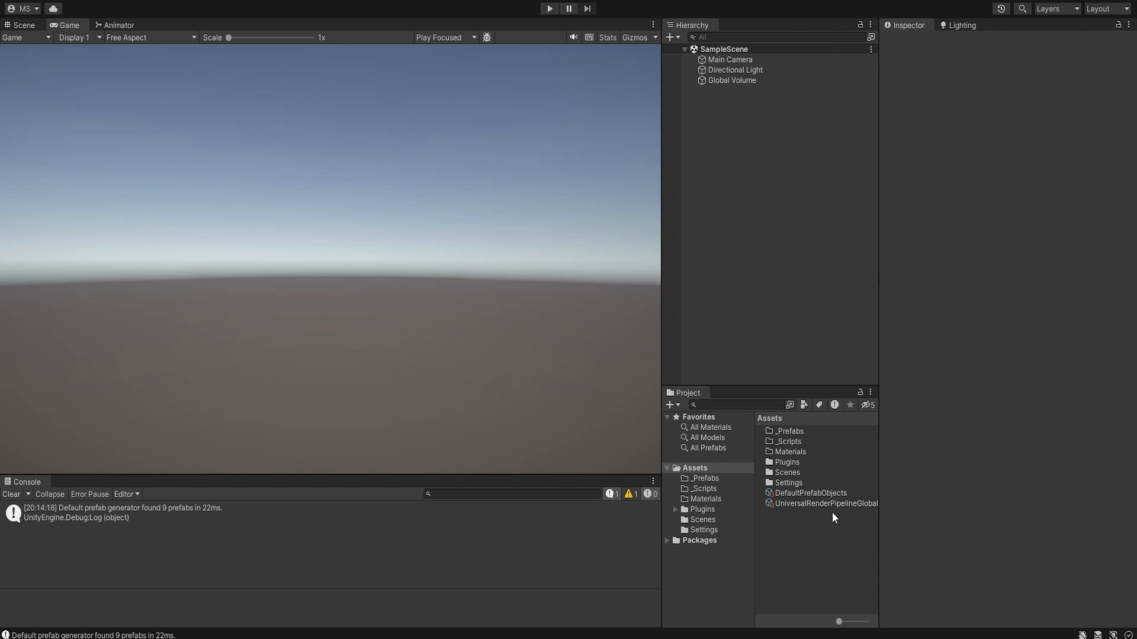
Unpack the NetworkManager prefab and delete its NetworkHudCanvas
left_click(785, 461)
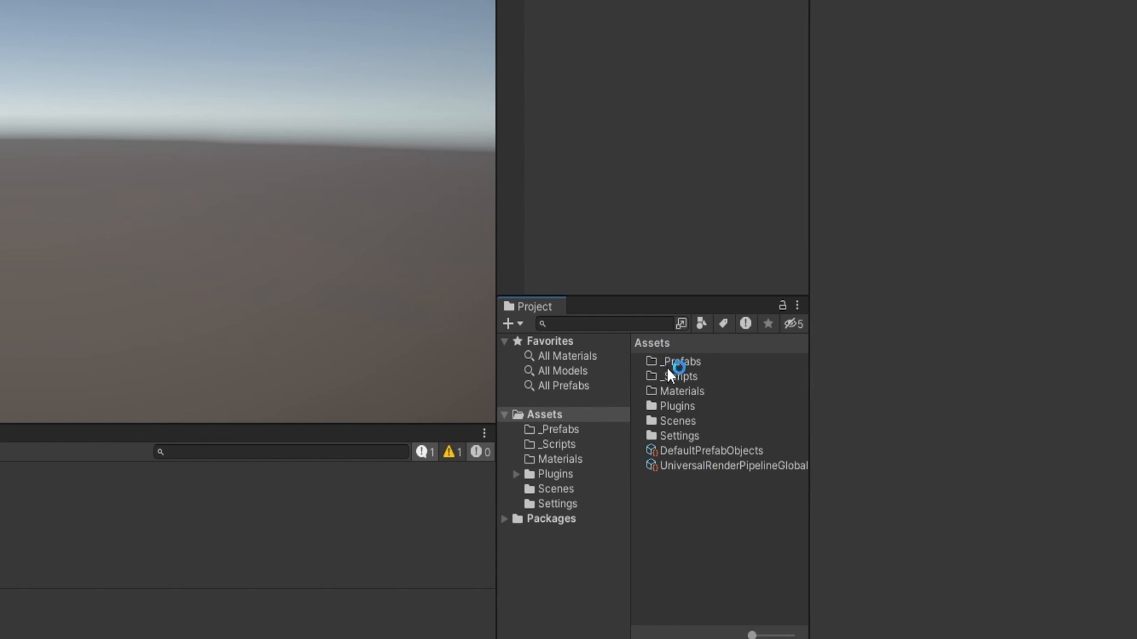
left_click(679, 435)
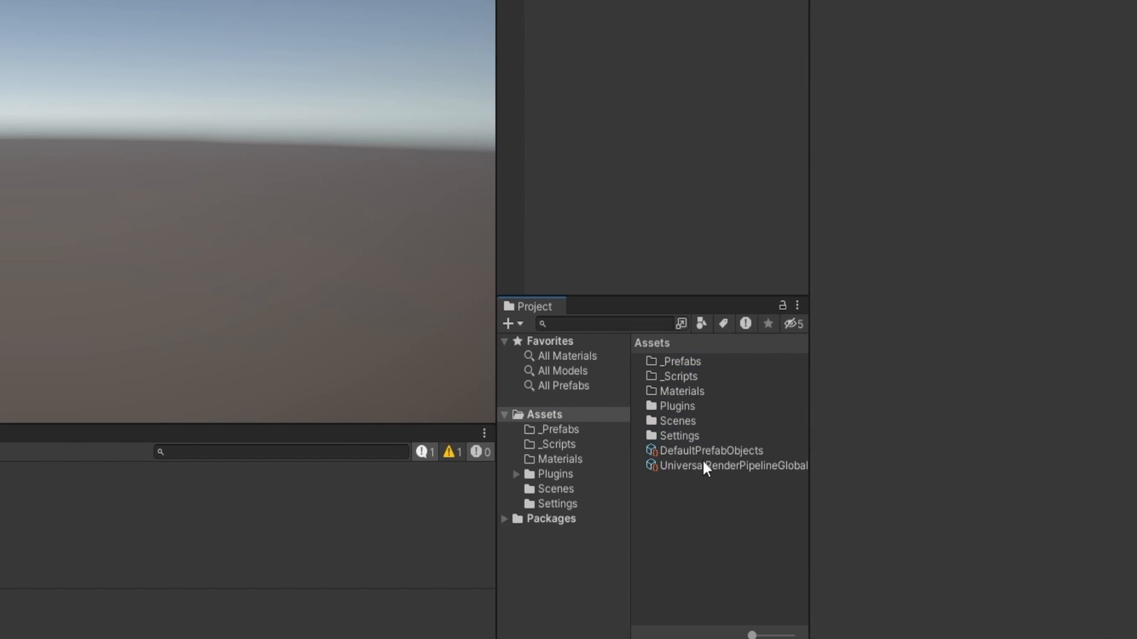
left_click(555, 474)
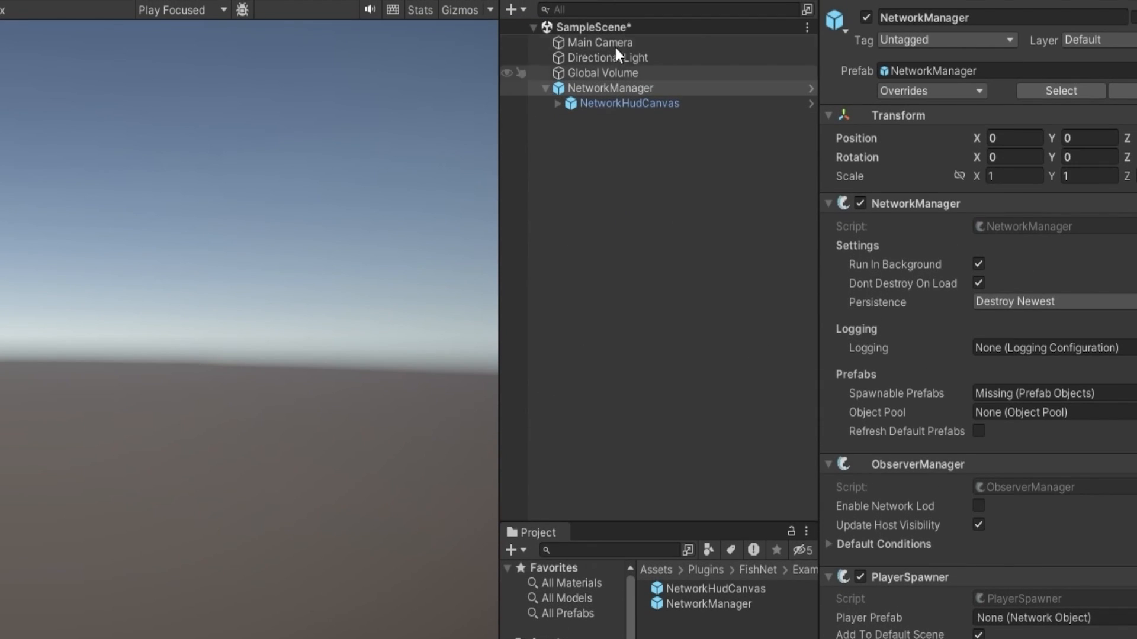
right_click(610, 88)
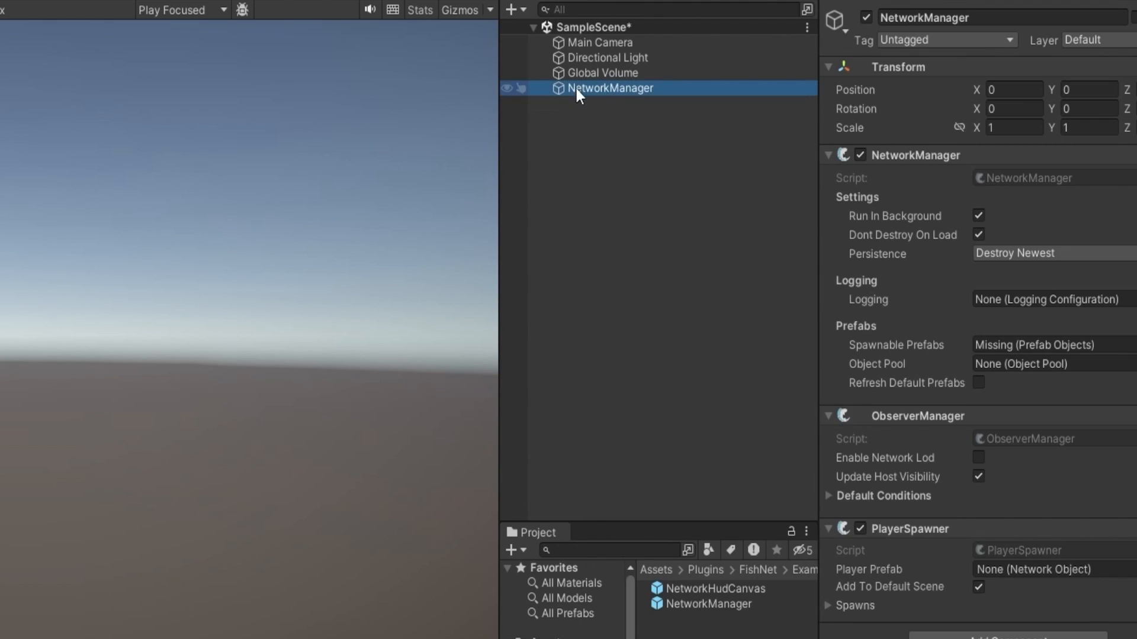
Add a Tugboat transport to NetworkManager and open ConnectionStarter in Rider
type("Tugbo")
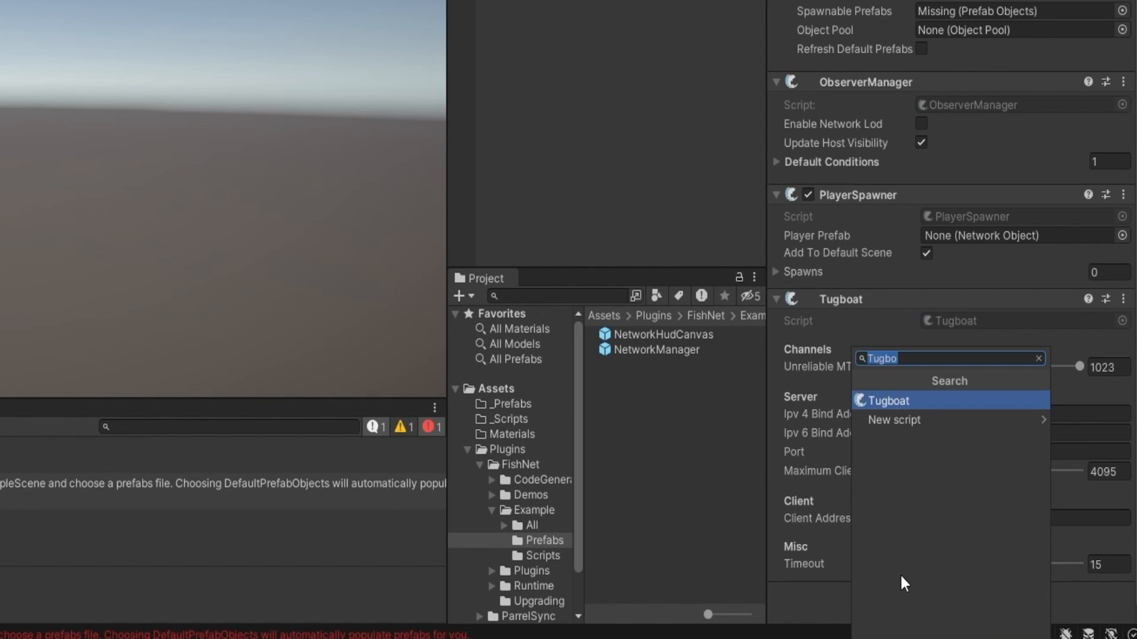
type("mul")
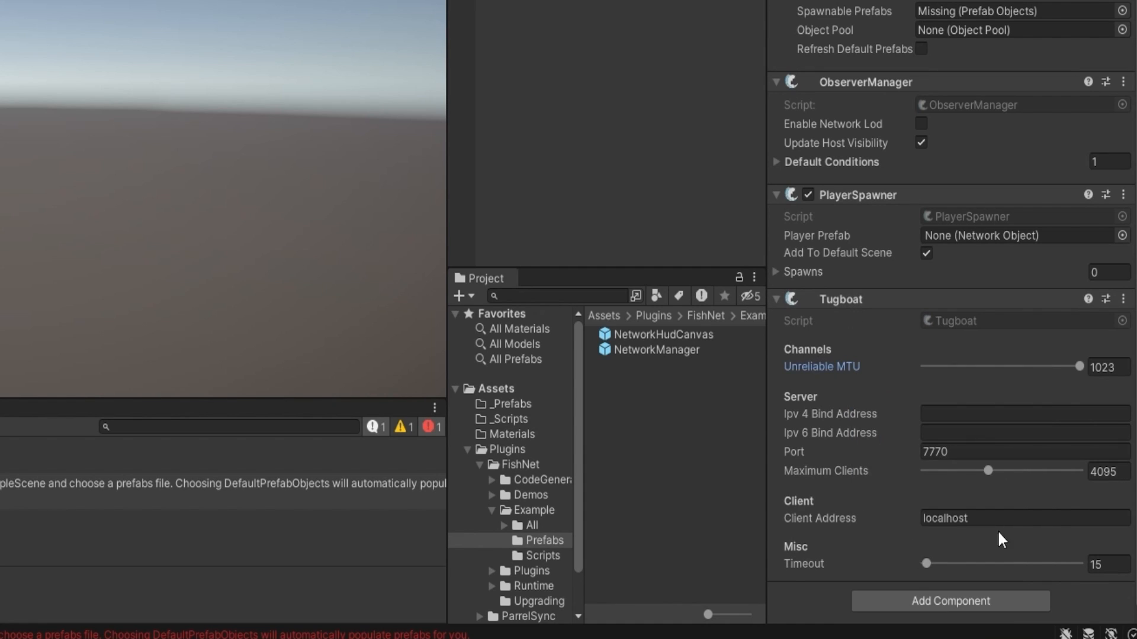
scroll("up", 3)
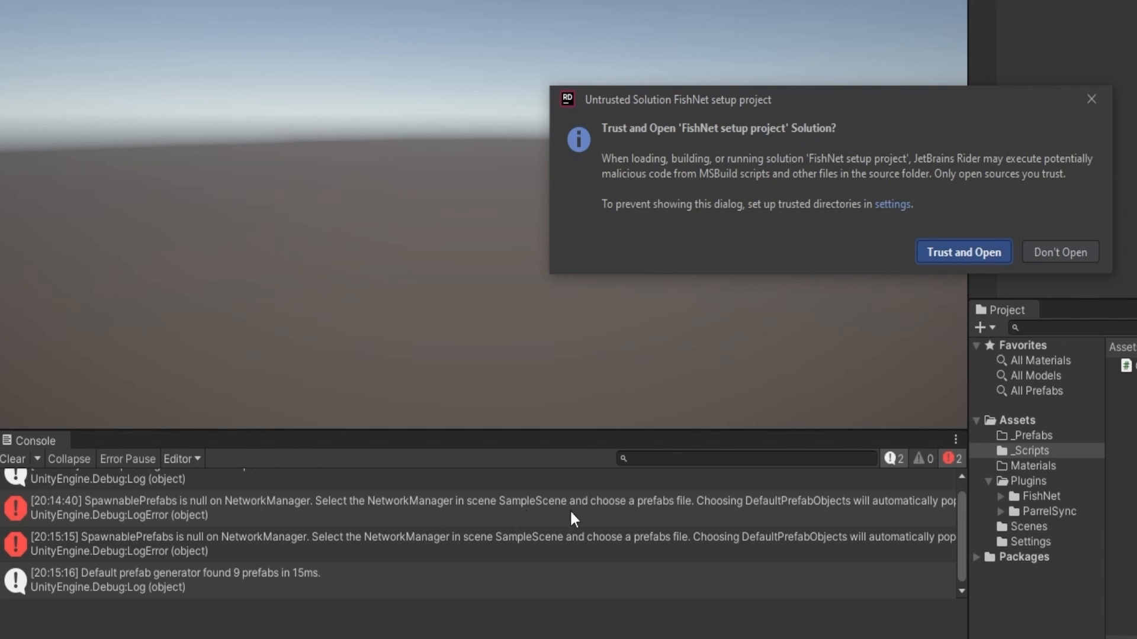
Trust the solution and add a private Tugboat _tugboat field to ConnectionStarter
left_click(963, 252)
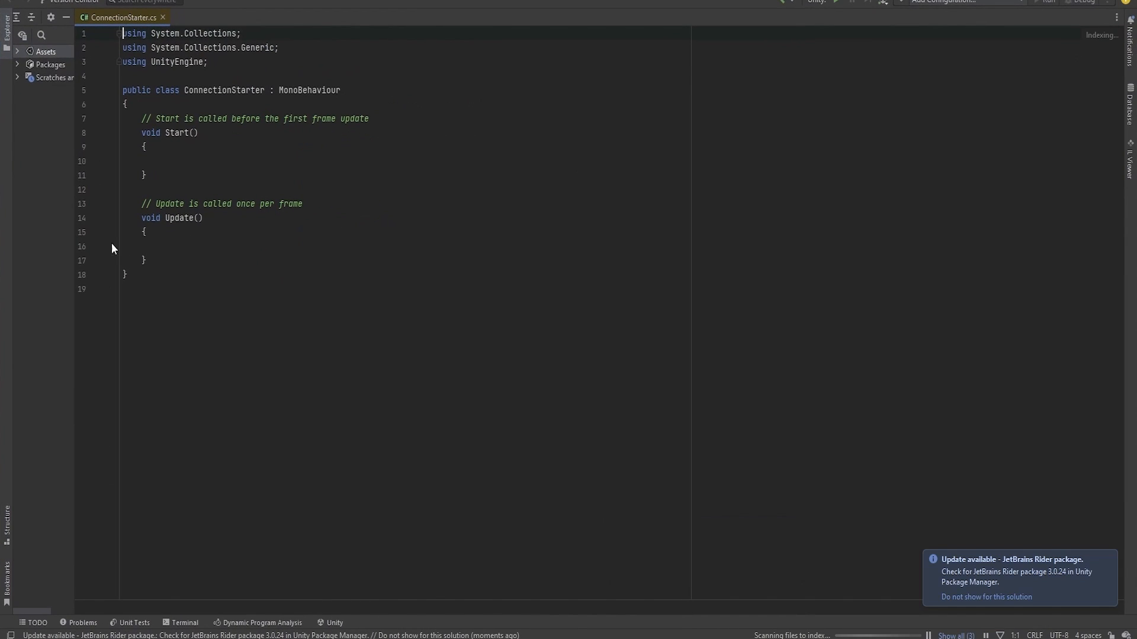
type("st")
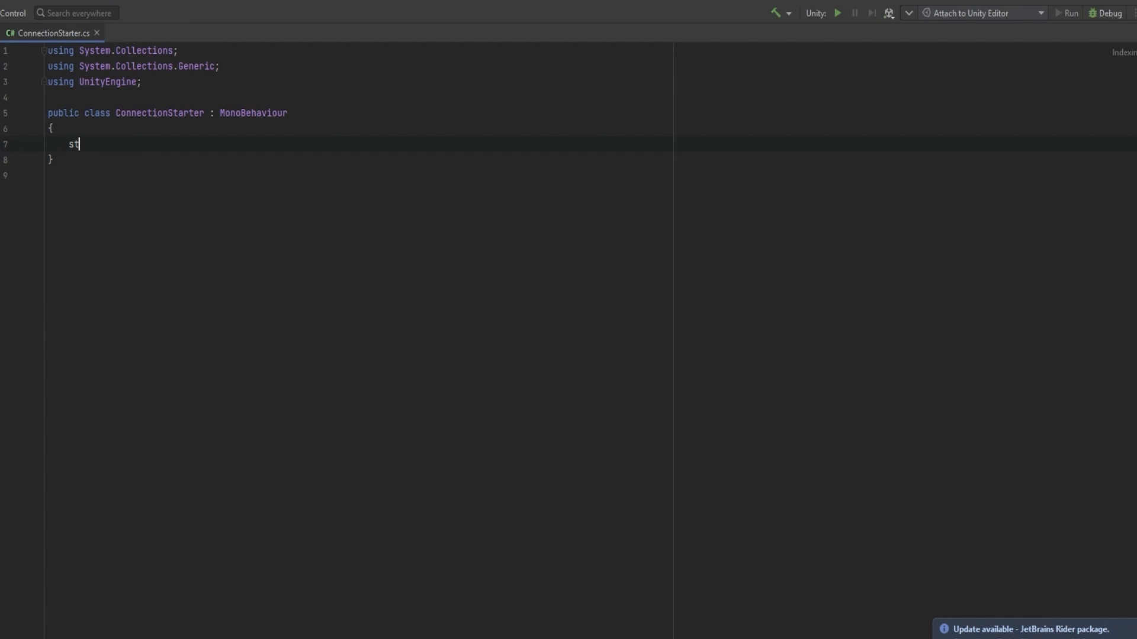
type("art(")
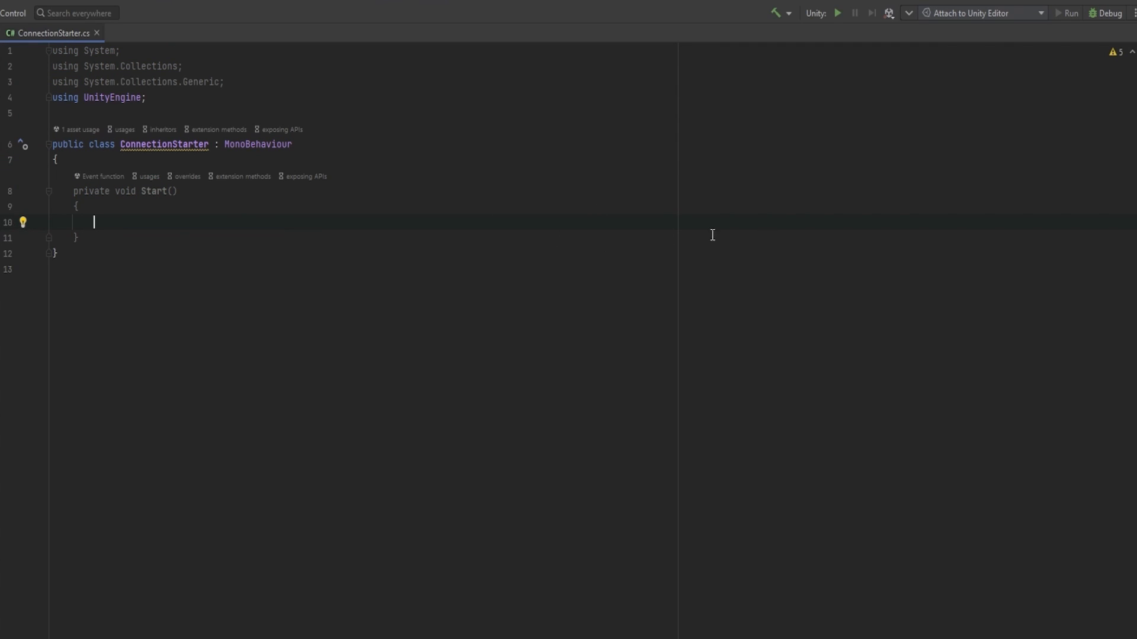
mouse_move(123, 155)
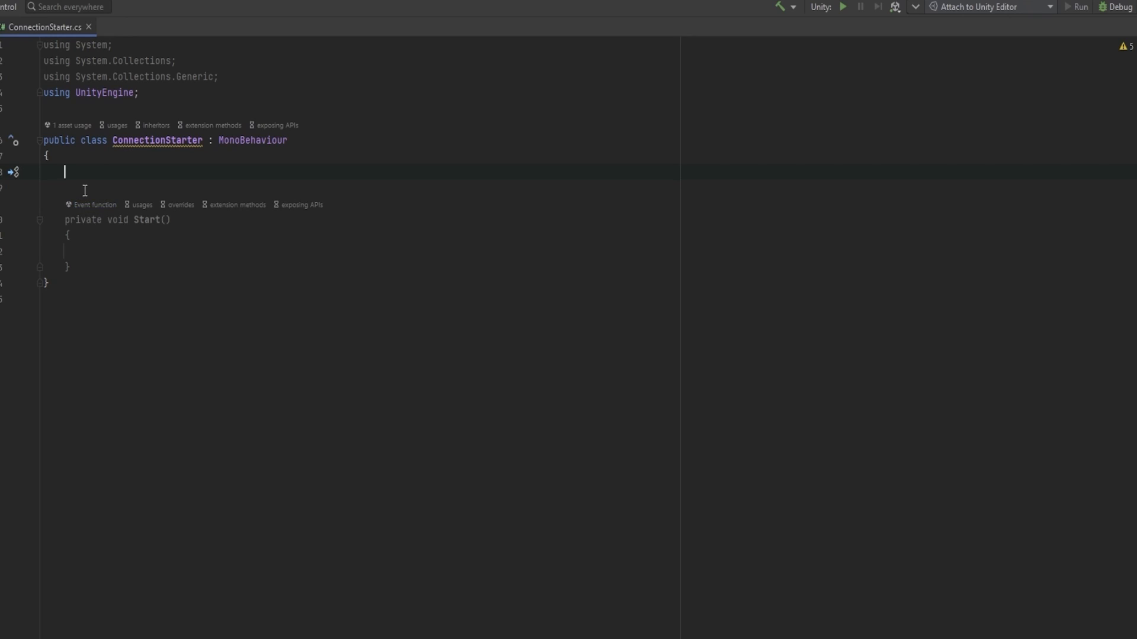
type("private Tugboat")
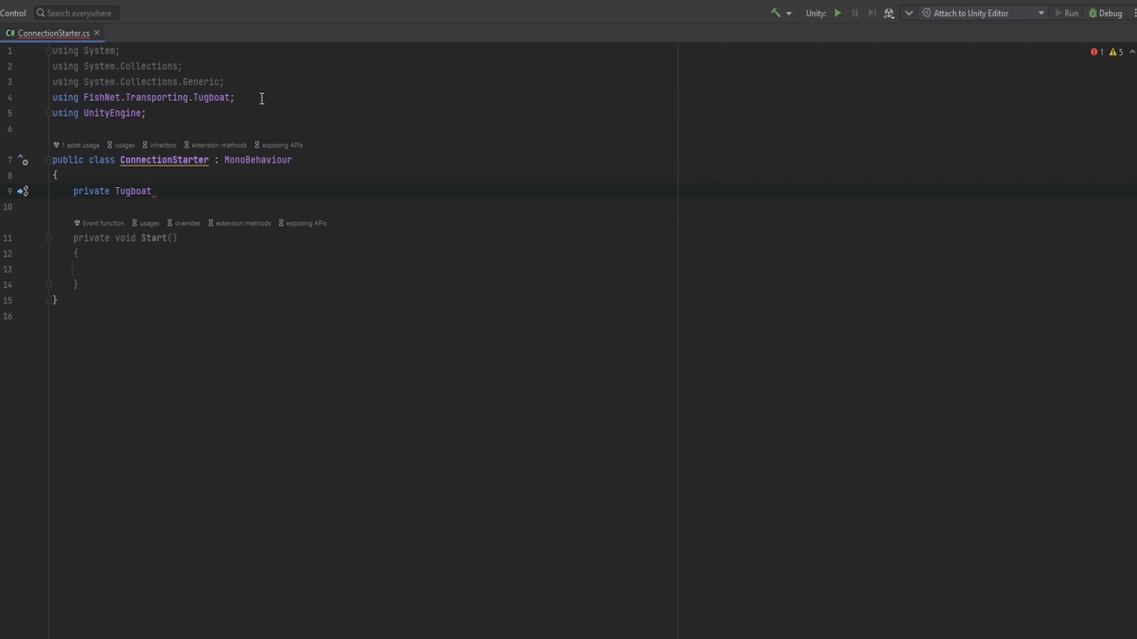
type("_tugboat;")
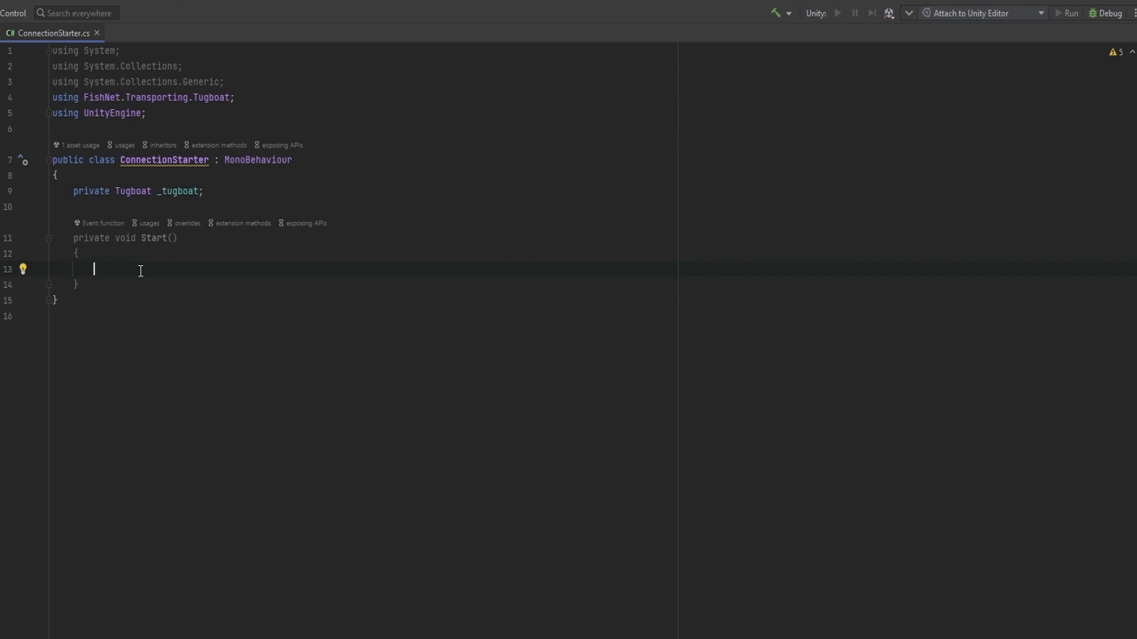
In Start, call StartConnection(false) for ParrelSync clones, otherwise start server and client
type("if(P")
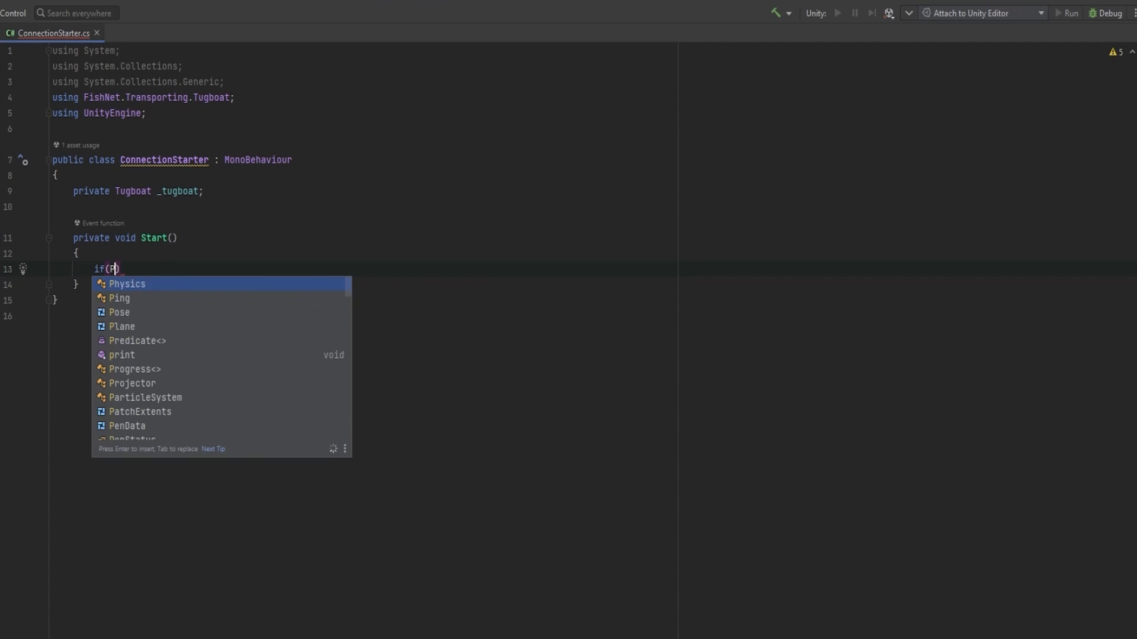
type("ParrelSync.ClonesManager")
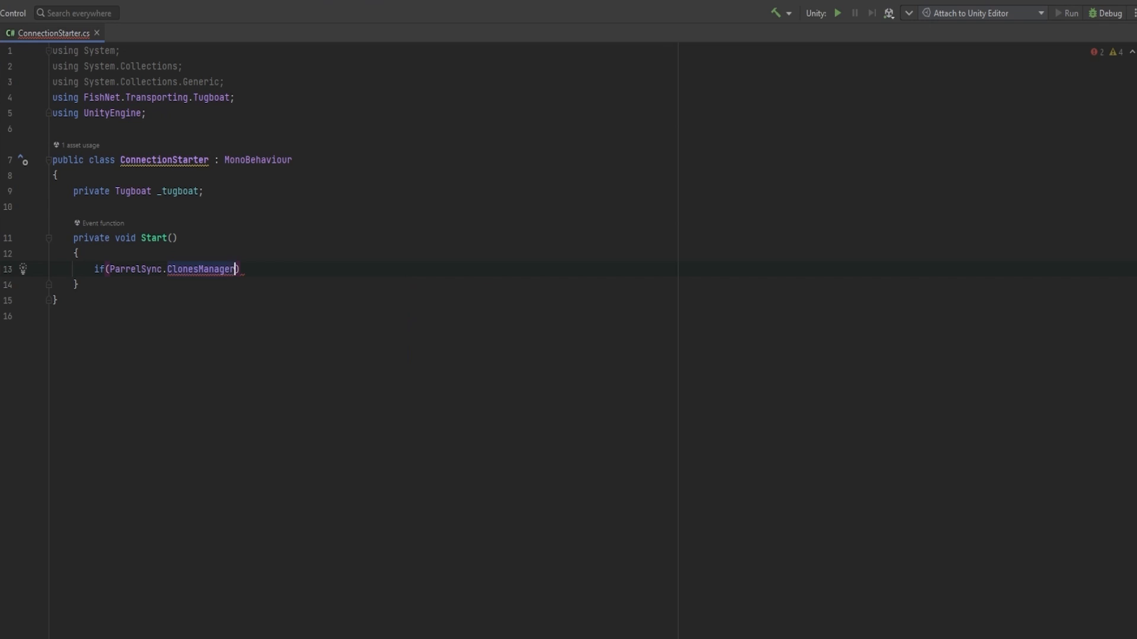
type(".IsClone()")
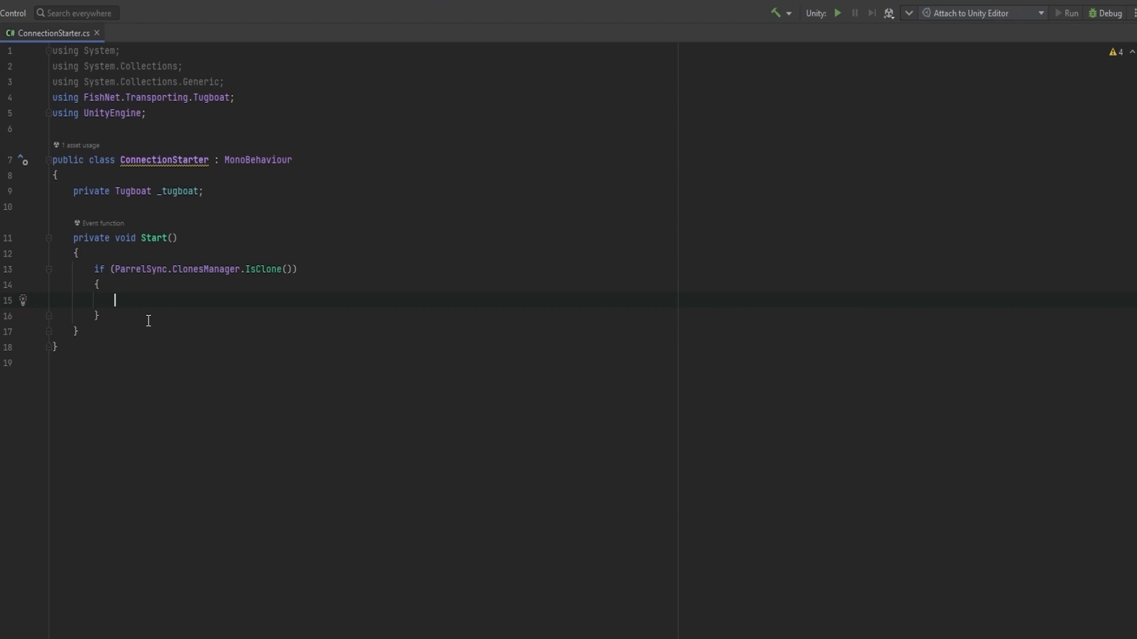
type("else")
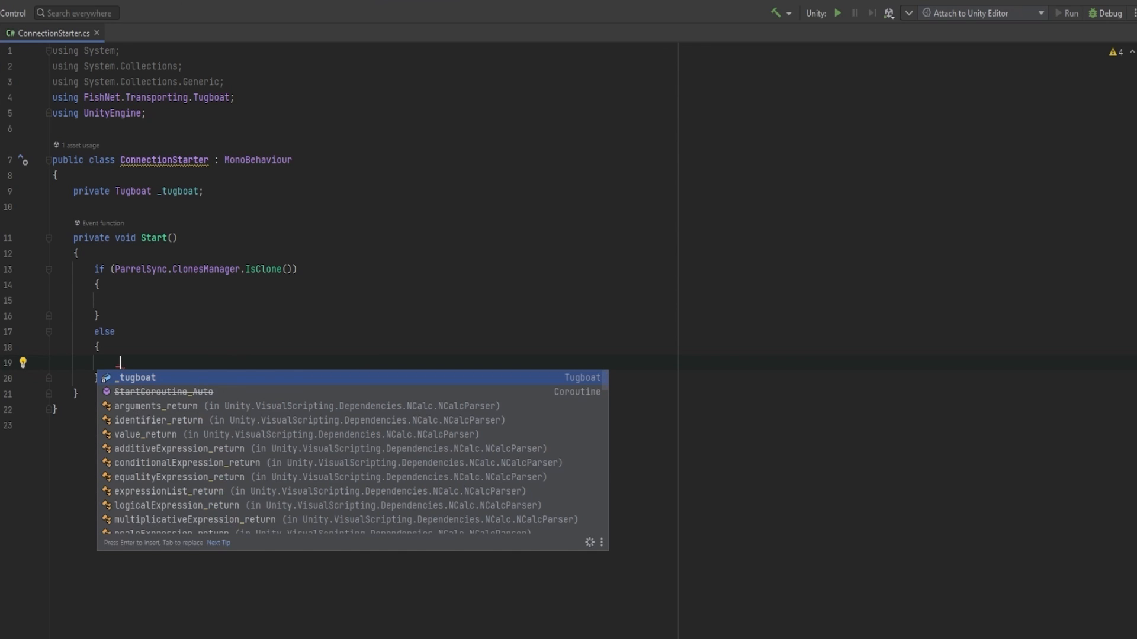
type("_tugboat.StartConnection()")
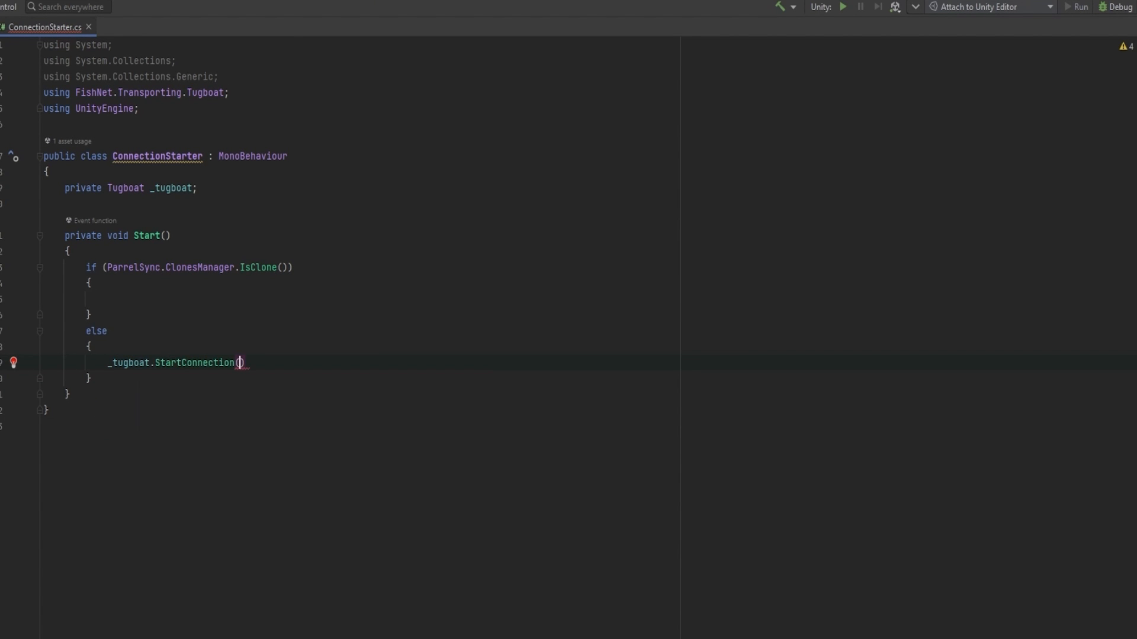
left_click(244, 363)
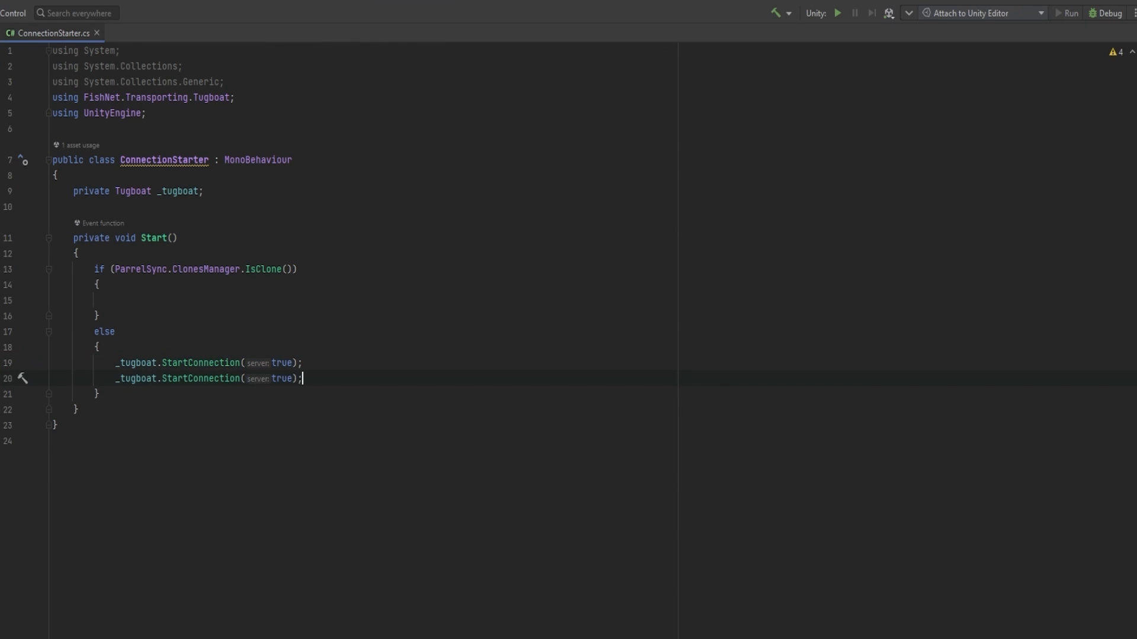
type("false")
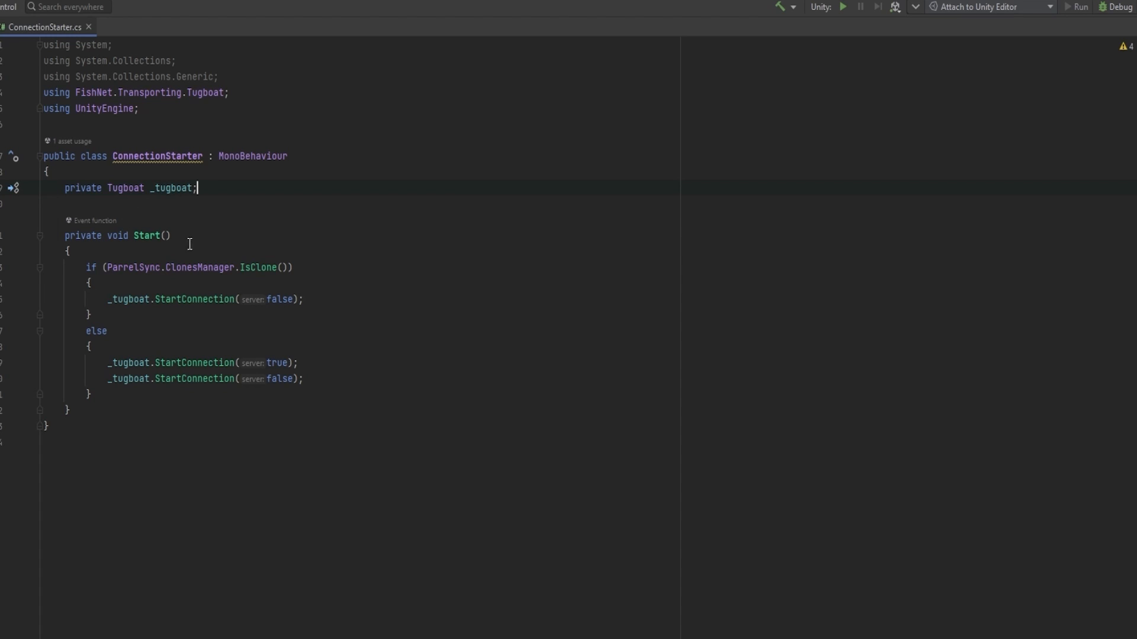
Add TryGetComponent for Tugboat atop Start, logging "Couldn't get tugboat!" and returning
key("Enter")
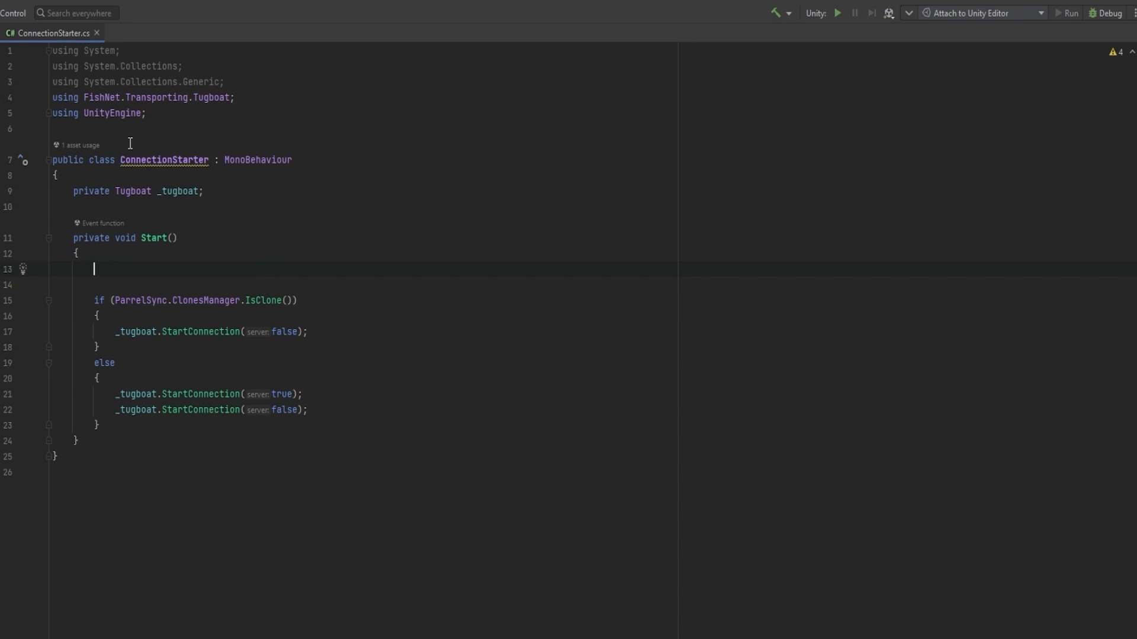
type("if")
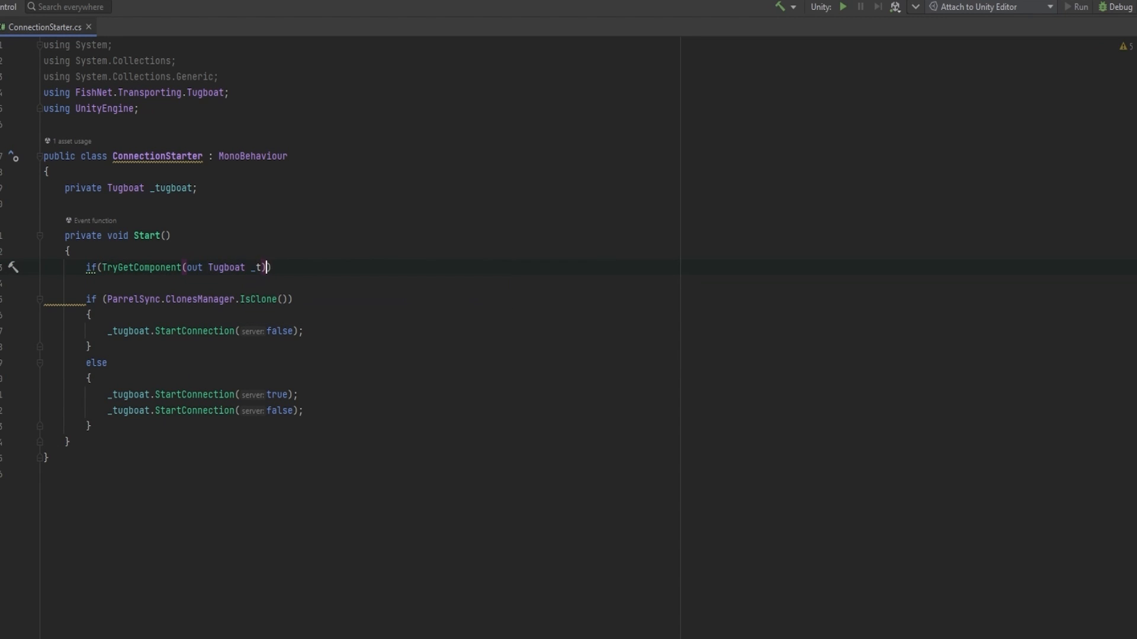
type("_tugboat = _t;")
type("Debug.LogError(\"Couldn't \");")
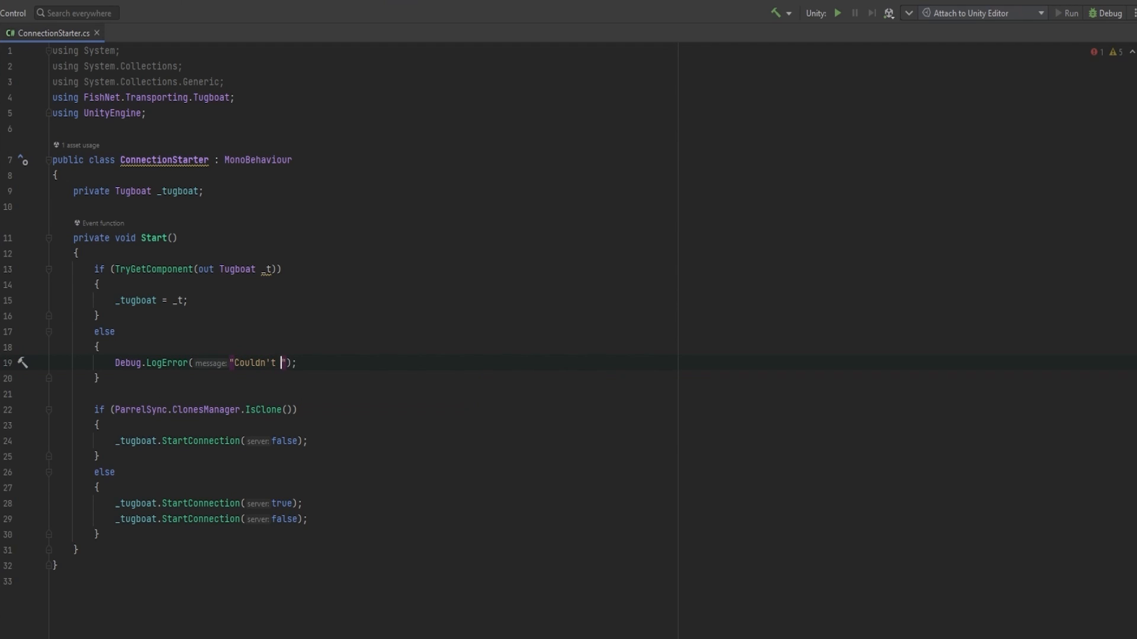
type("get tugboat!\", this")
type("return;")
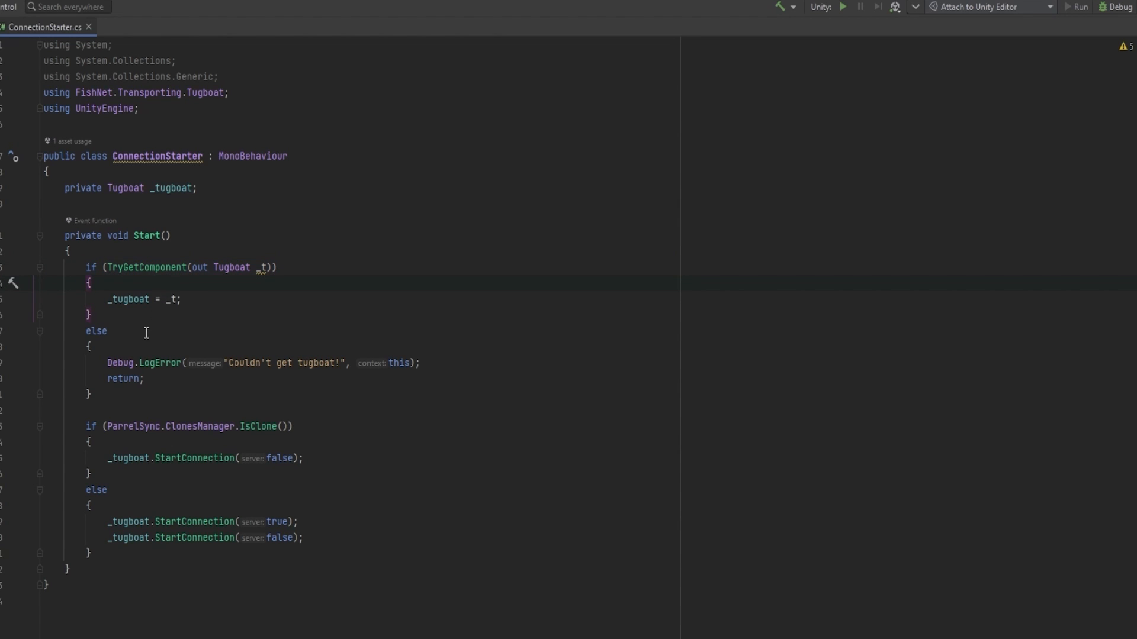
left_click(120, 362)
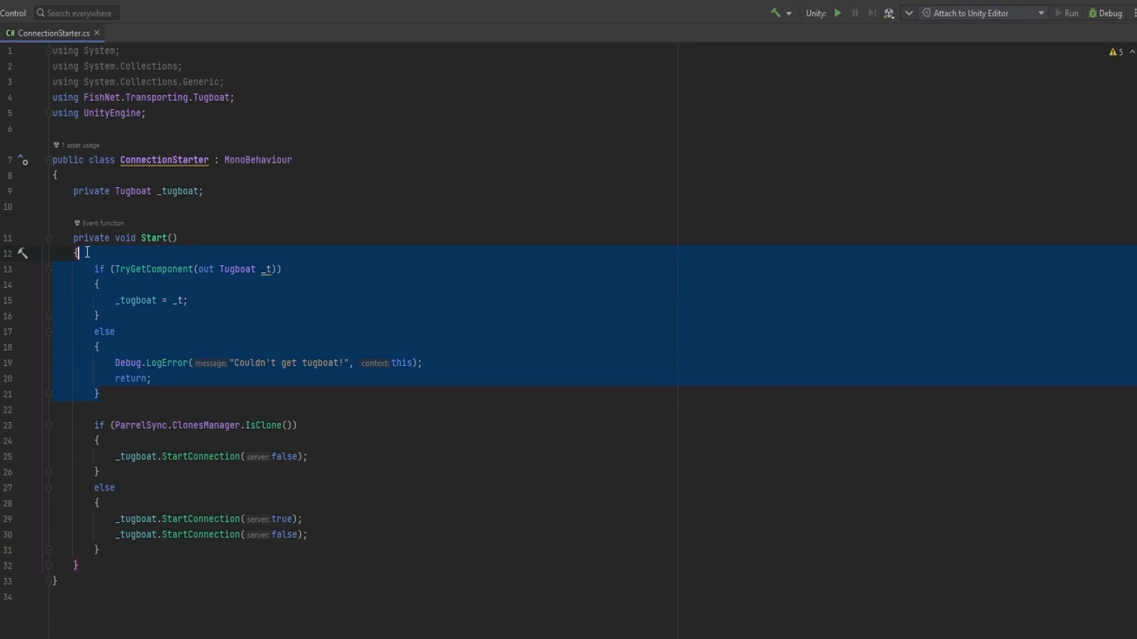
left_click(107, 505)
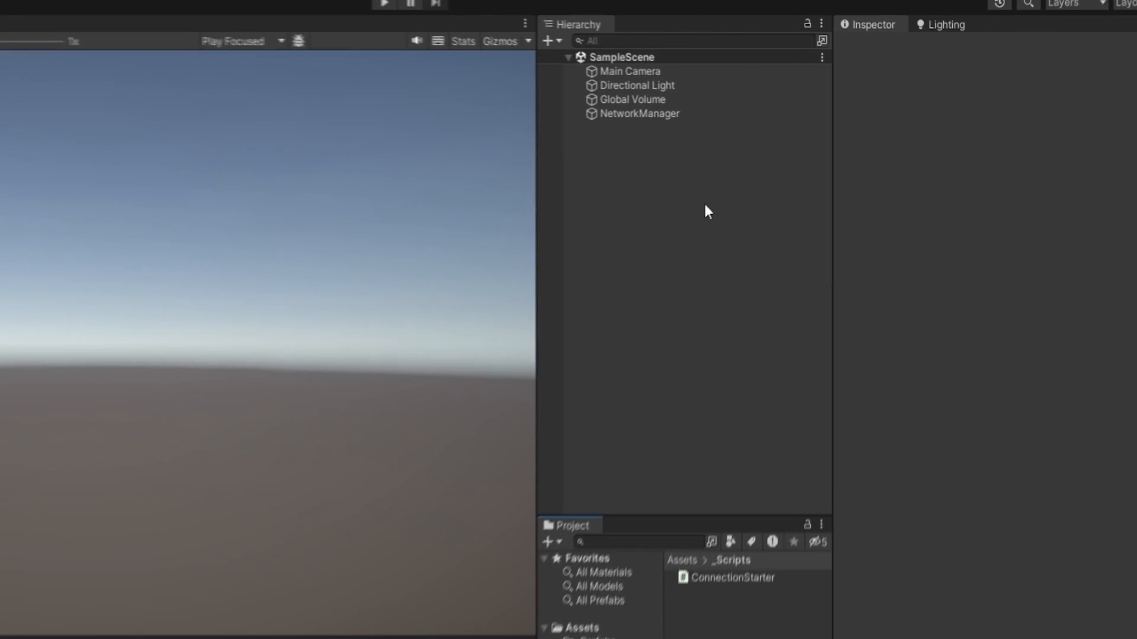
Inspect NetworkManager's components and briefly enter and exit Play mode
left_click(639, 113)
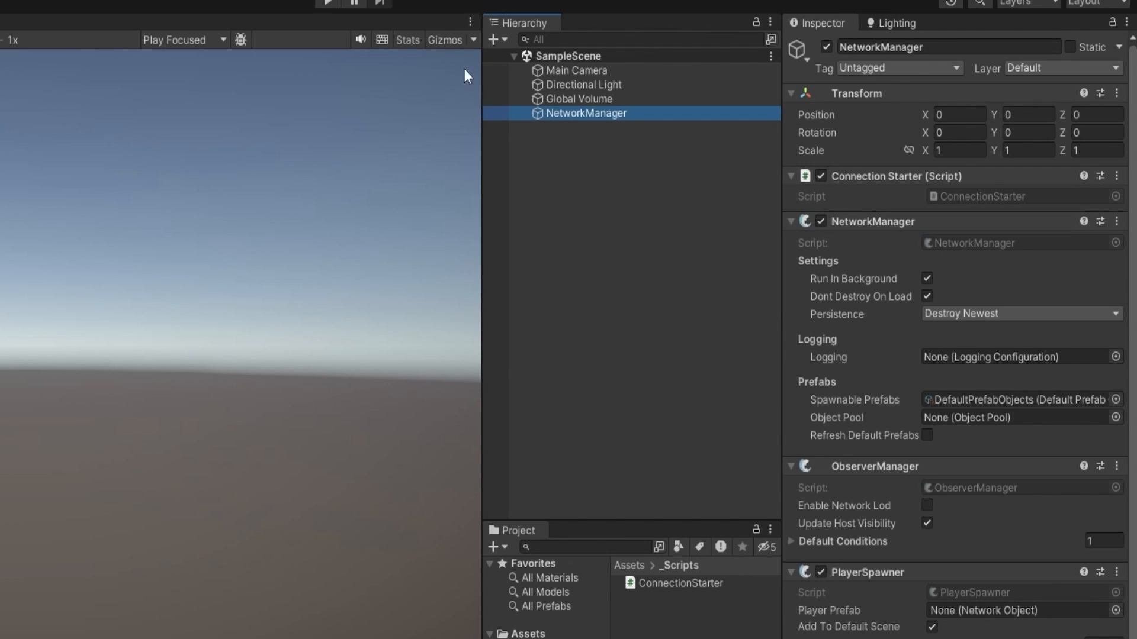
left_click(549, 9)
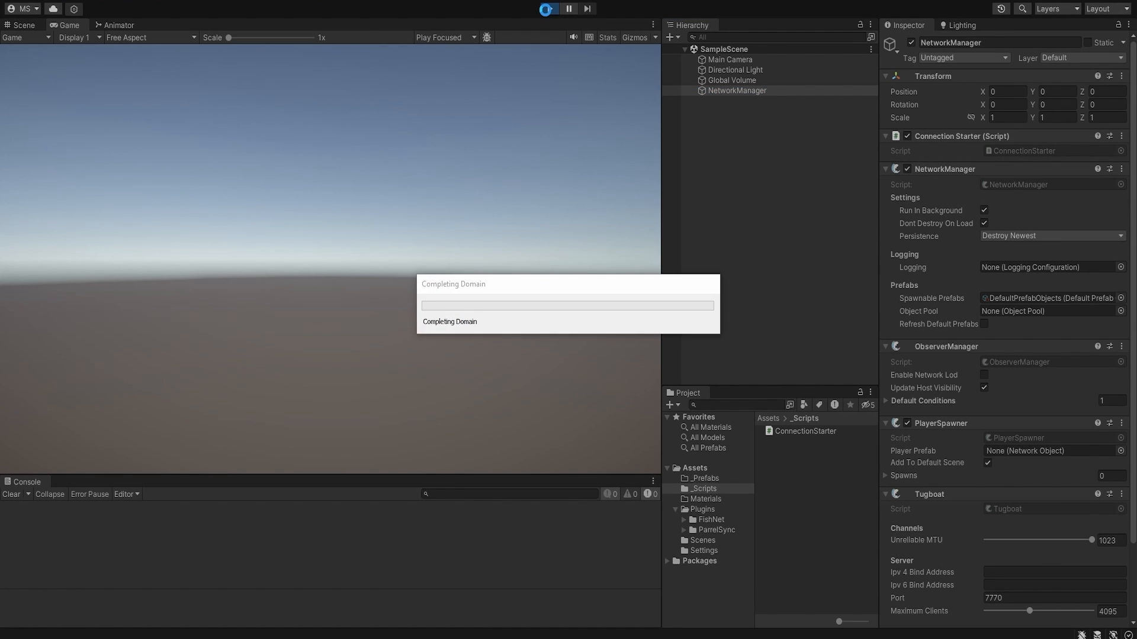
left_click(547, 9)
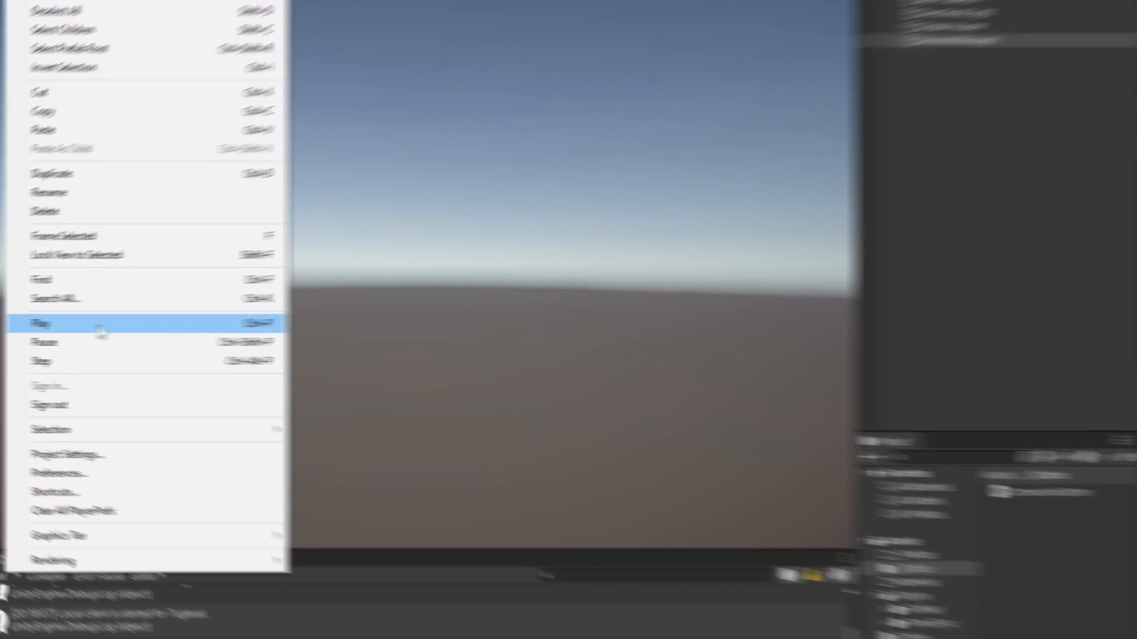
Enable Enter Play Mode Options with domain and scene reload off, then play
left_click(67, 456)
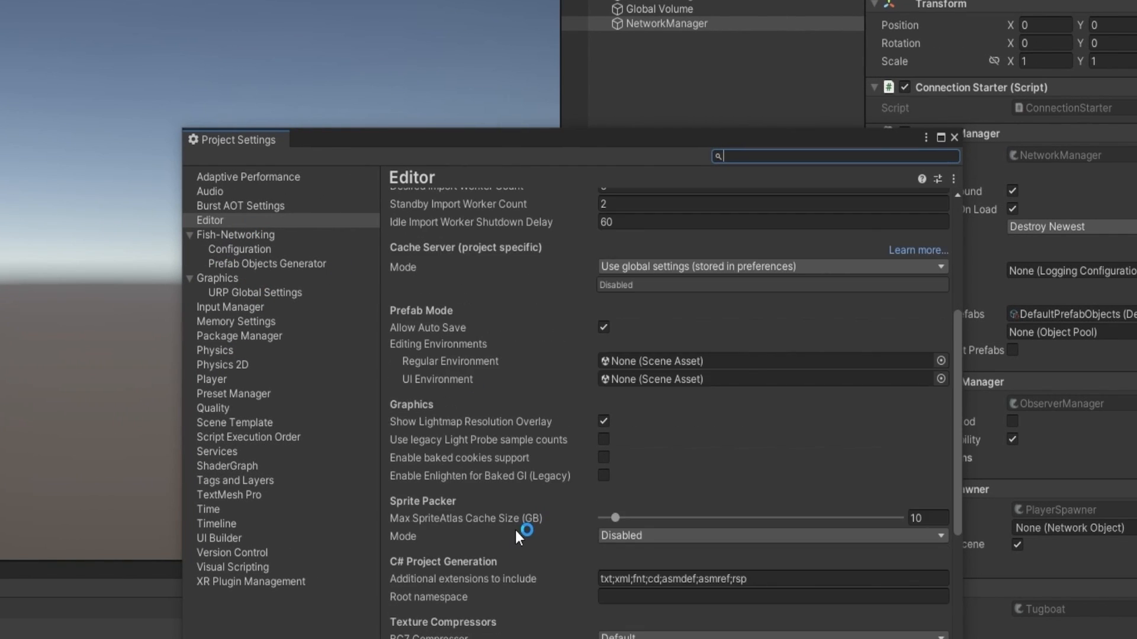
scroll("down", 3)
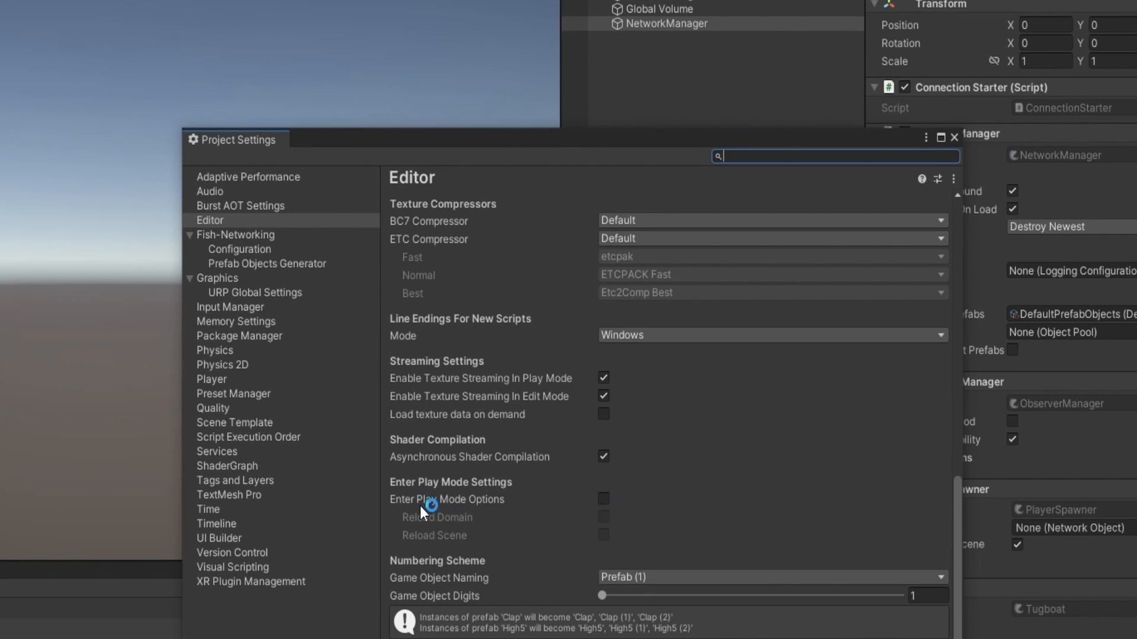
left_click(605, 500)
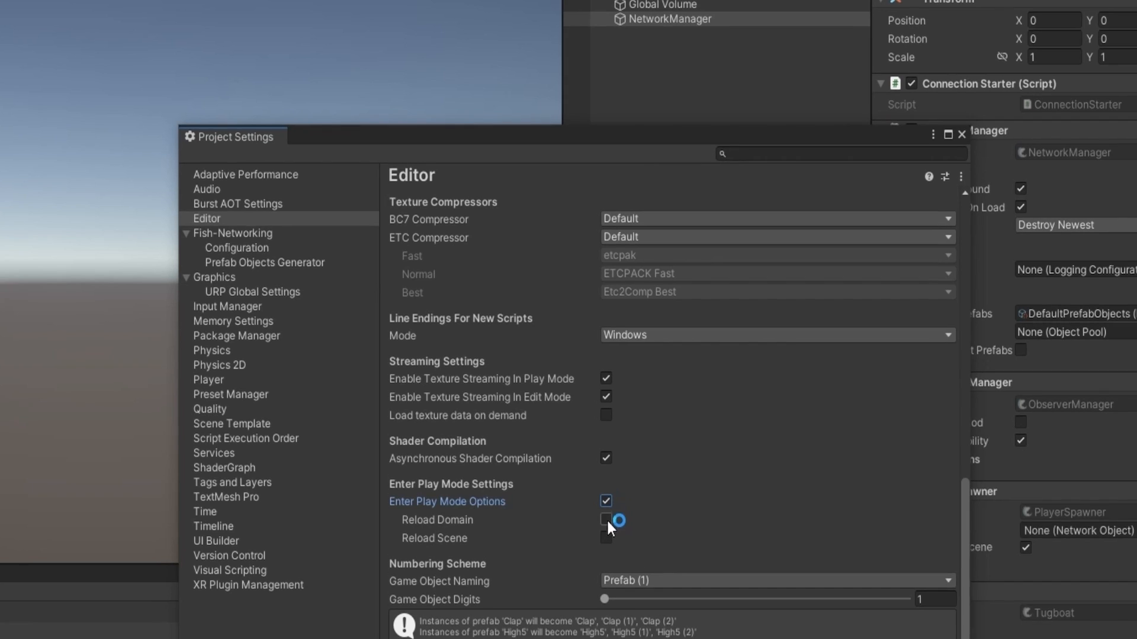
left_click(962, 135)
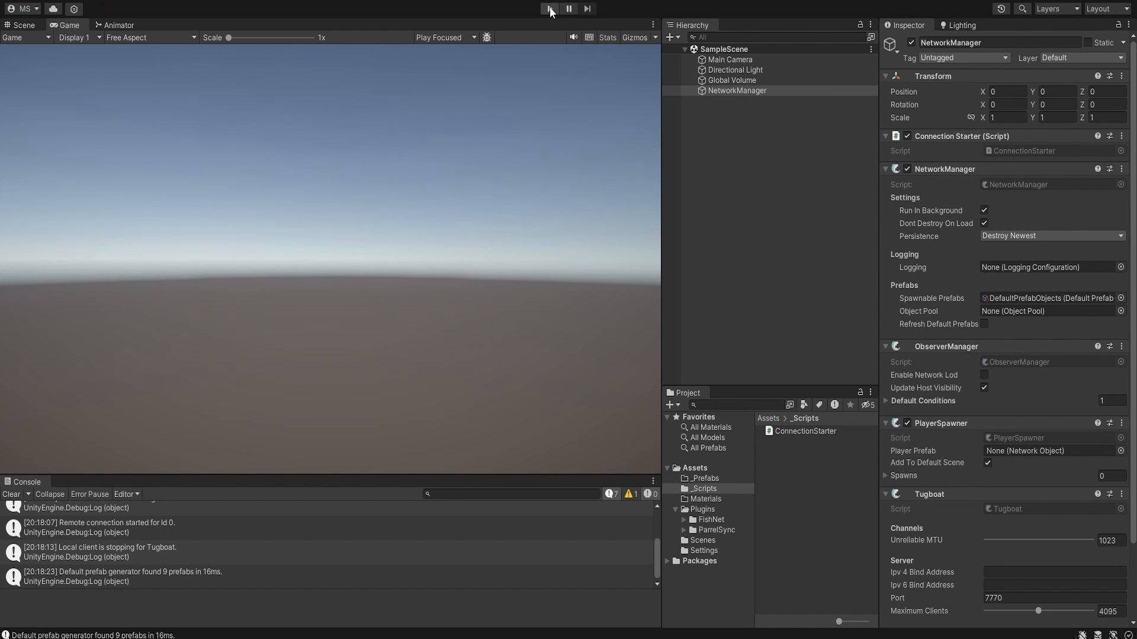
left_click(550, 7)
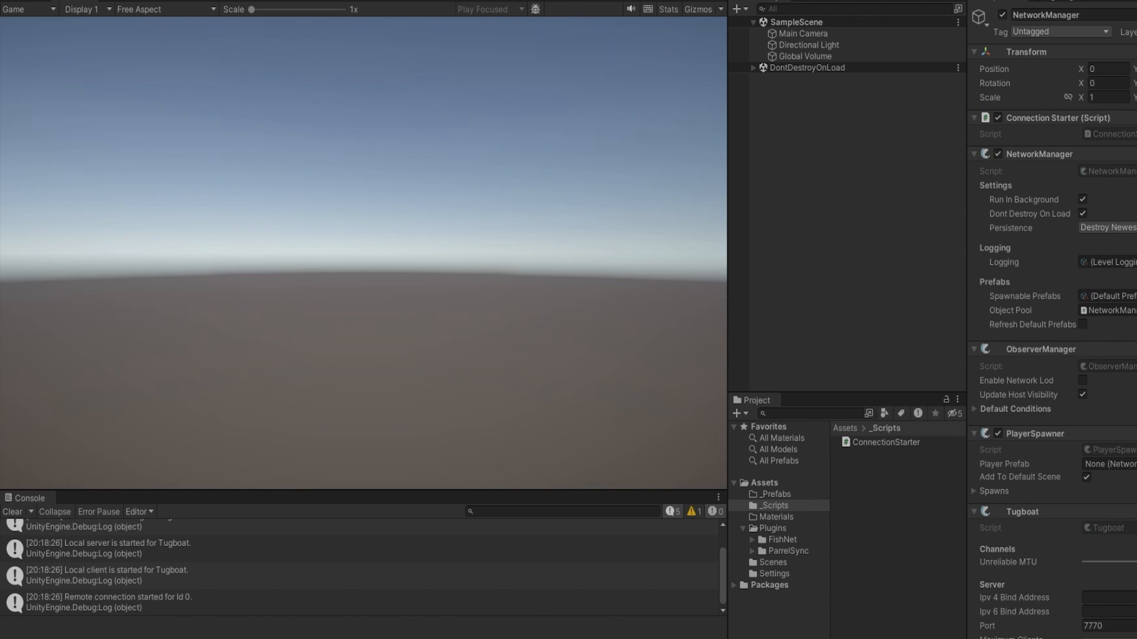
mouse_move(498, 113)
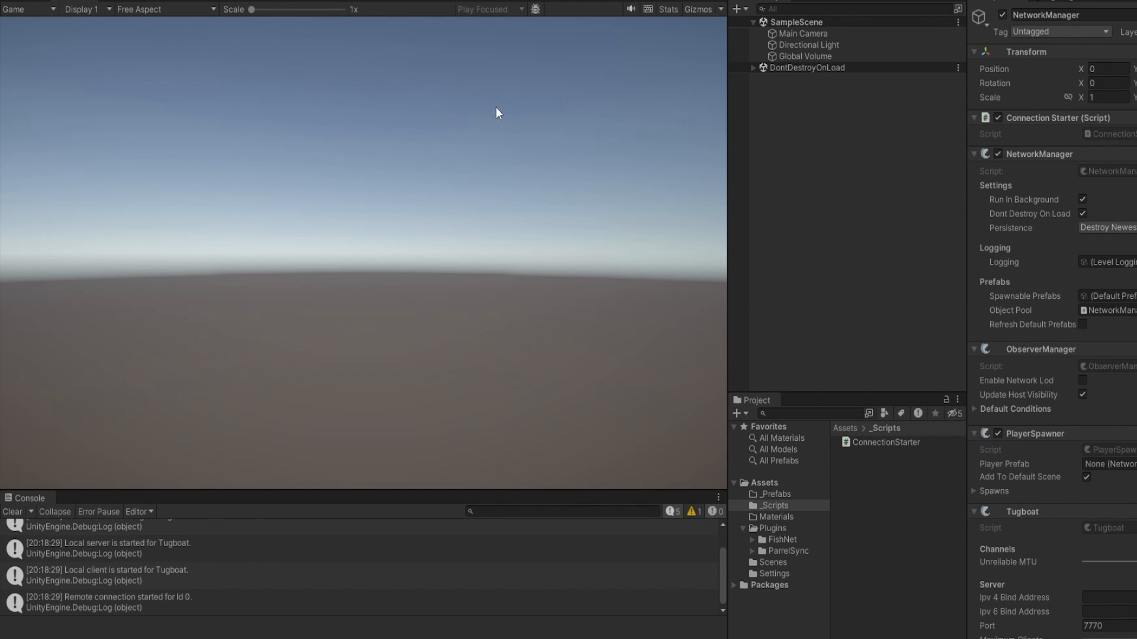
Exit Play mode and recheck Editor settings: Reload Domain and Reload Scene off
left_click(30, 19)
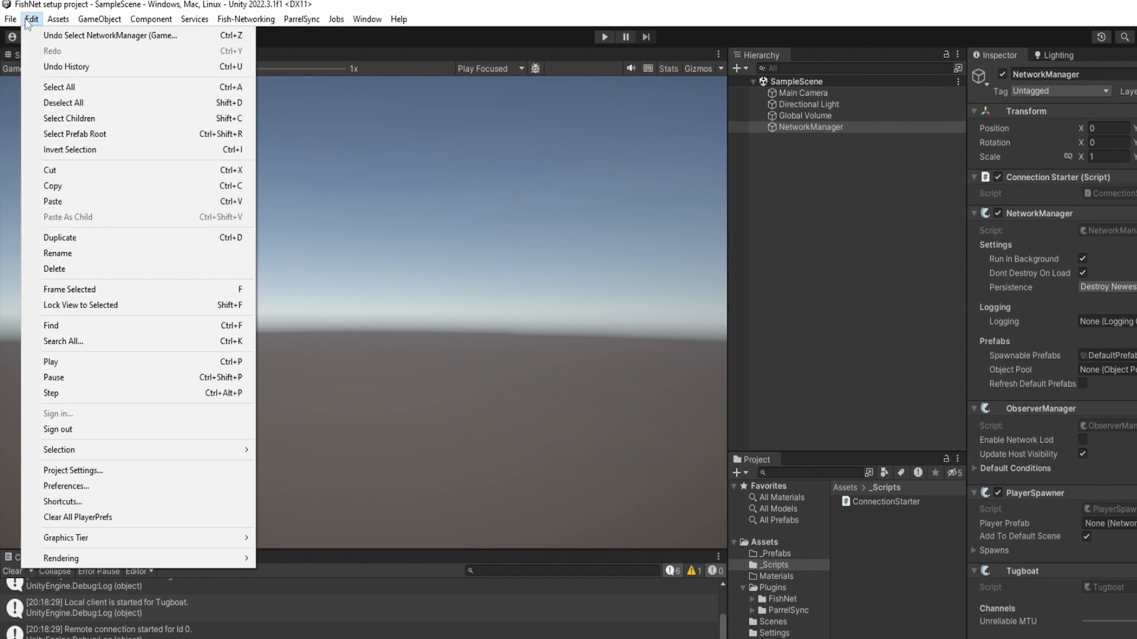
left_click(72, 470)
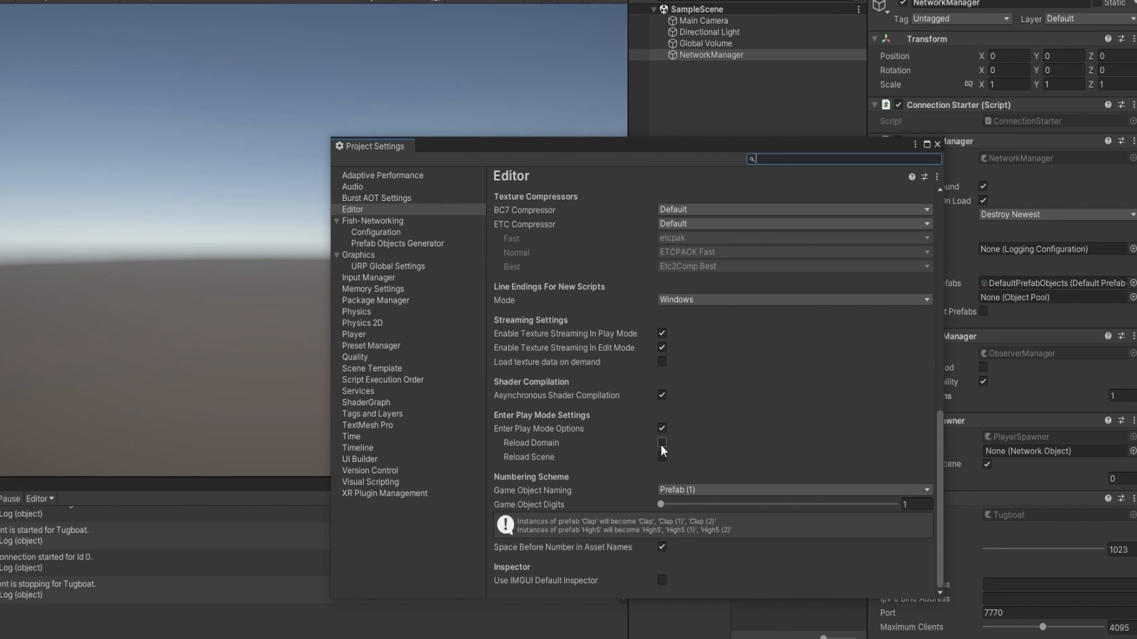
left_click(662, 443)
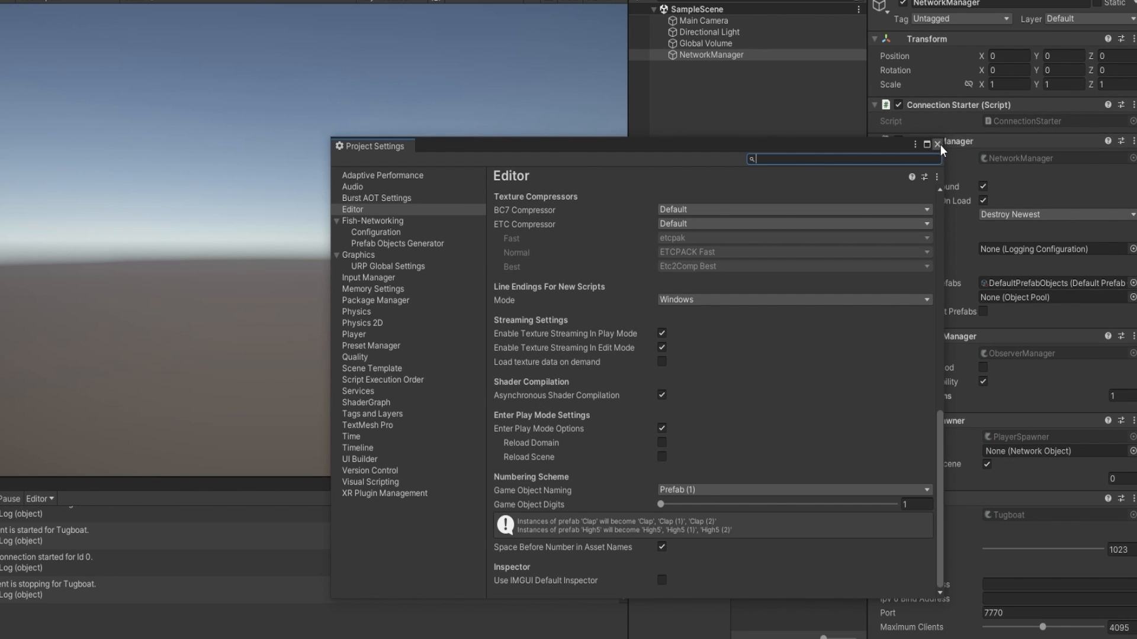
left_click(939, 142)
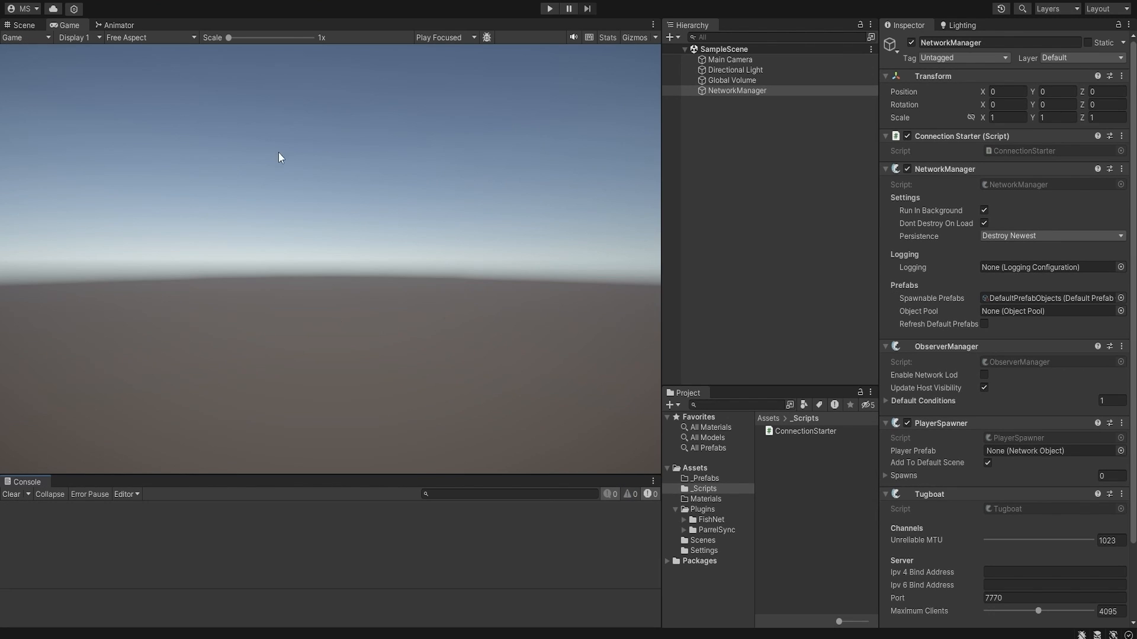
mouse_move(865, 251)
type("Point")
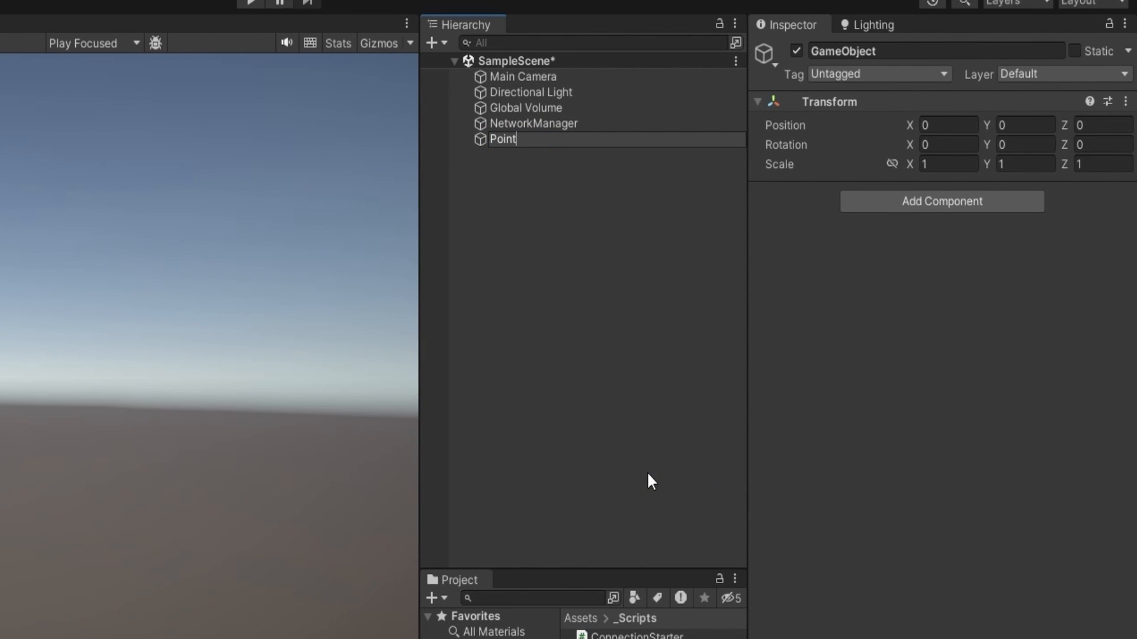
Name the empty Point objects, add network components to the sphere, and save Player prefab
left_click(31, 24)
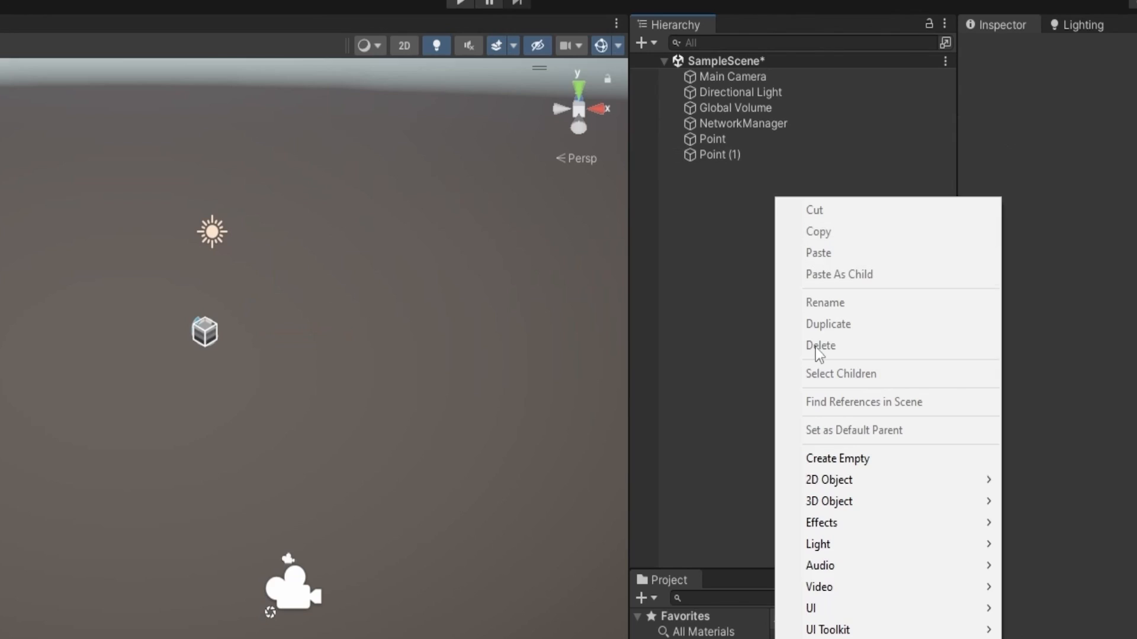
left_click(829, 501)
type("network")
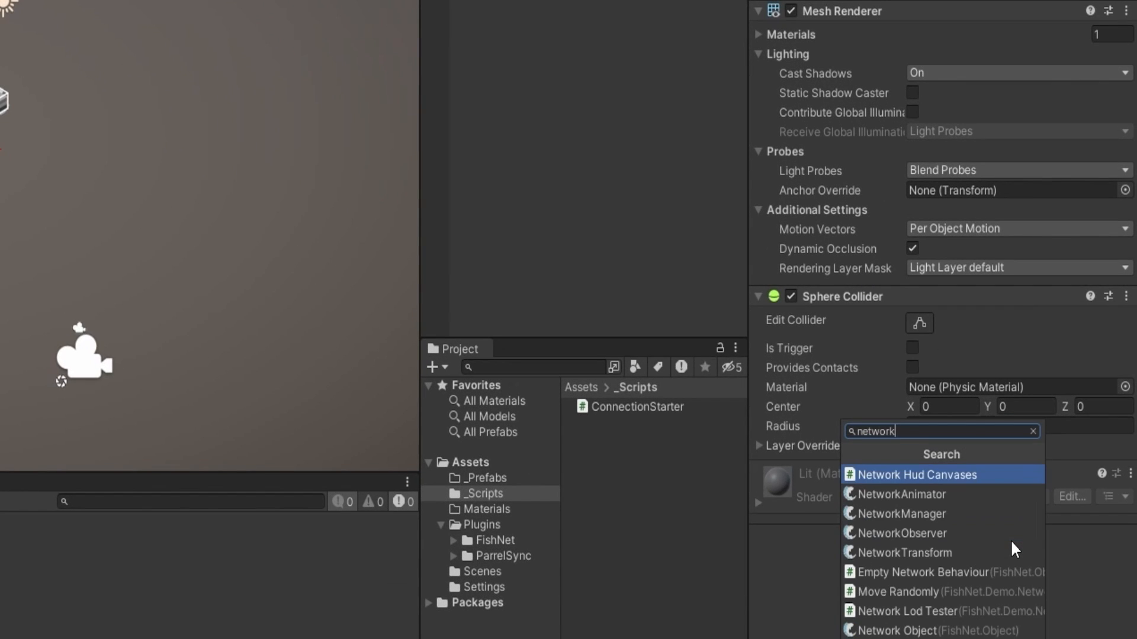
left_click(909, 630)
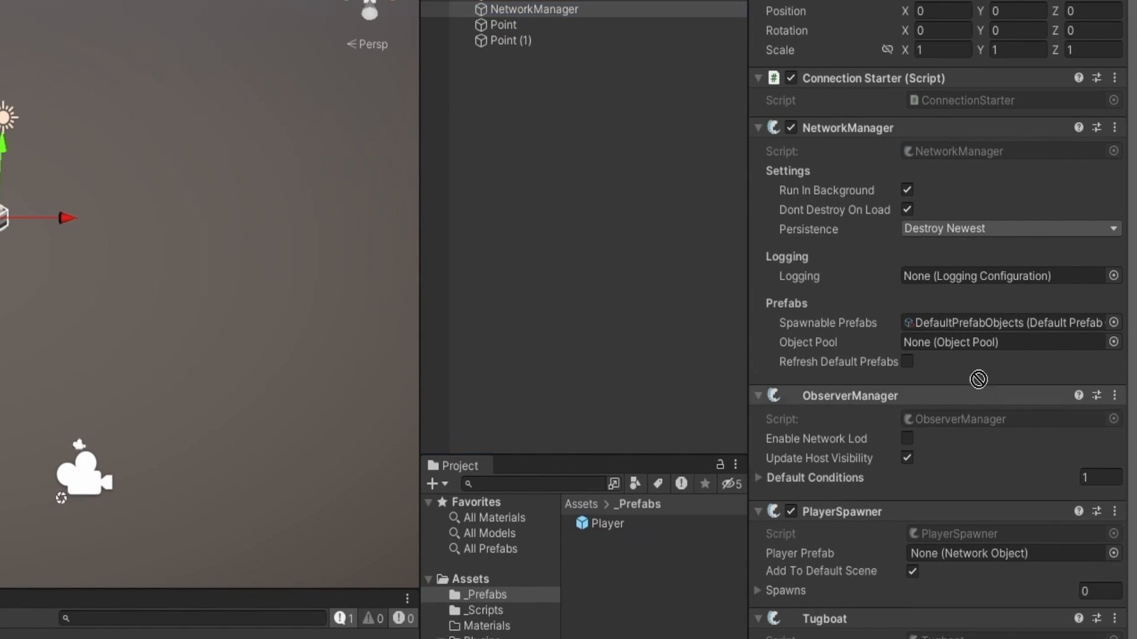
left_click(346, 25)
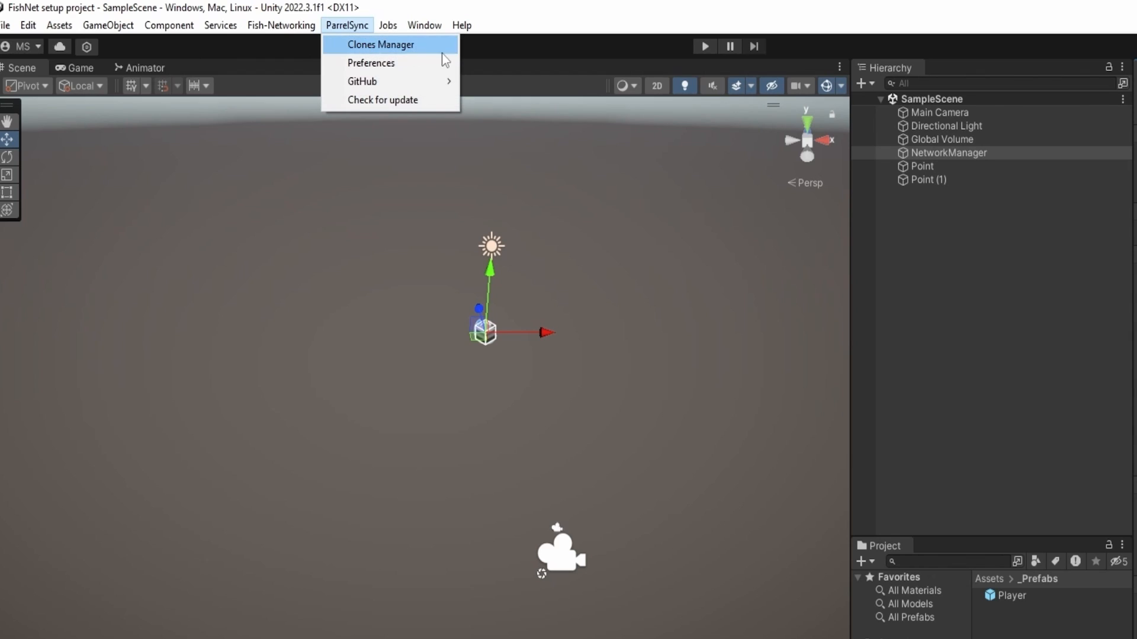
mouse_move(356, 48)
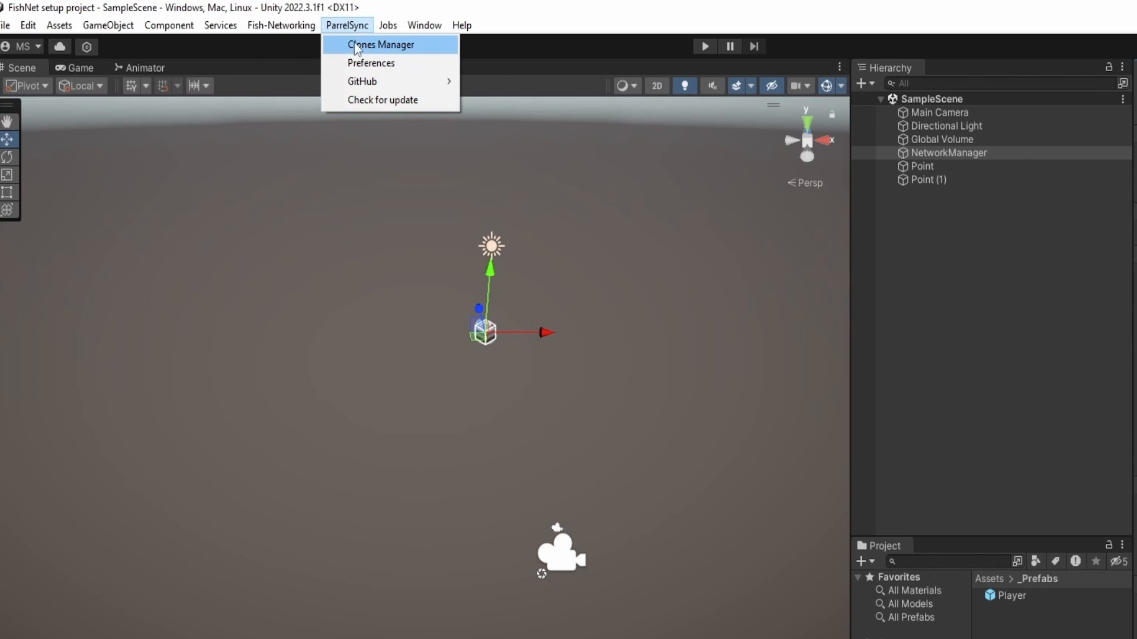
Create a ParrelSync project clone with the 'client' argument and open it in a second editor
left_click(380, 45)
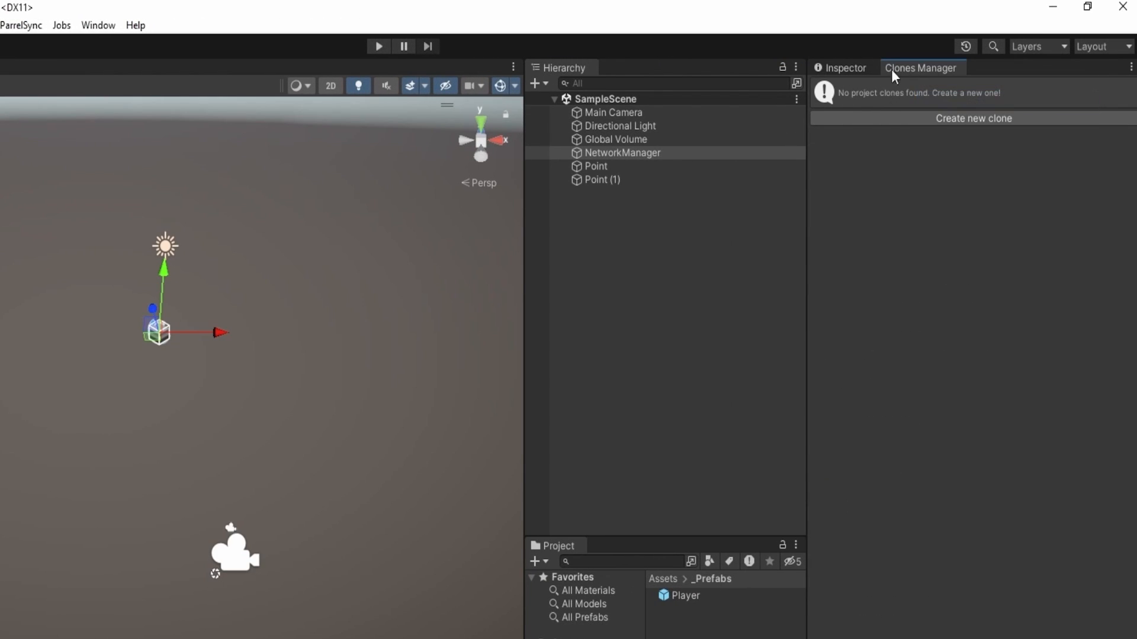
left_click(975, 119)
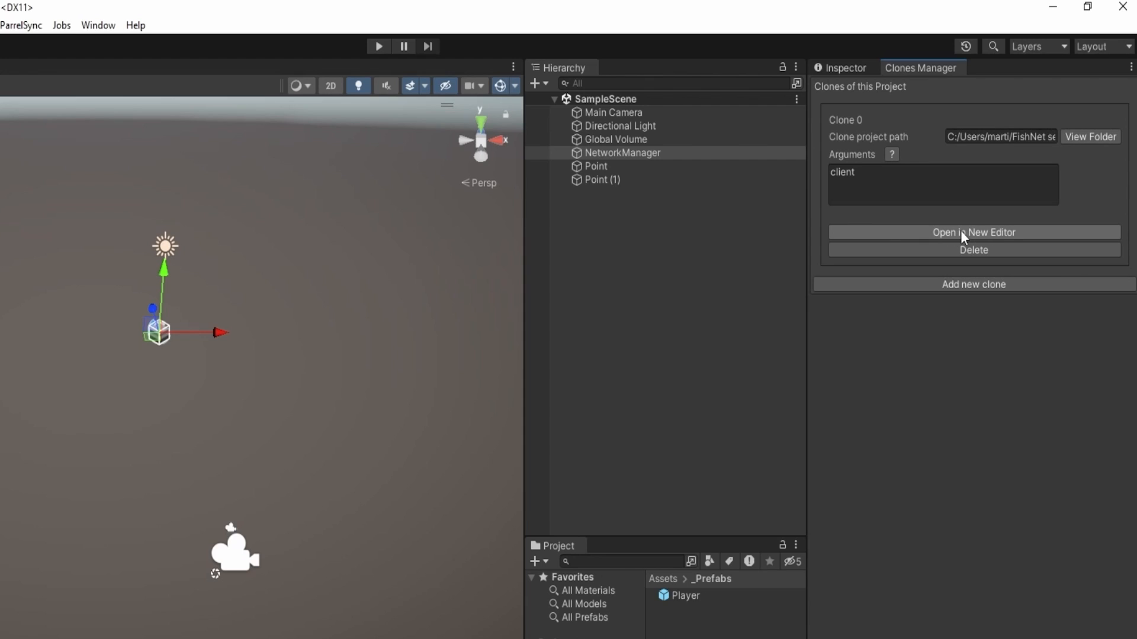
left_click(973, 232)
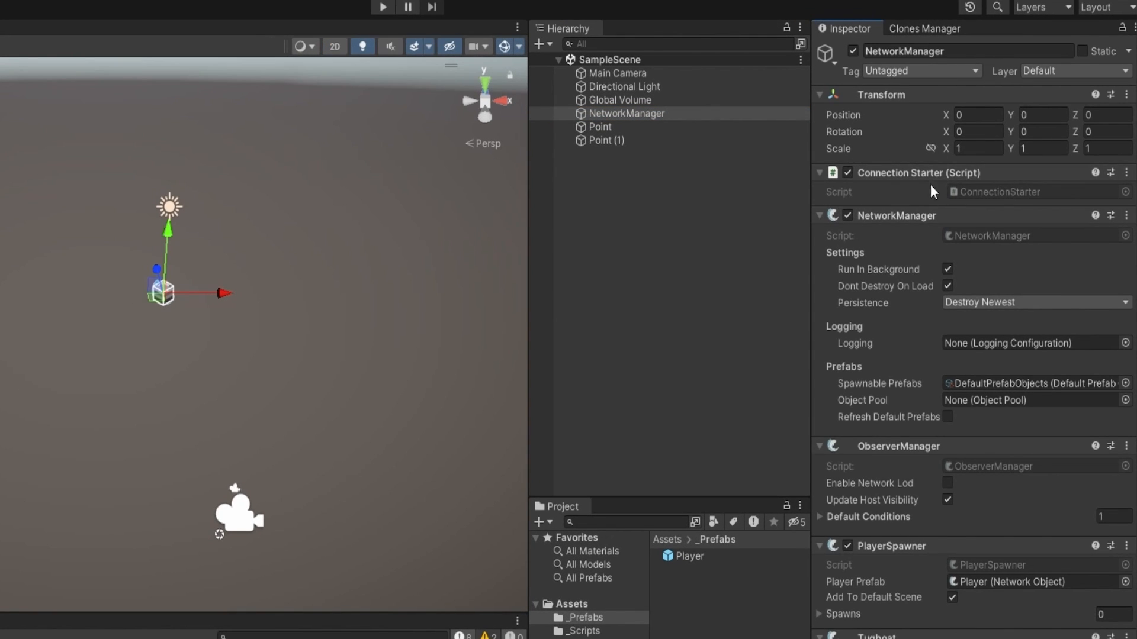
mouse_move(1023, 204)
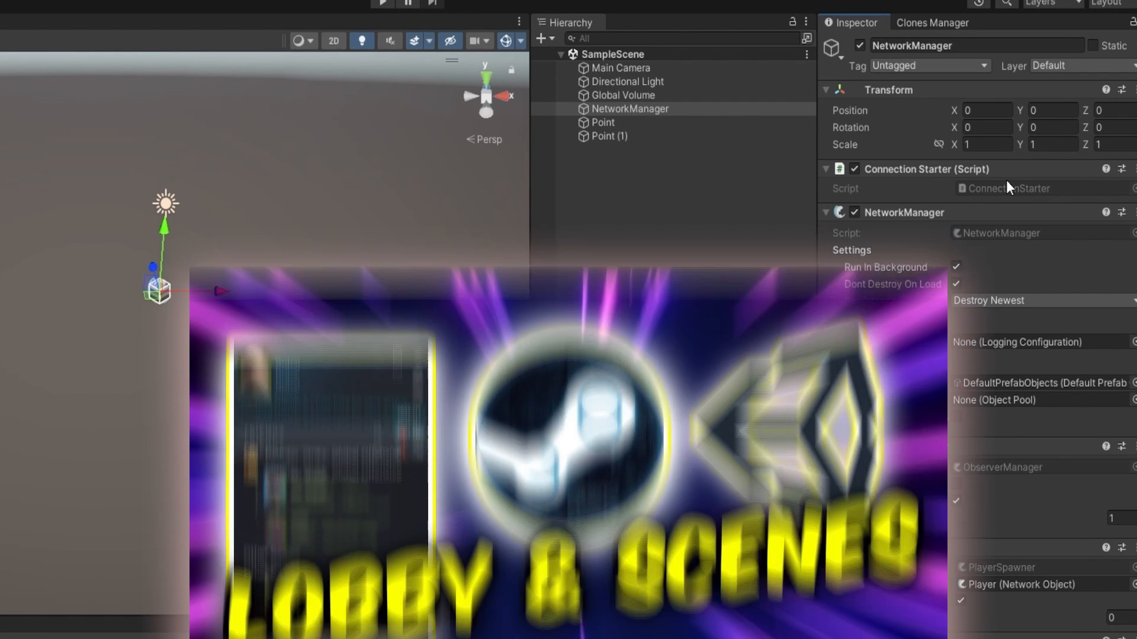
Run the game as host in the main editor and as client in the clone
left_click(718, 4)
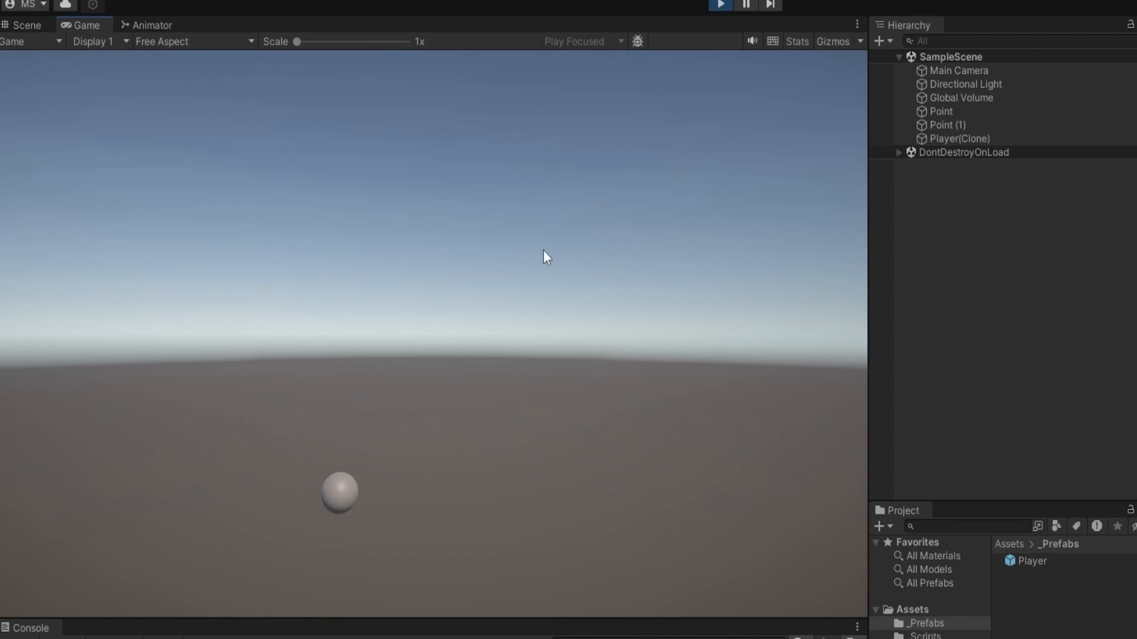
left_click(29, 627)
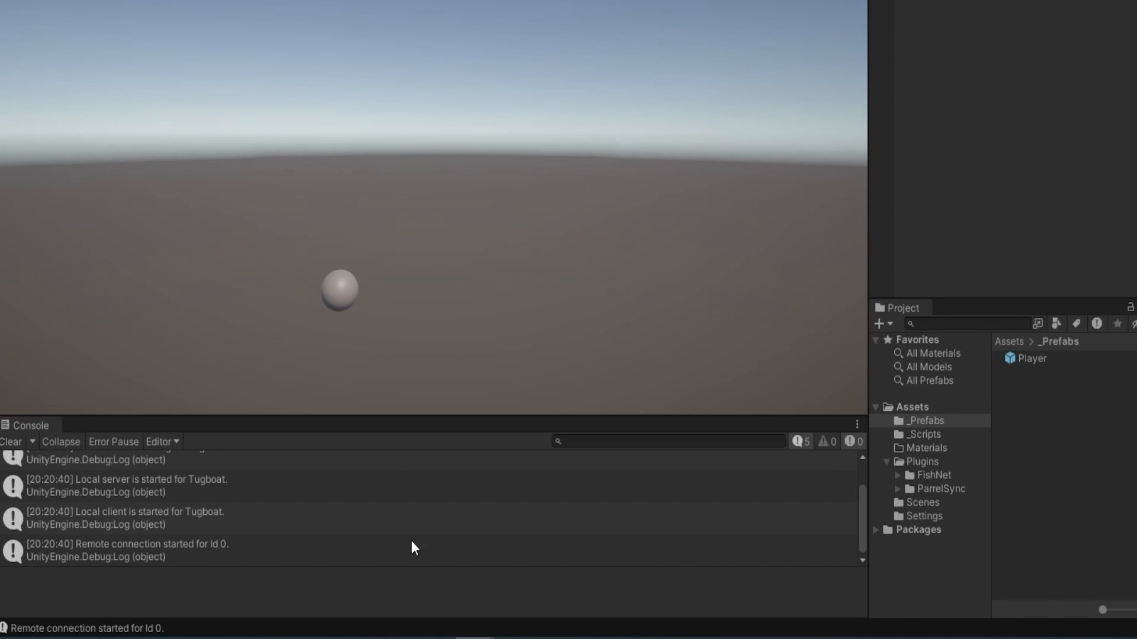
left_click(720, 43)
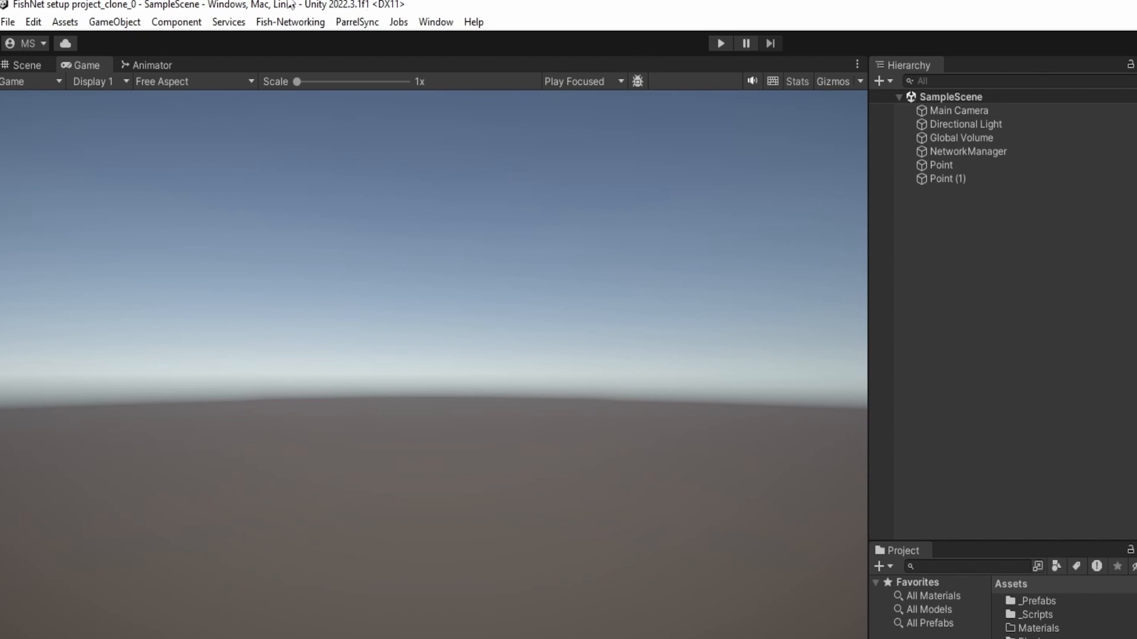
mouse_move(130, 16)
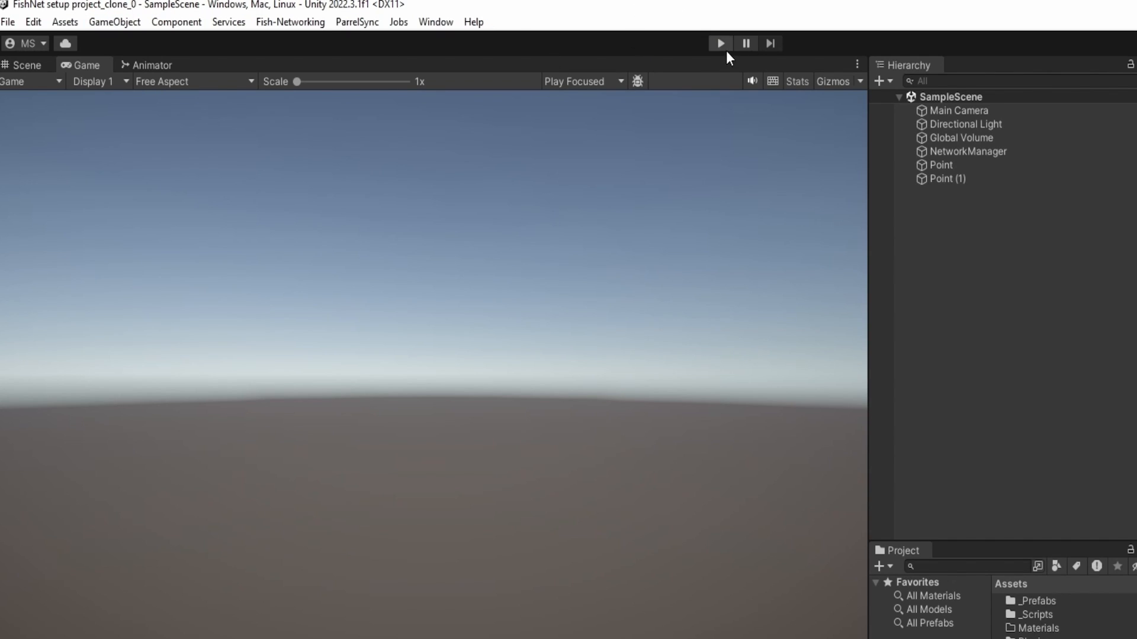
left_click(720, 43)
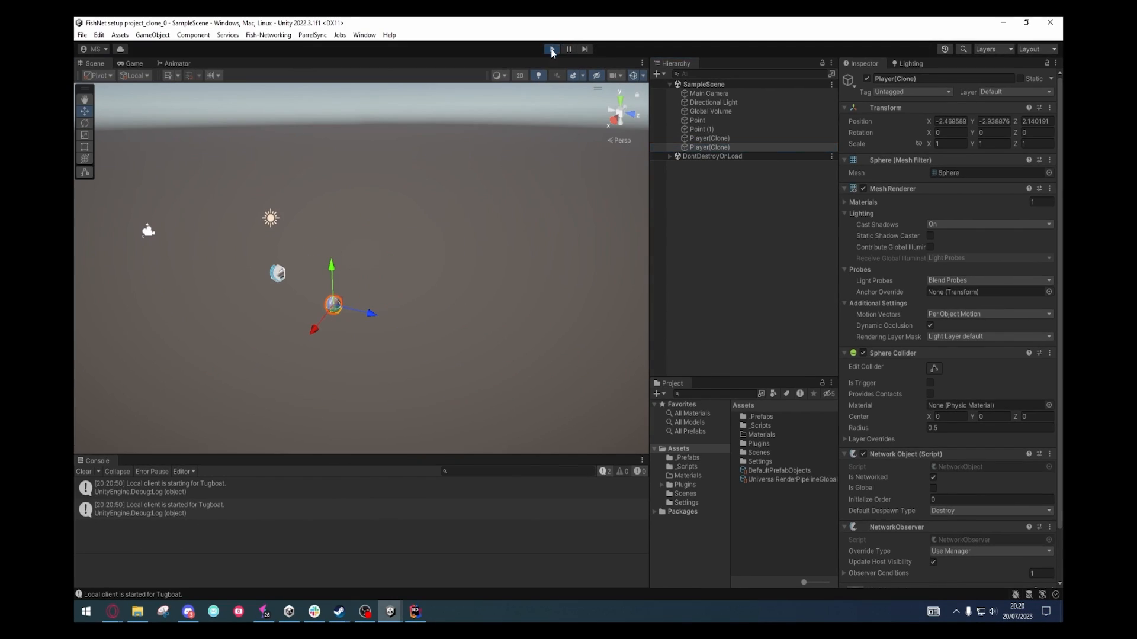
Exit Play mode, dismiss the ParrelSync blocked-save warning, and reload SampleScene in the clone
left_click(551, 49)
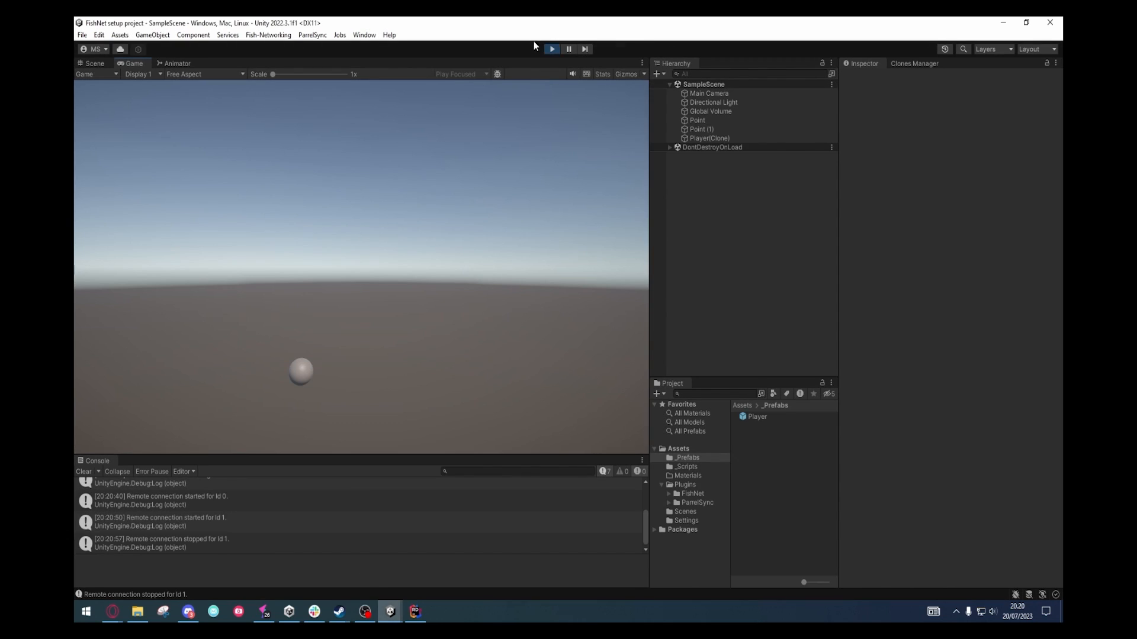
left_click(551, 49)
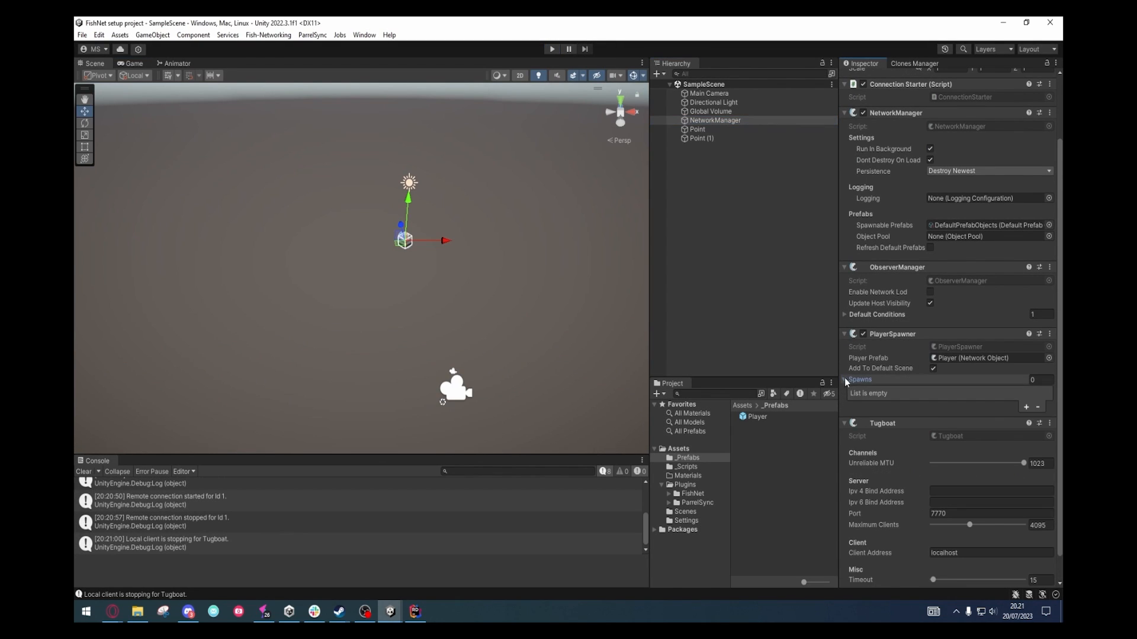
left_click(1026, 407)
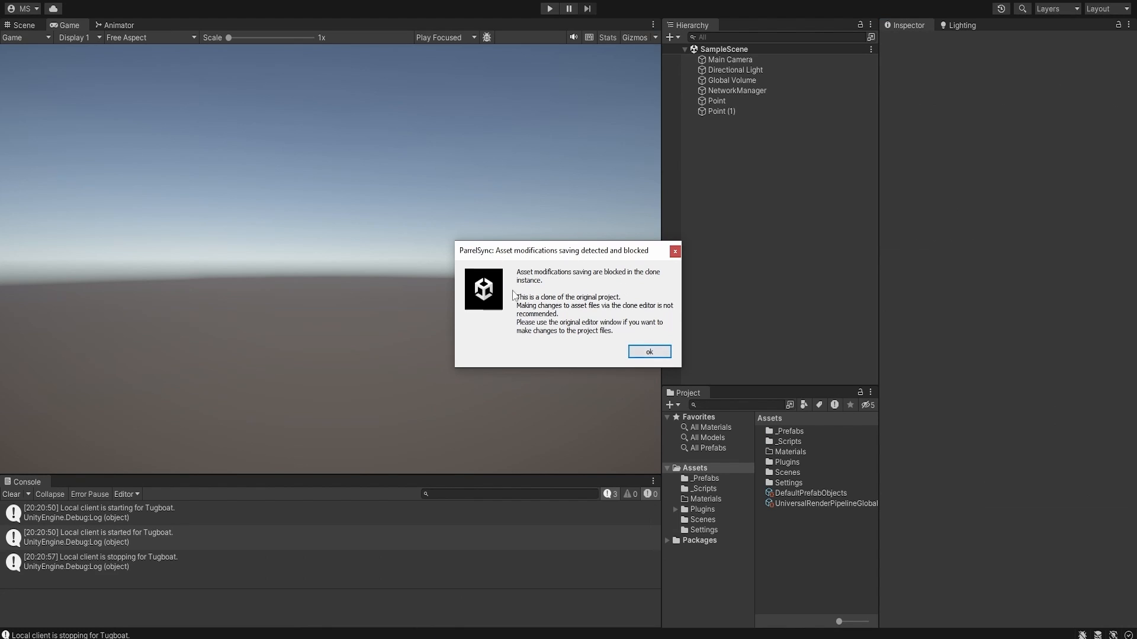
left_click(648, 352)
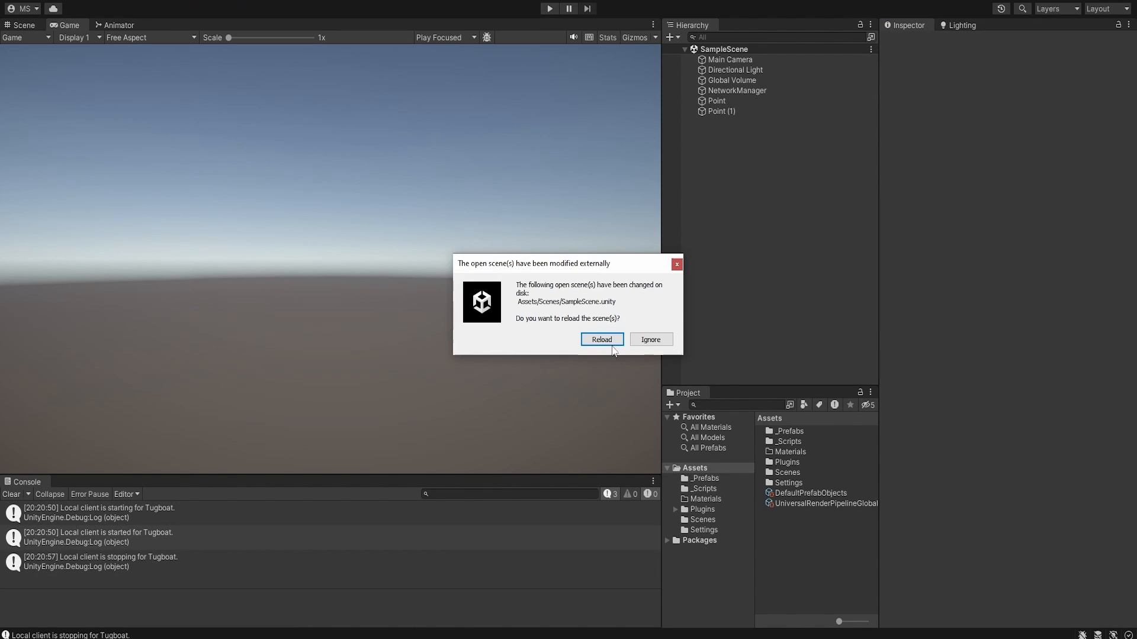
left_click(600, 339)
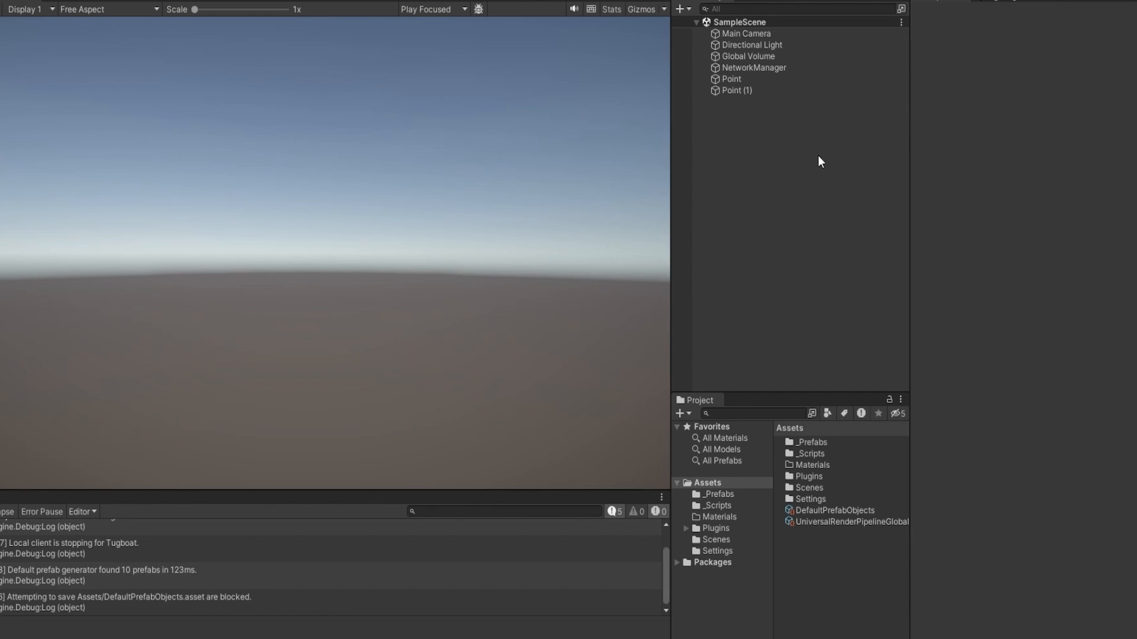
left_click(549, 8)
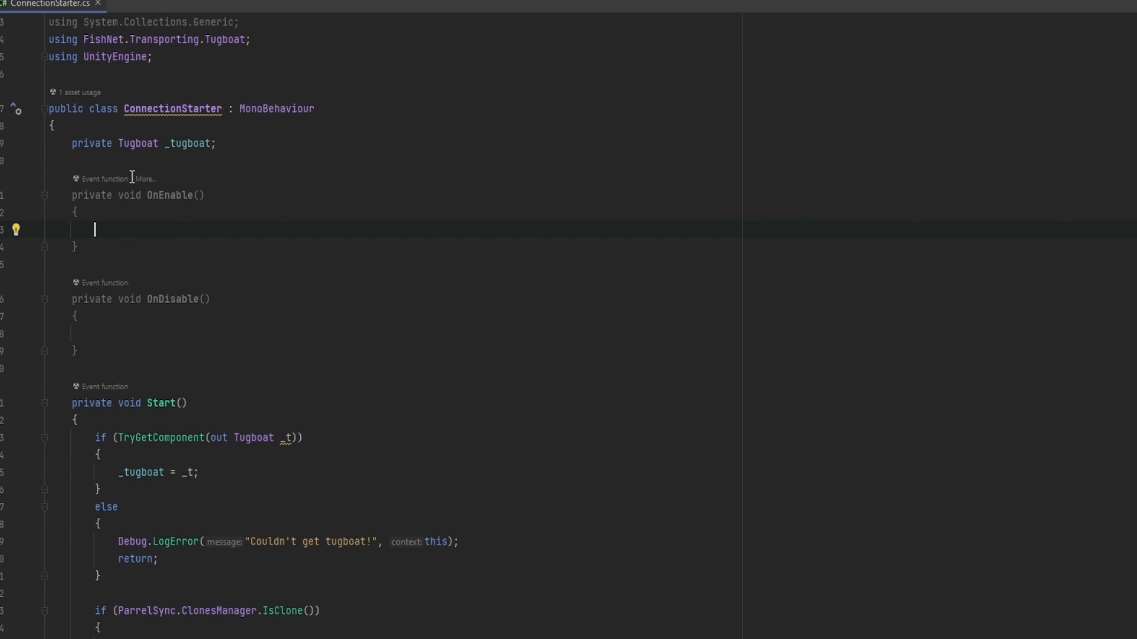
In OnEnable, subscribe OnClientConnectionState to InstanceFinder.ClientManager and generate the empty handler
type("Instsa")
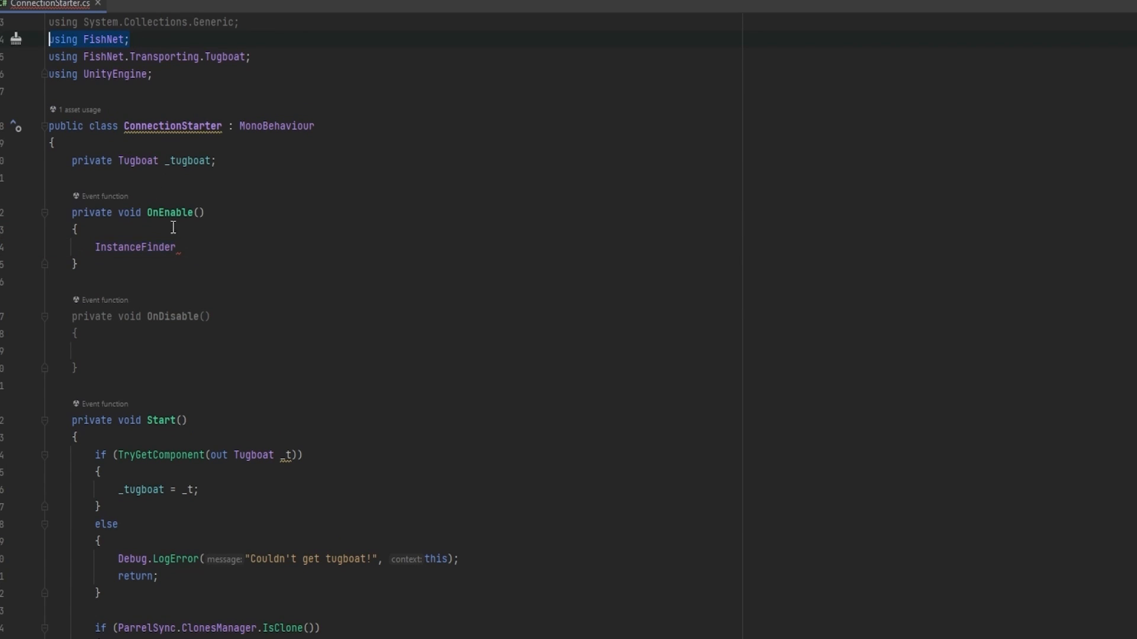
type(".ClientManager.on")
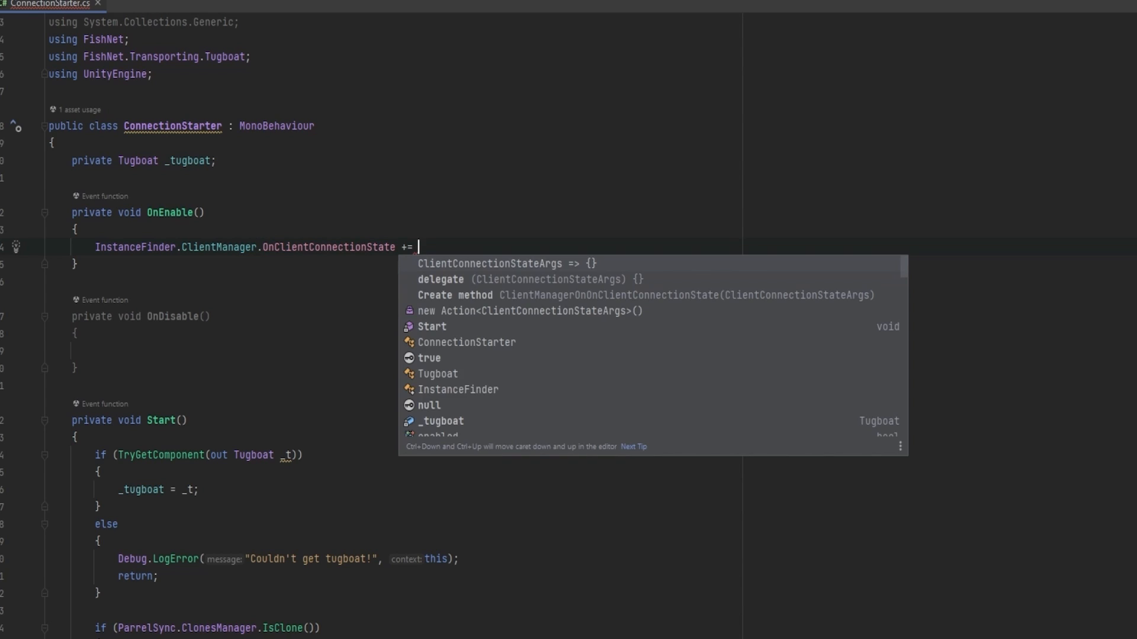
type("_OnClientConnectionState;")
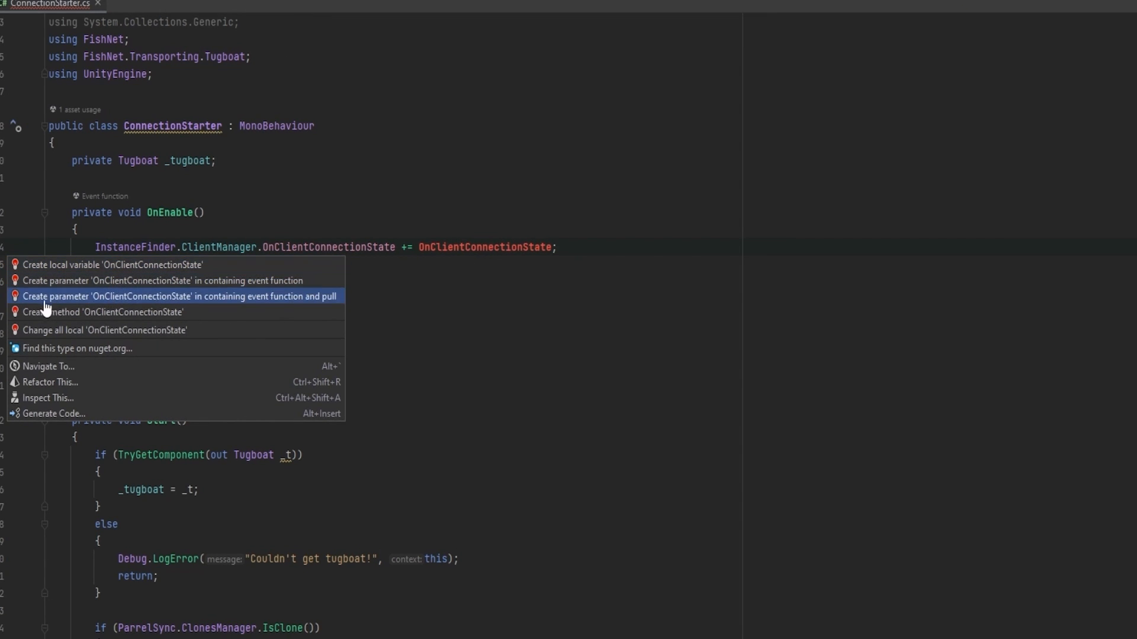
left_click(103, 313)
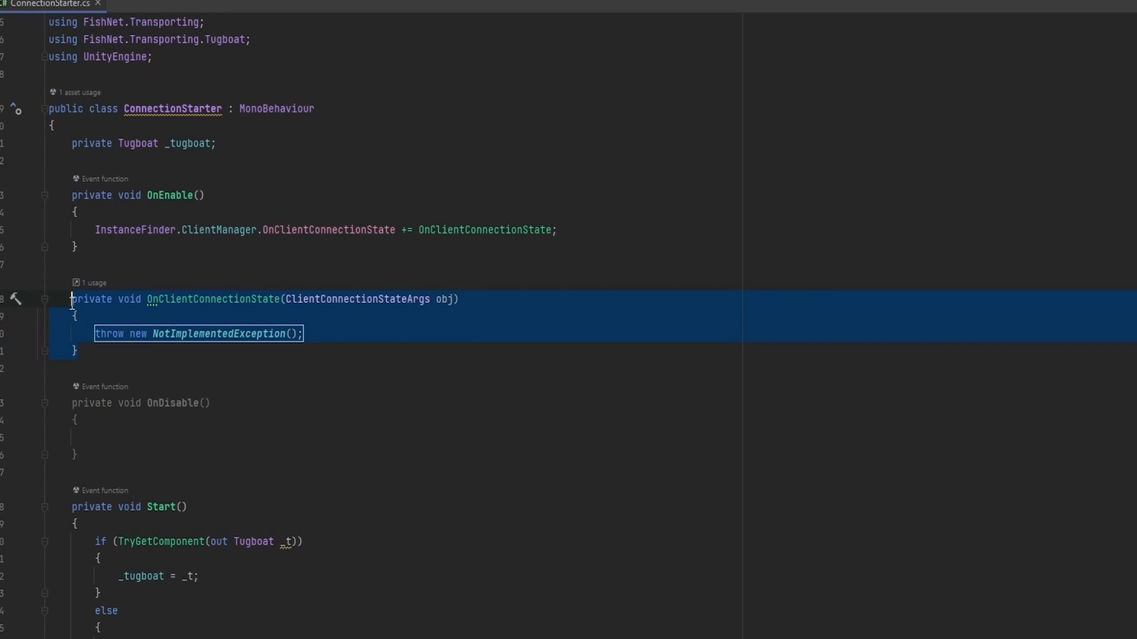
scroll("down", 3)
type("args")
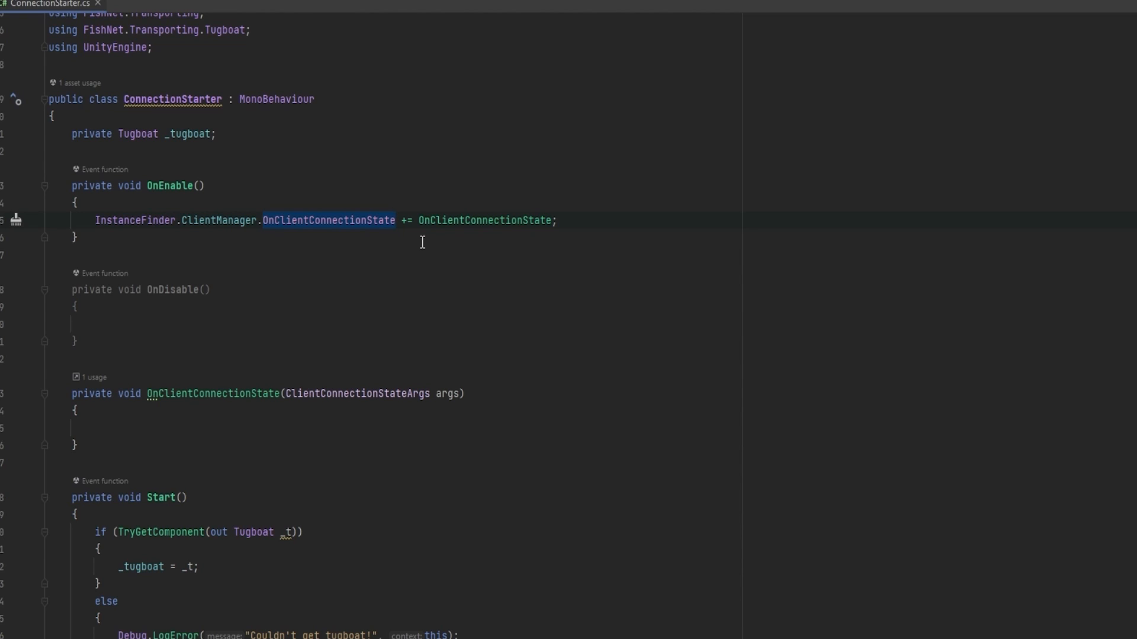
Set EditorApplication.isPlaying to false when args.ConnectionState is Stopping, and unsubscribe in OnDisable
left_click(202, 430)
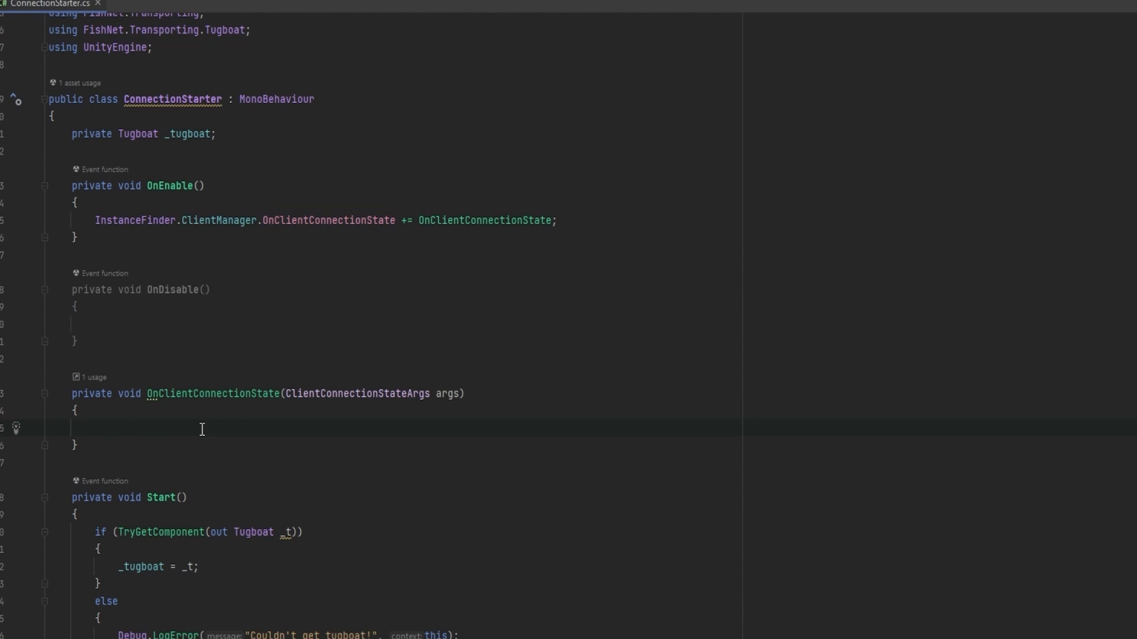
type("if(args.ConnectionState == LocalConnectionState.Stopping")
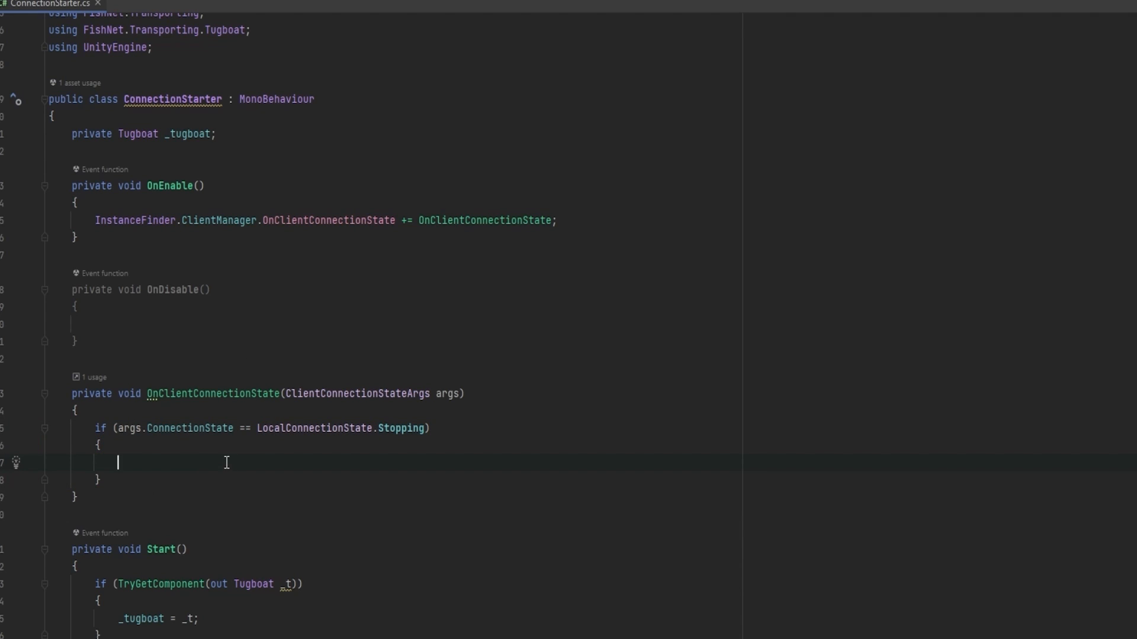
type("UnityEditor.e")
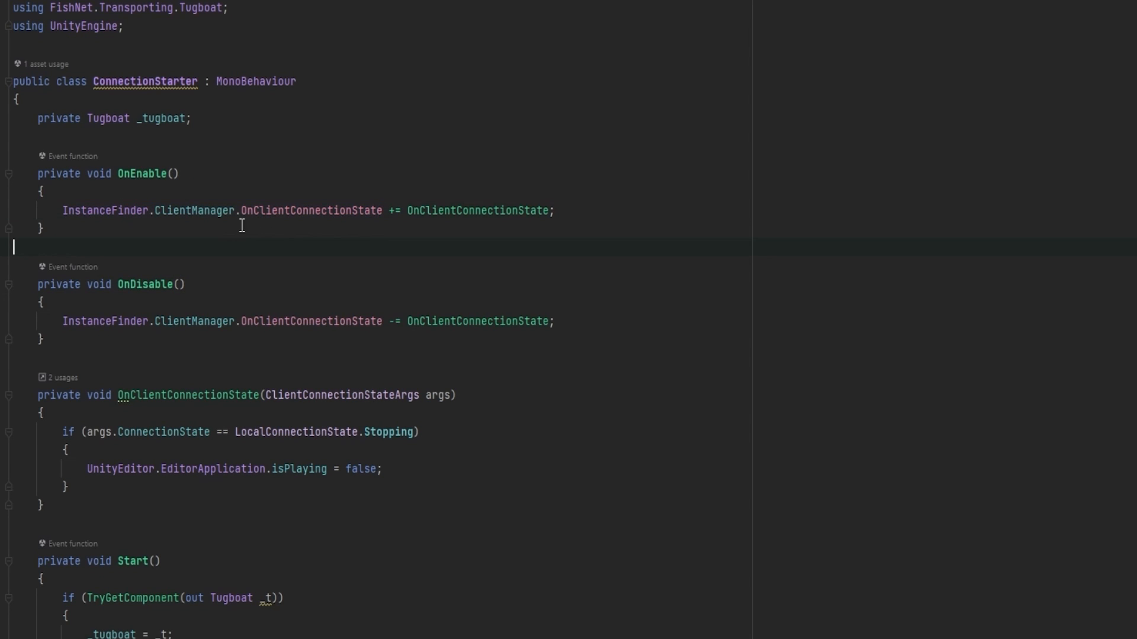
mouse_move(398, 316)
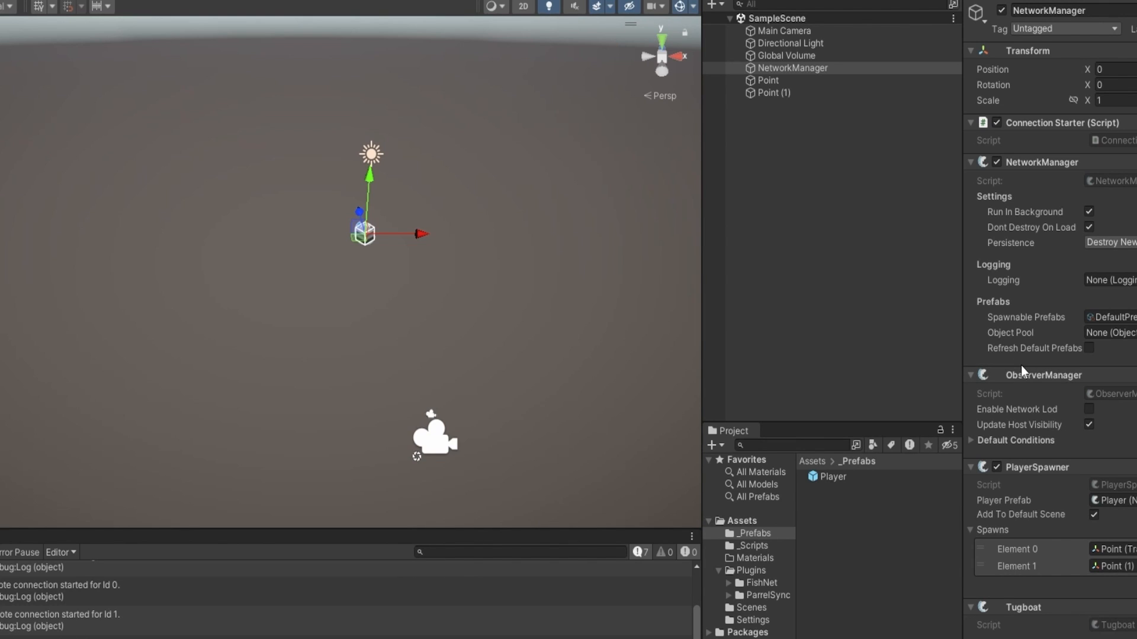
Play SampleScene and watch Play mode end when the local Tugboat client stops
left_click(567, 8)
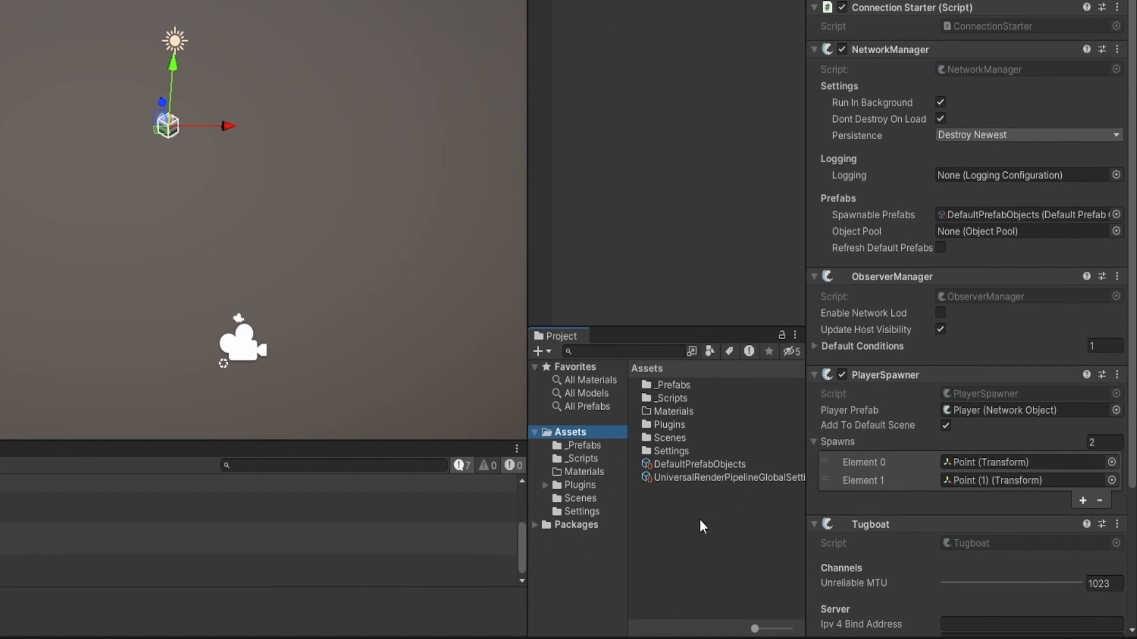
mouse_move(671, 400)
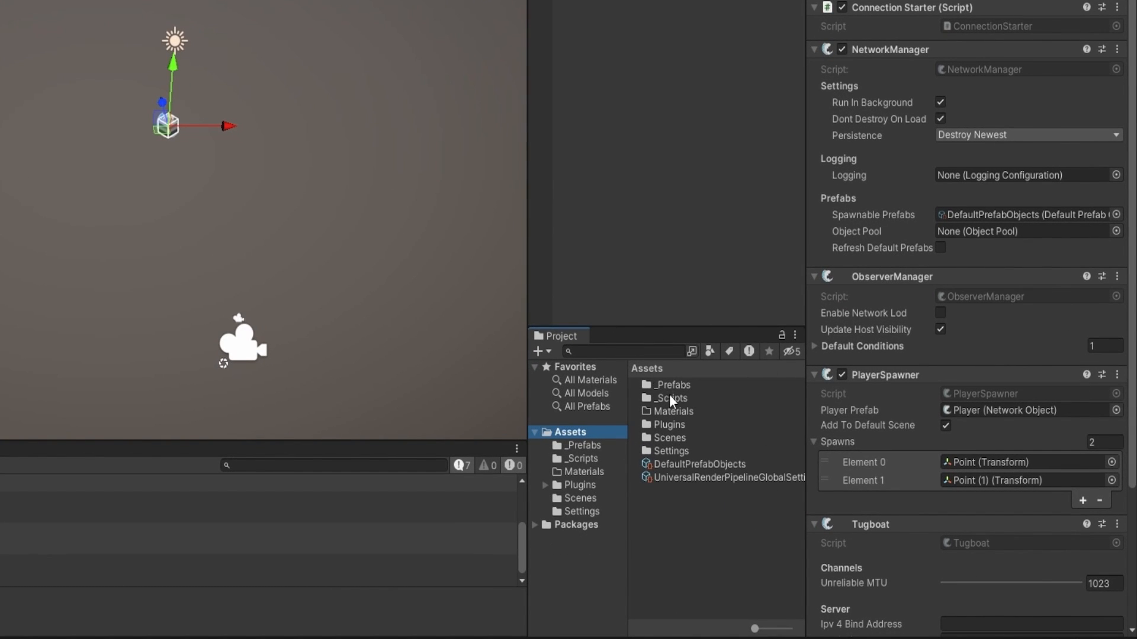
mouse_move(598, 556)
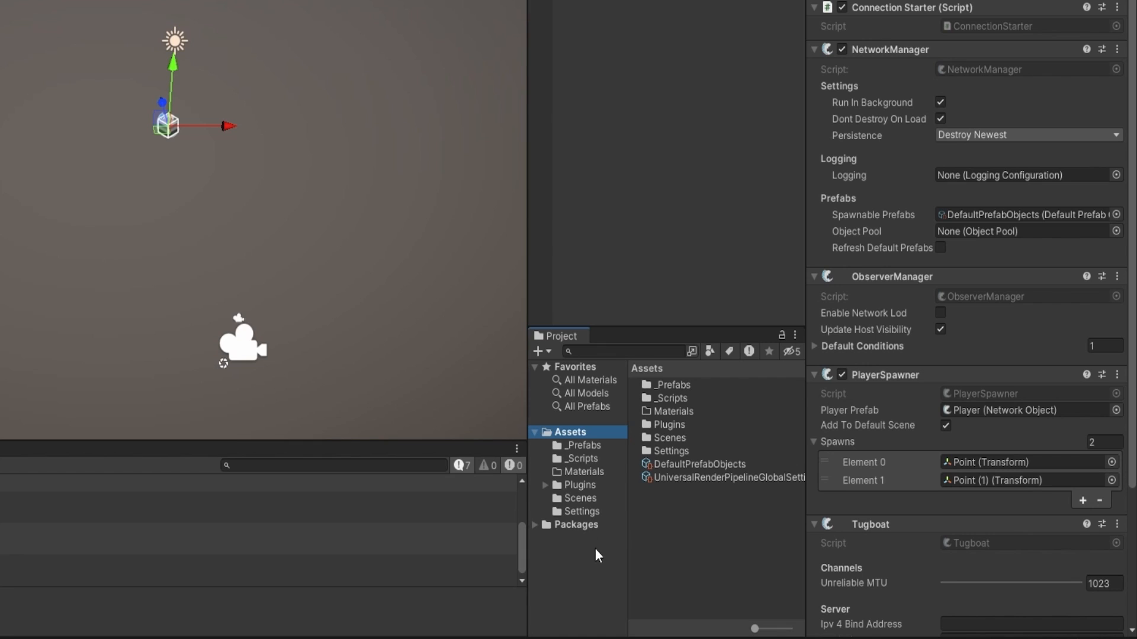
left_click(549, 7)
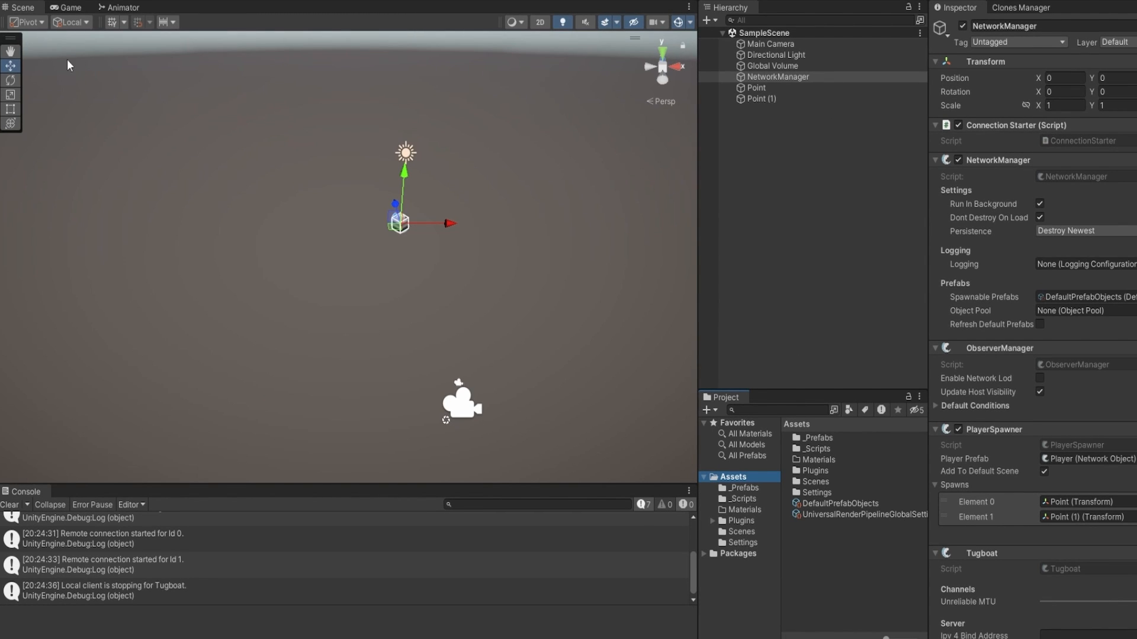
mouse_move(122, 84)
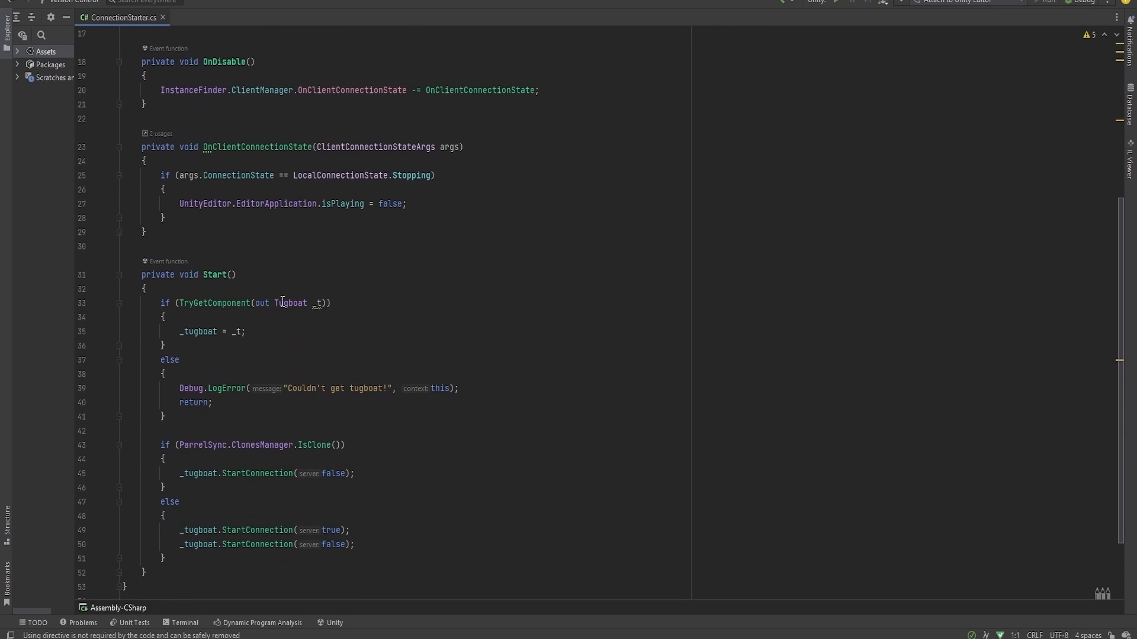
Delete the unused System using directives at the top of ConnectionStarter.cs
scroll("up", 3)
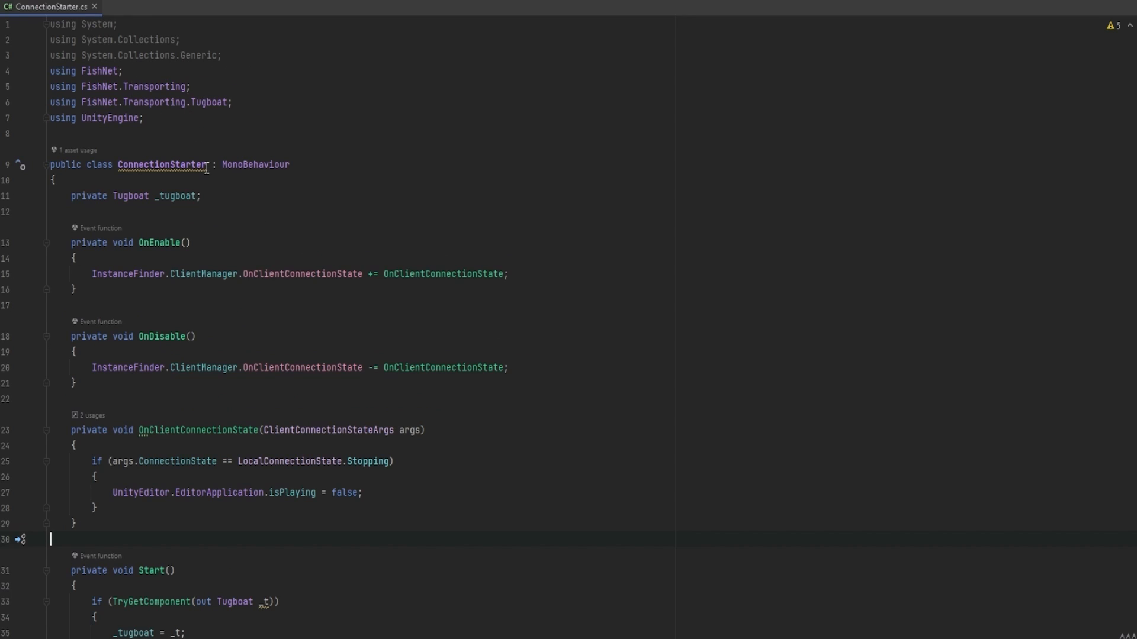
double_click(255, 165)
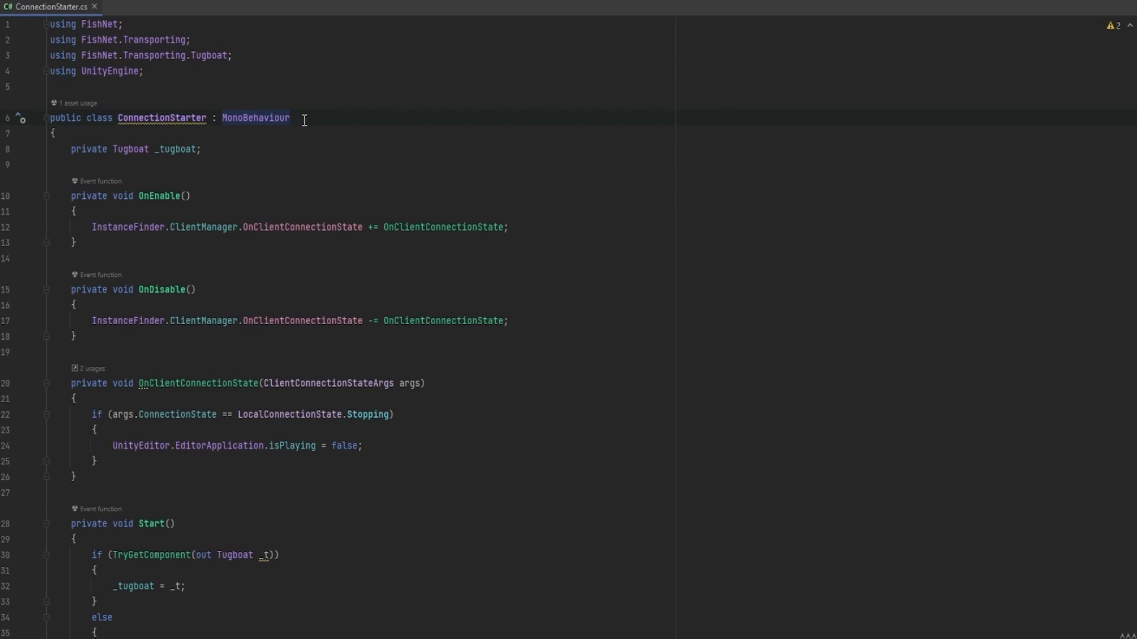
left_click(201, 148)
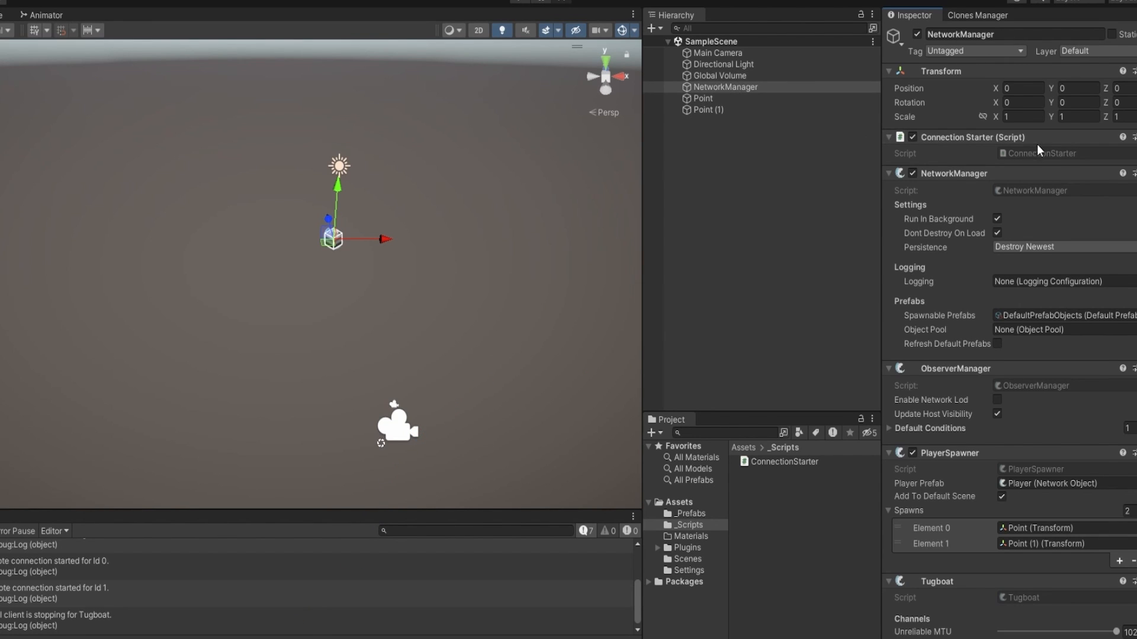
Review the NetworkManager inspector, then clear the earlier connection logs from the Console
scroll("down", 3)
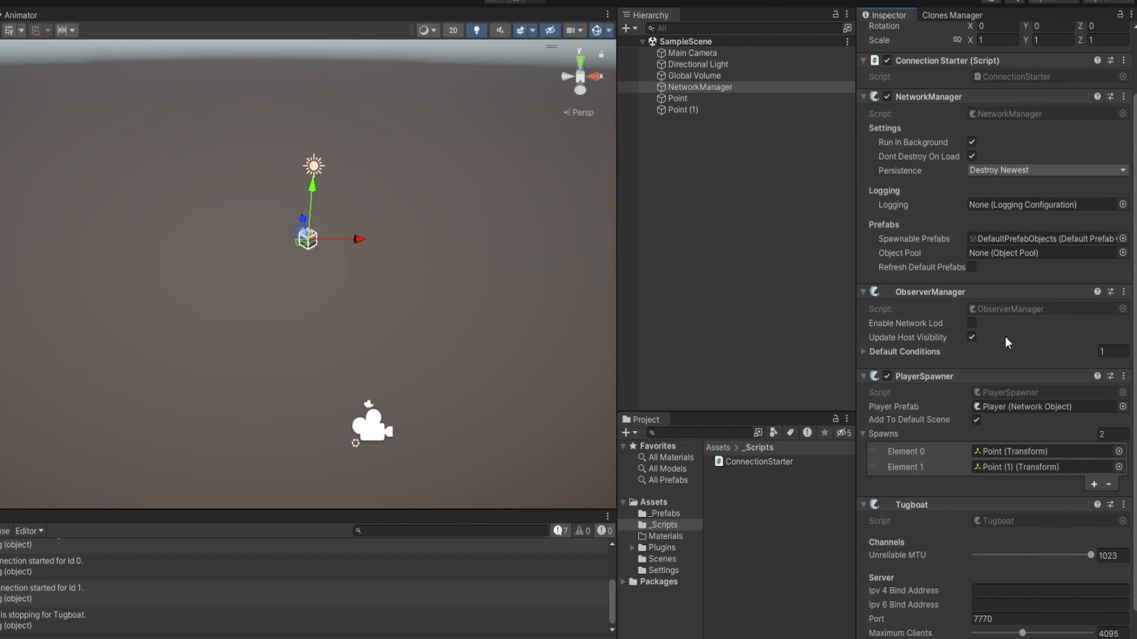
scroll("up", 3)
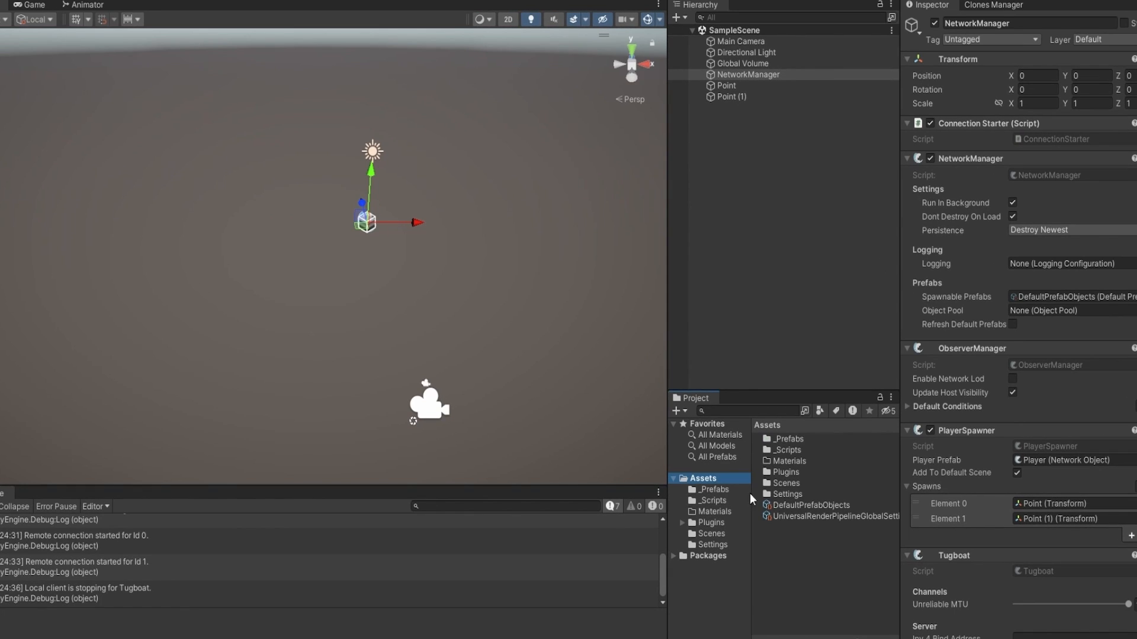
left_click(549, 8)
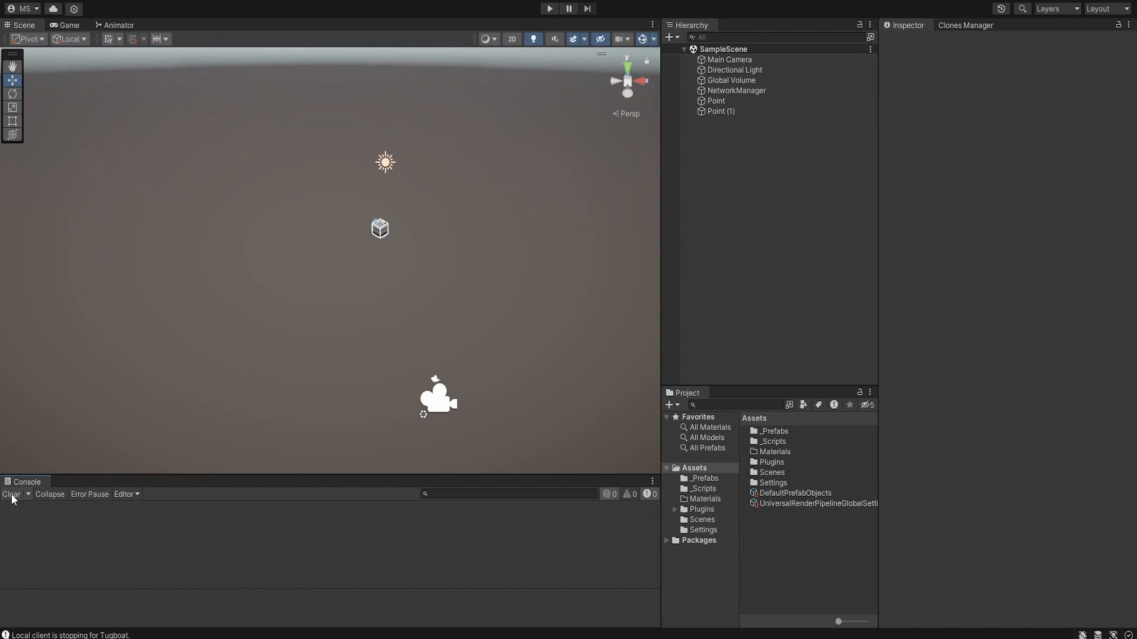